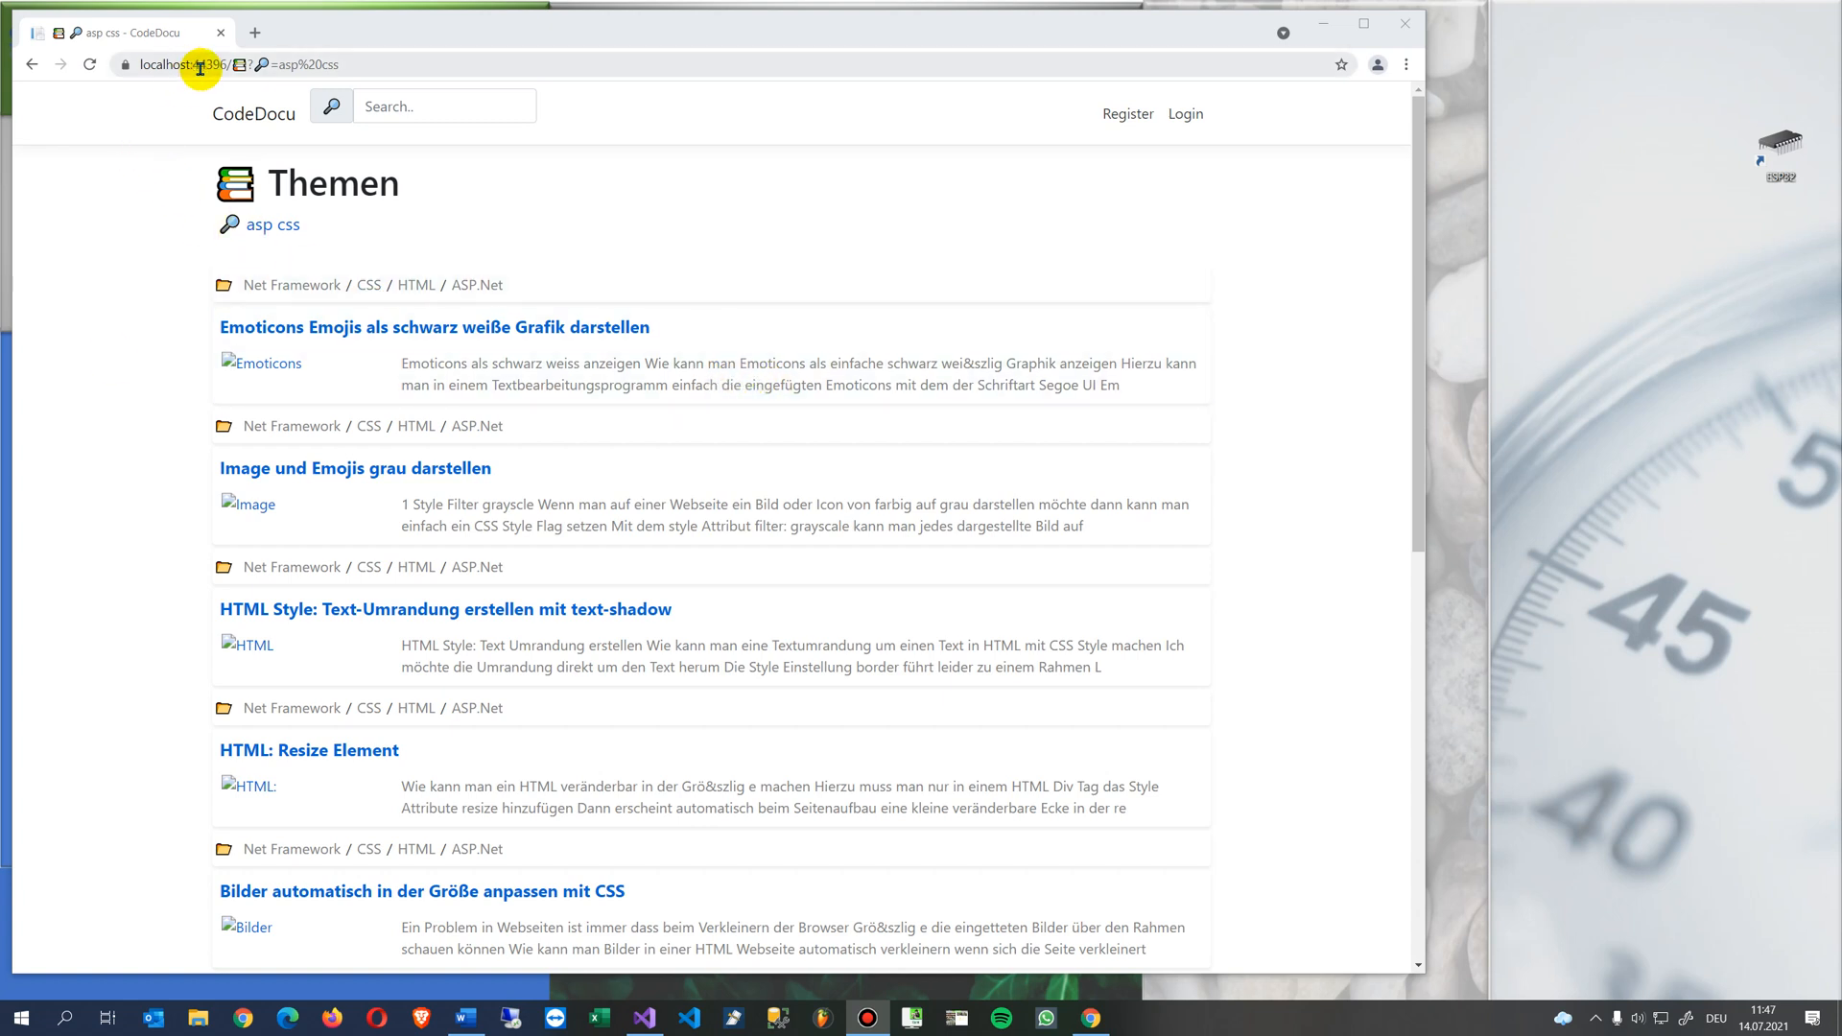
{"action": "mouse_move", "coordinate": [222, 284]}
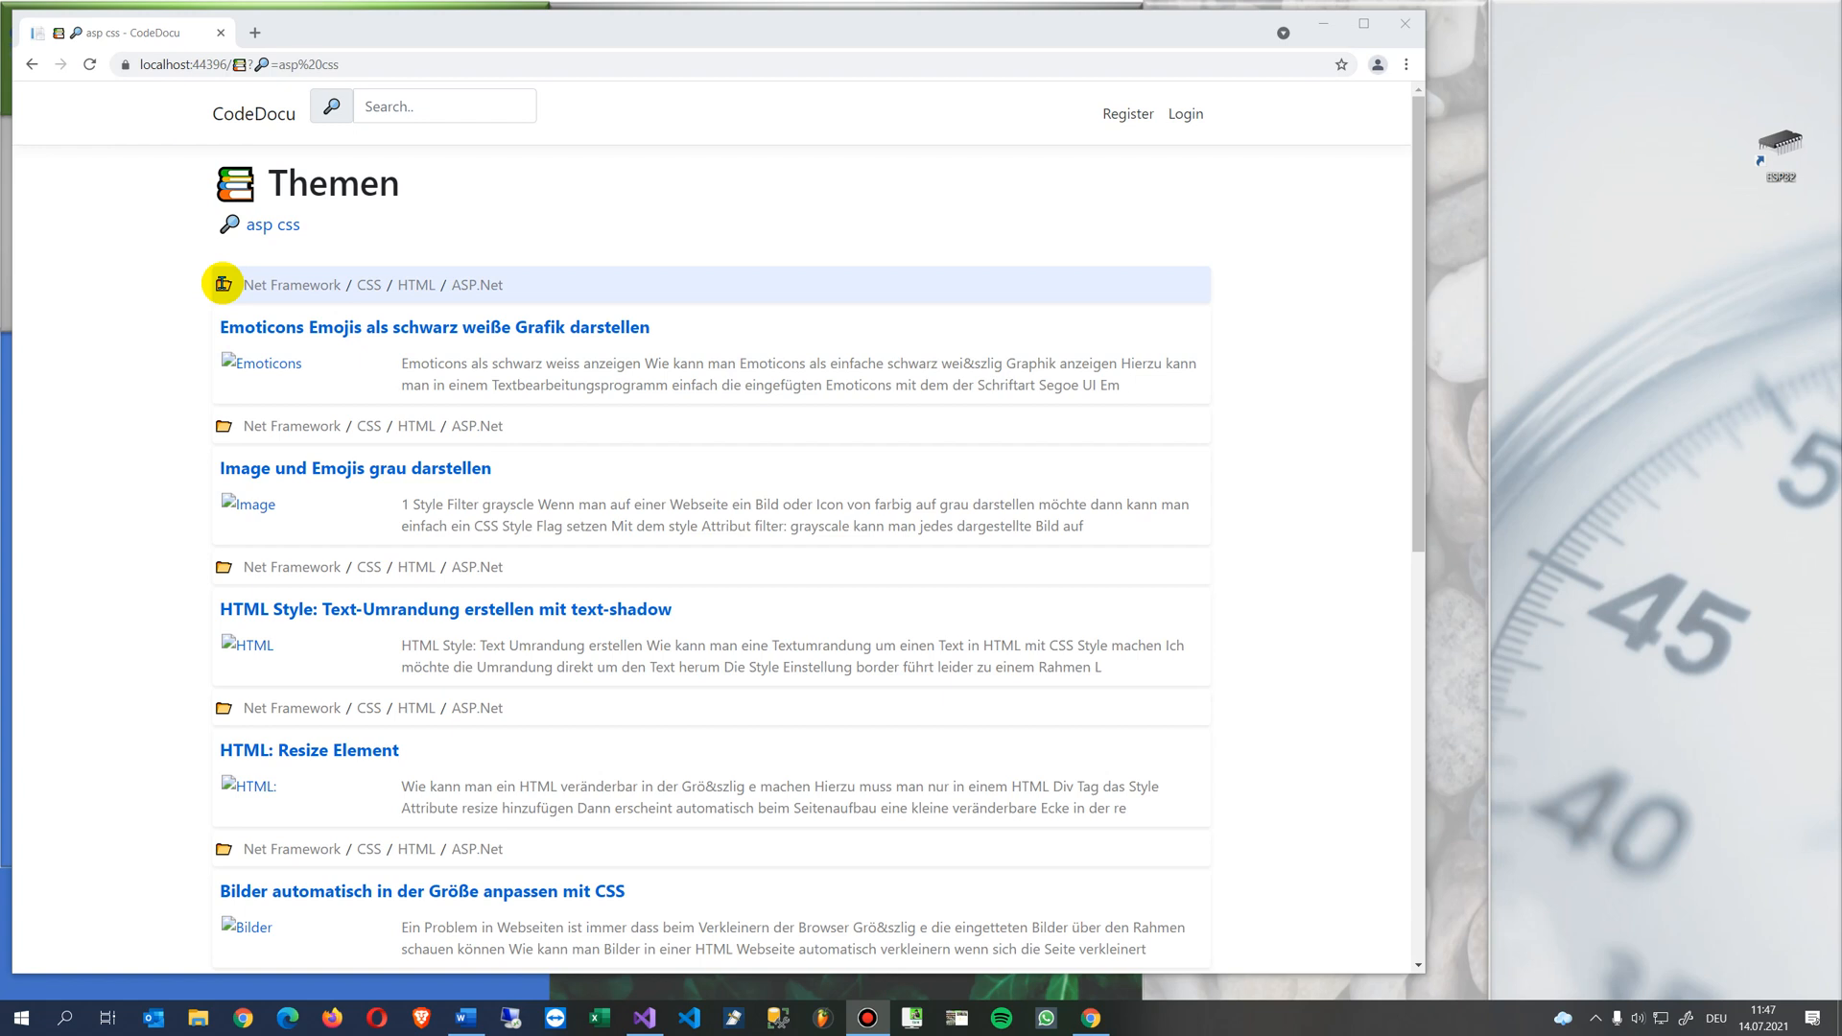
{"action": "mouse_move", "coordinate": [183, 65]}
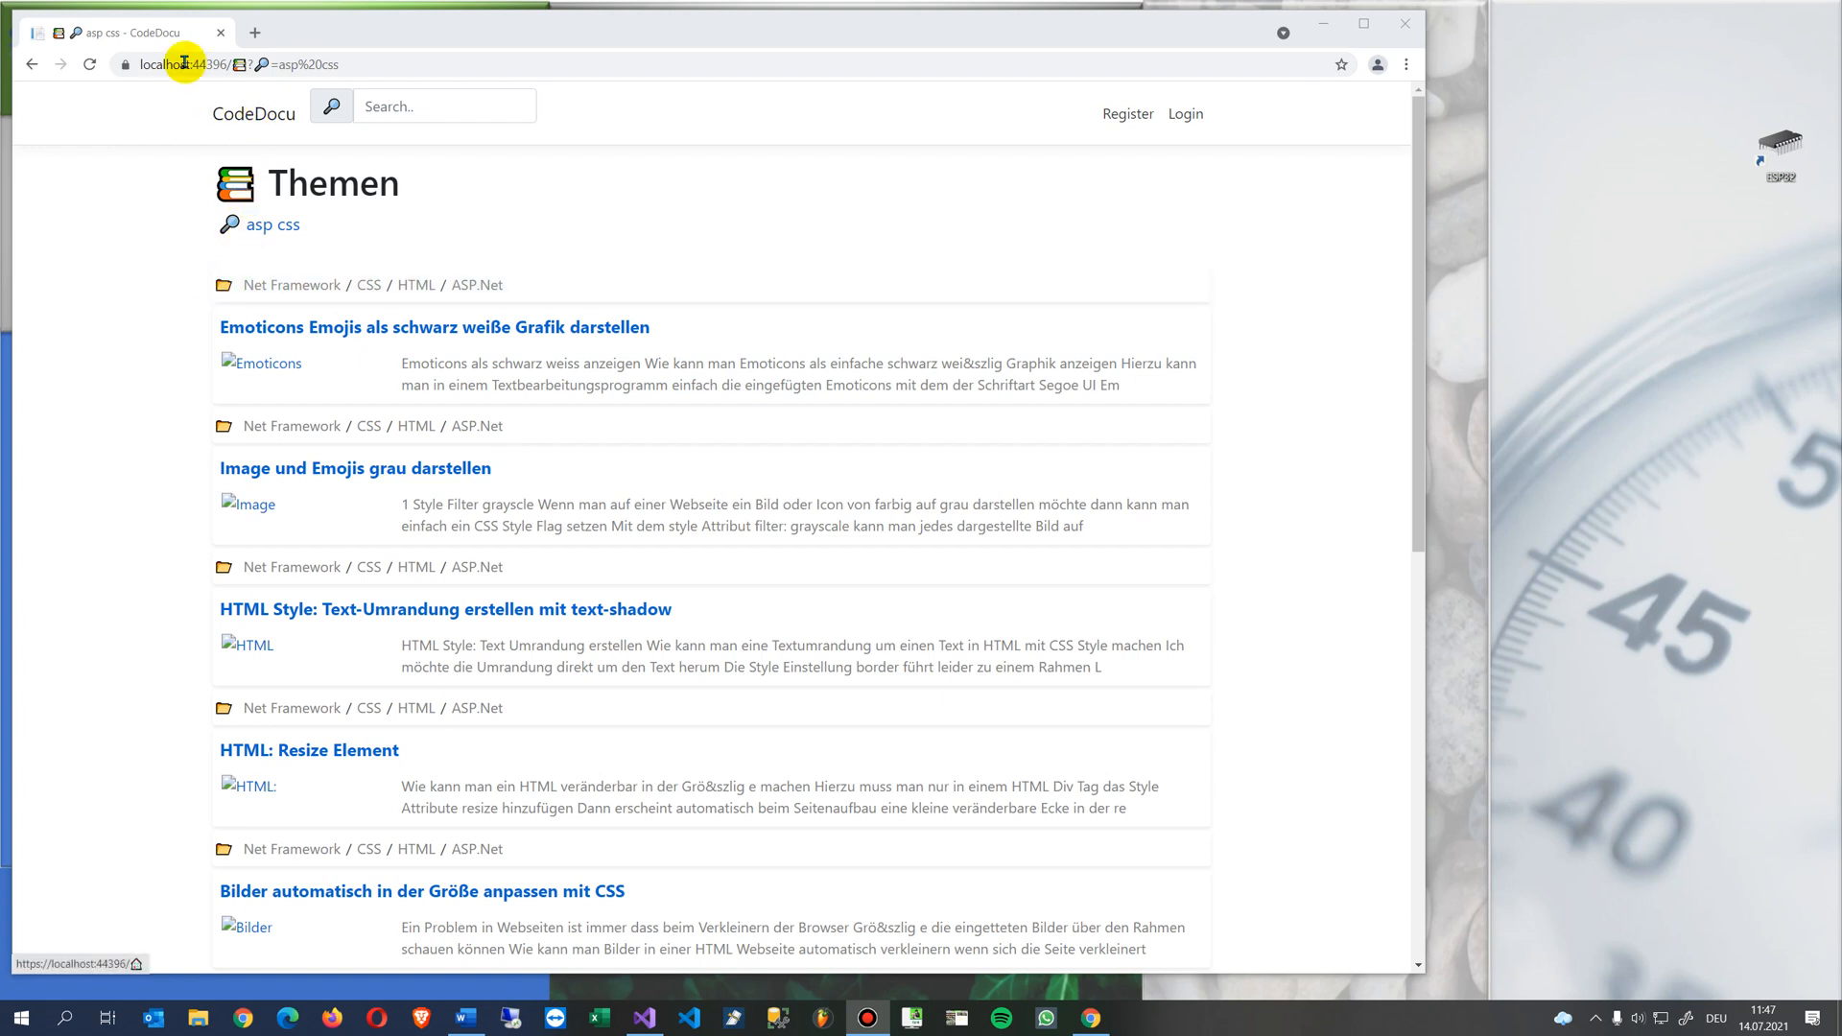
{"action": "mouse_move", "coordinate": [53, 530]}
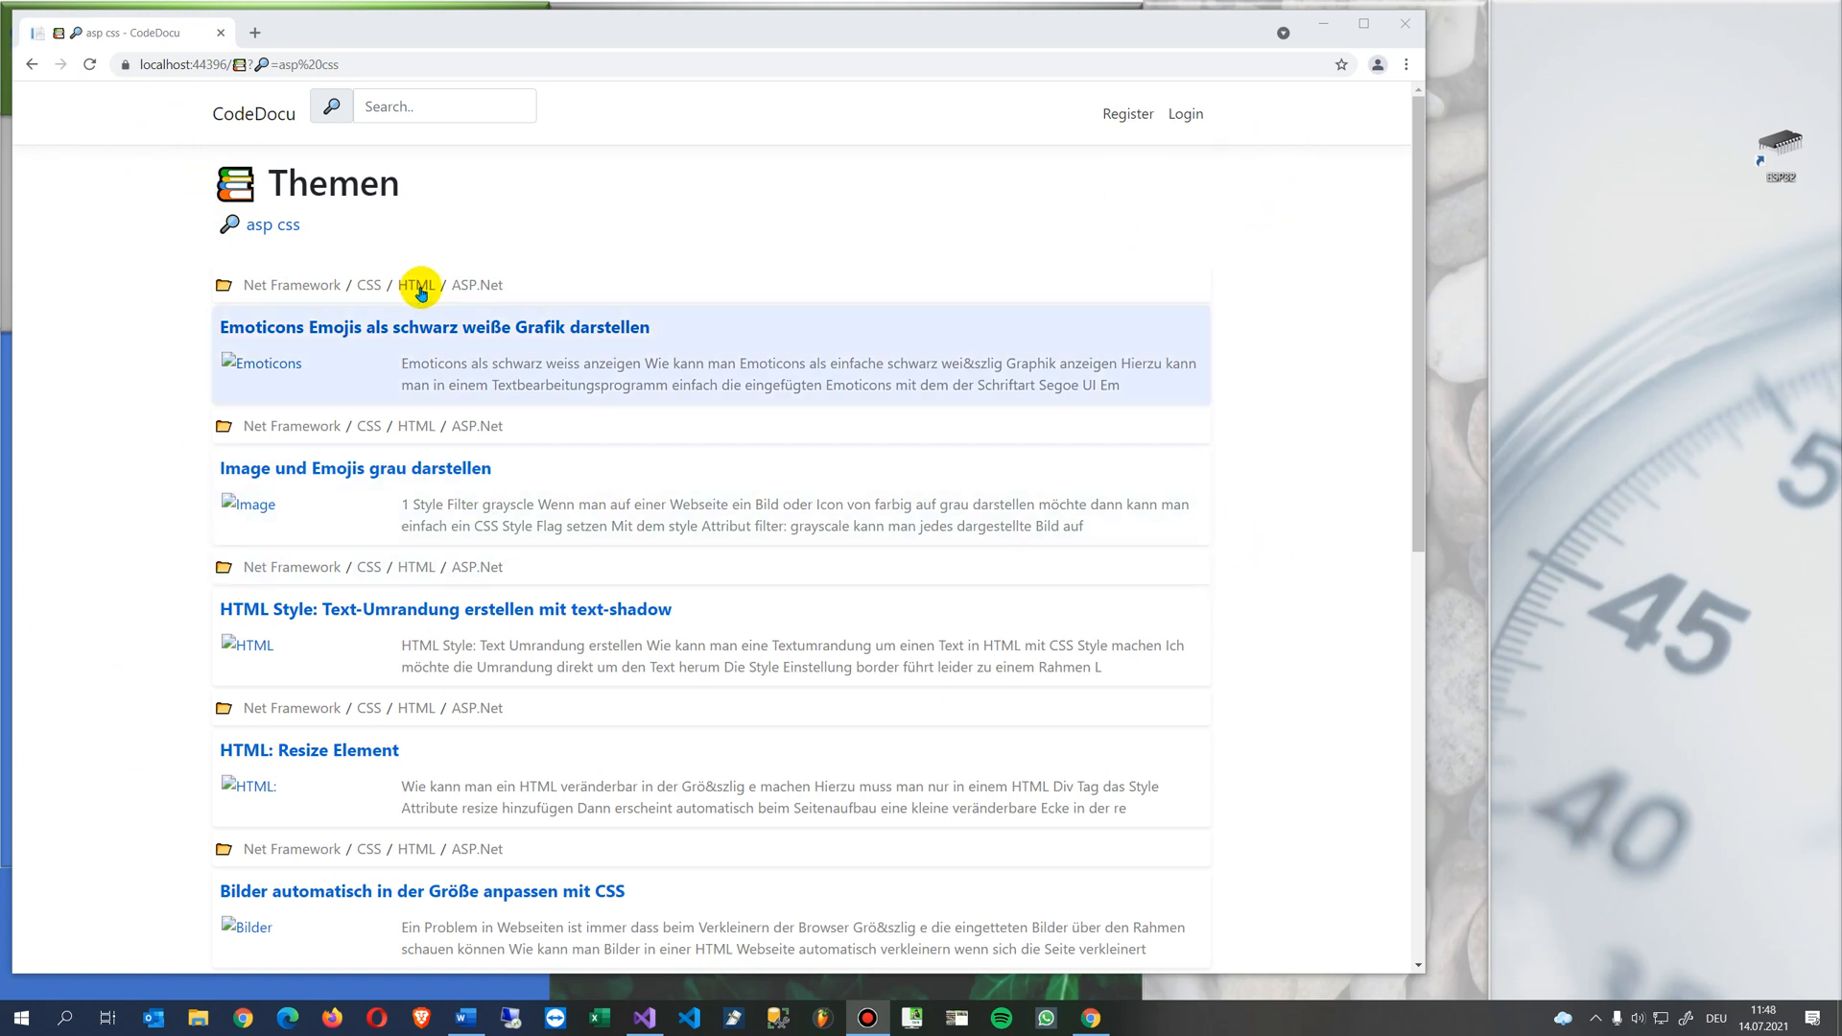
Maximize the Chrome window so the localhost site shows at full screen width.
{"action": "left_click", "coordinate": [1364, 23]}
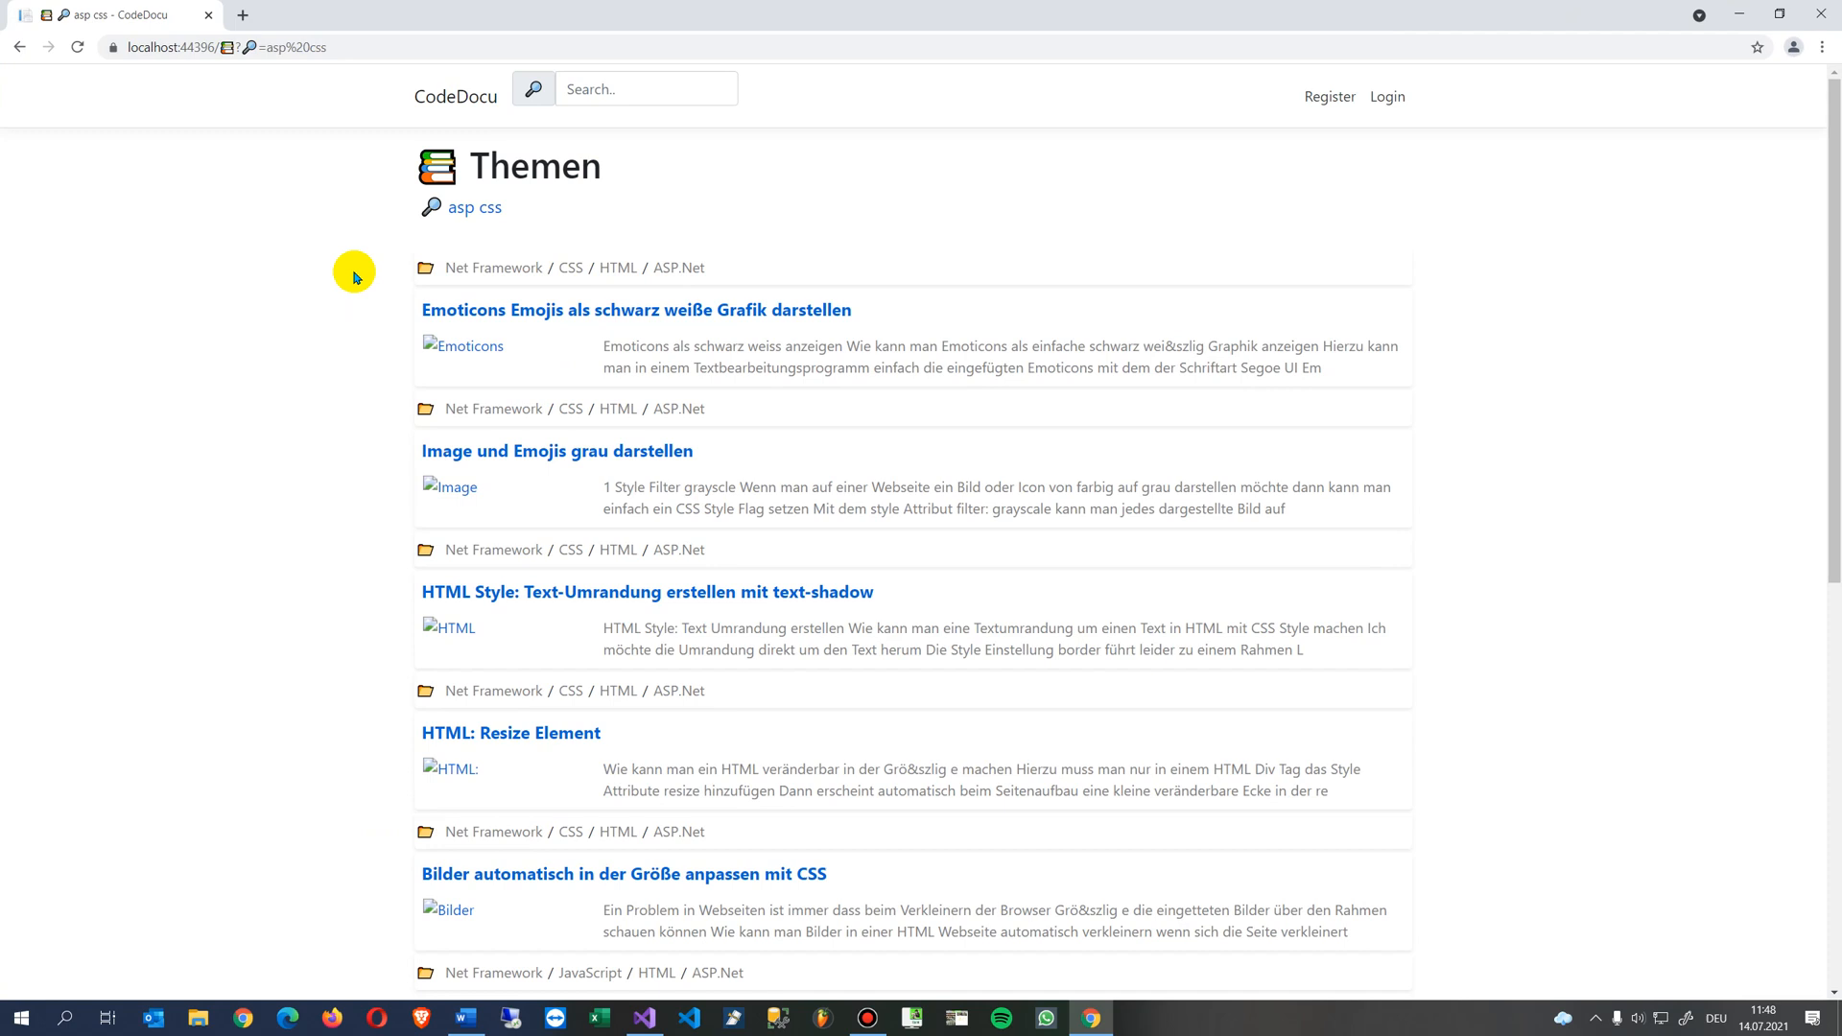
{"action": "mouse_move", "coordinate": [104, 587]}
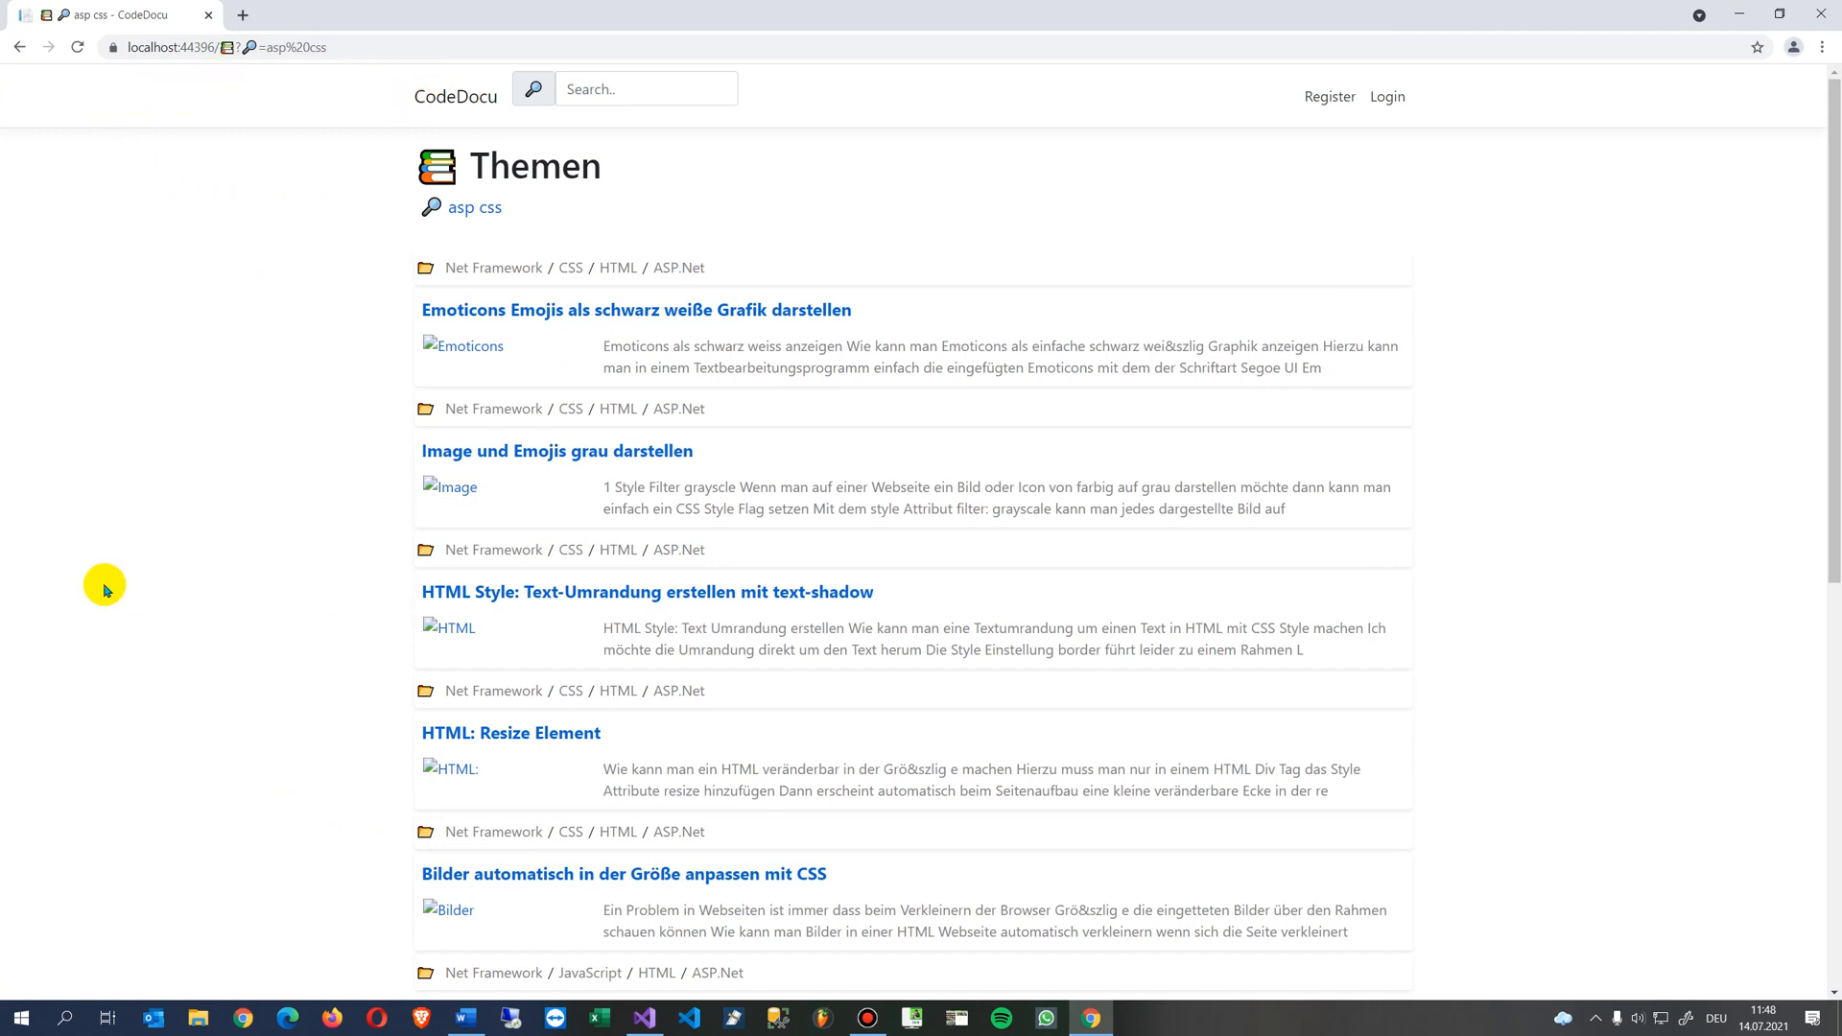
{"action": "mouse_move", "coordinate": [1628, 610]}
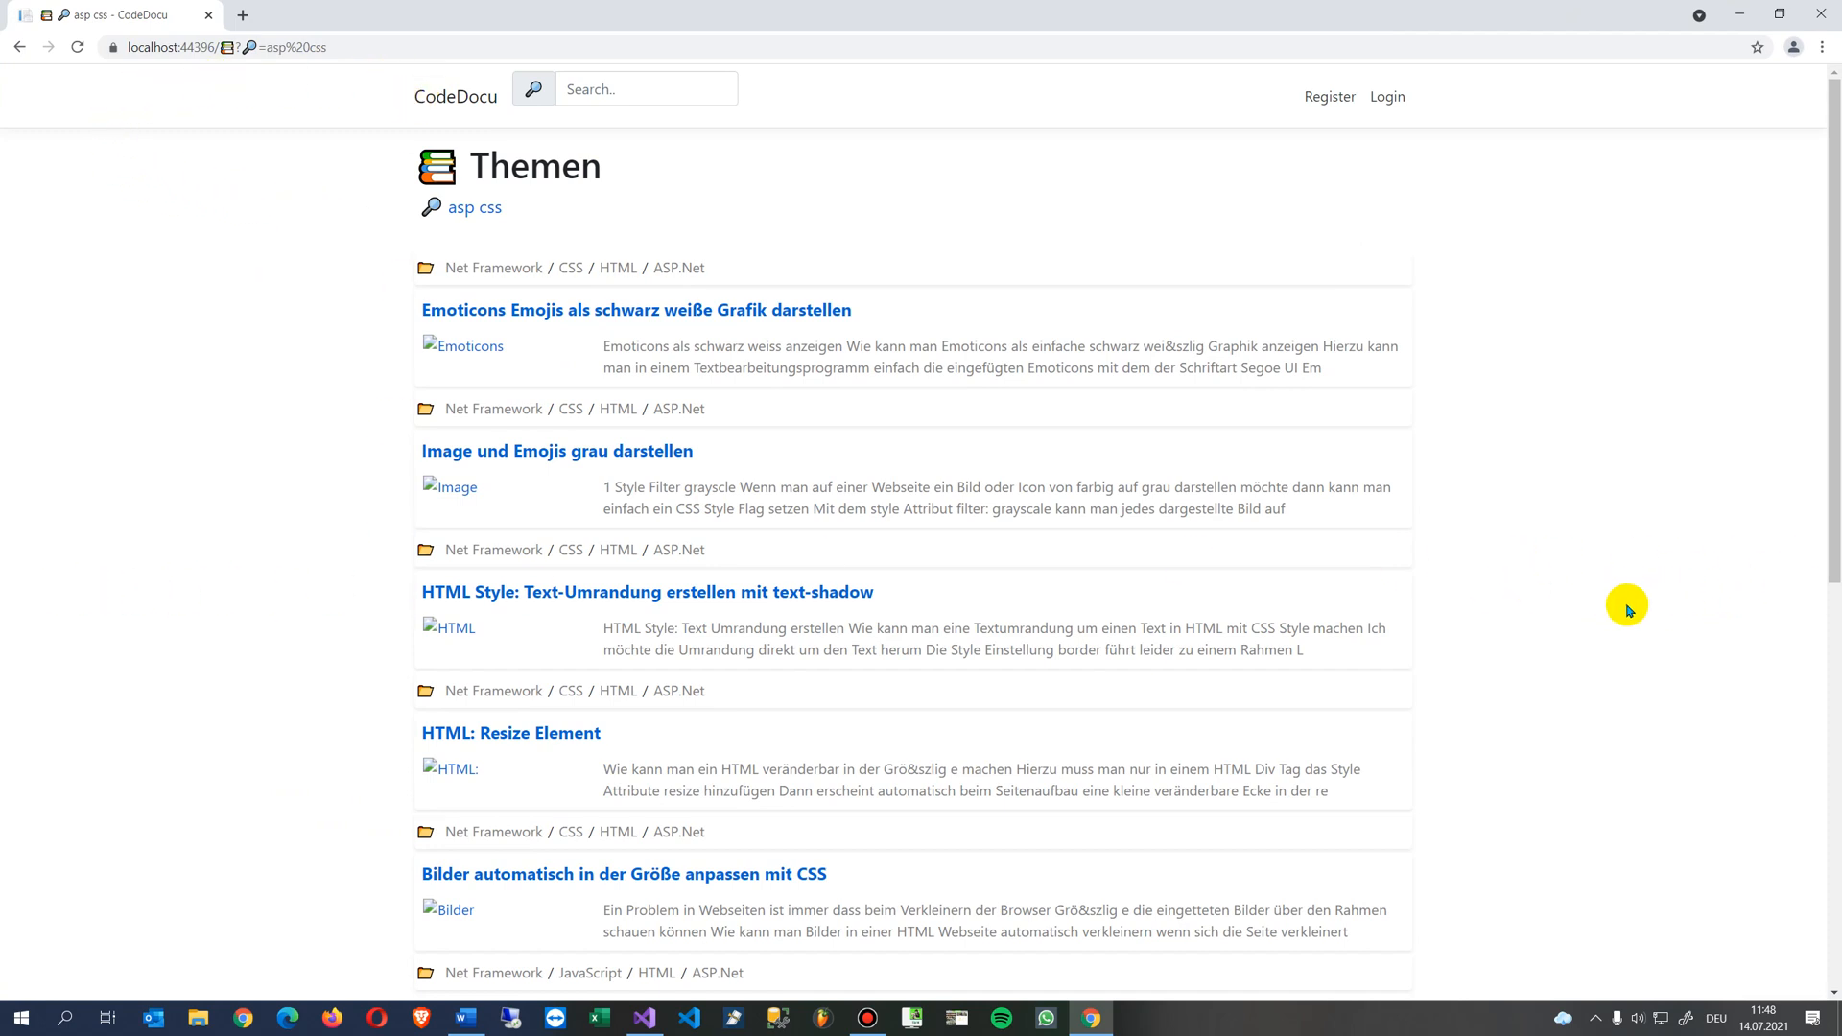
{"action": "mouse_move", "coordinate": [1038, 280]}
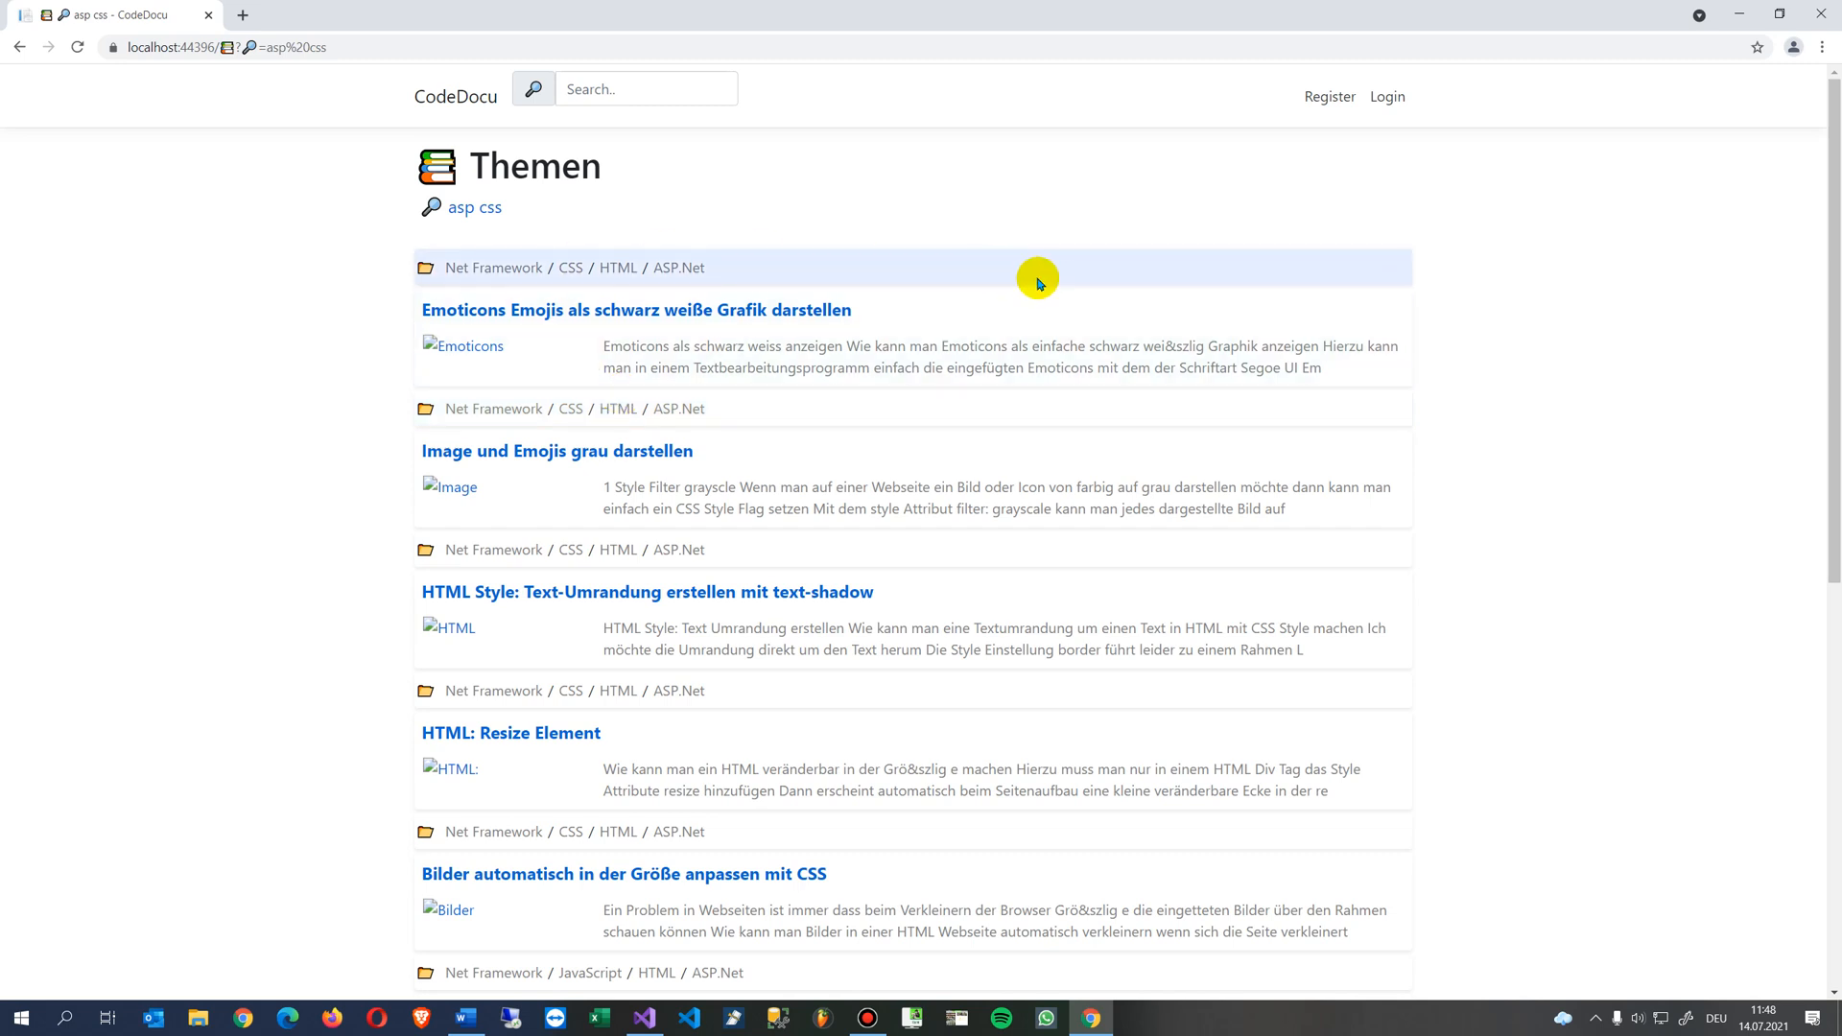
{"action": "mouse_move", "coordinate": [1024, 288]}
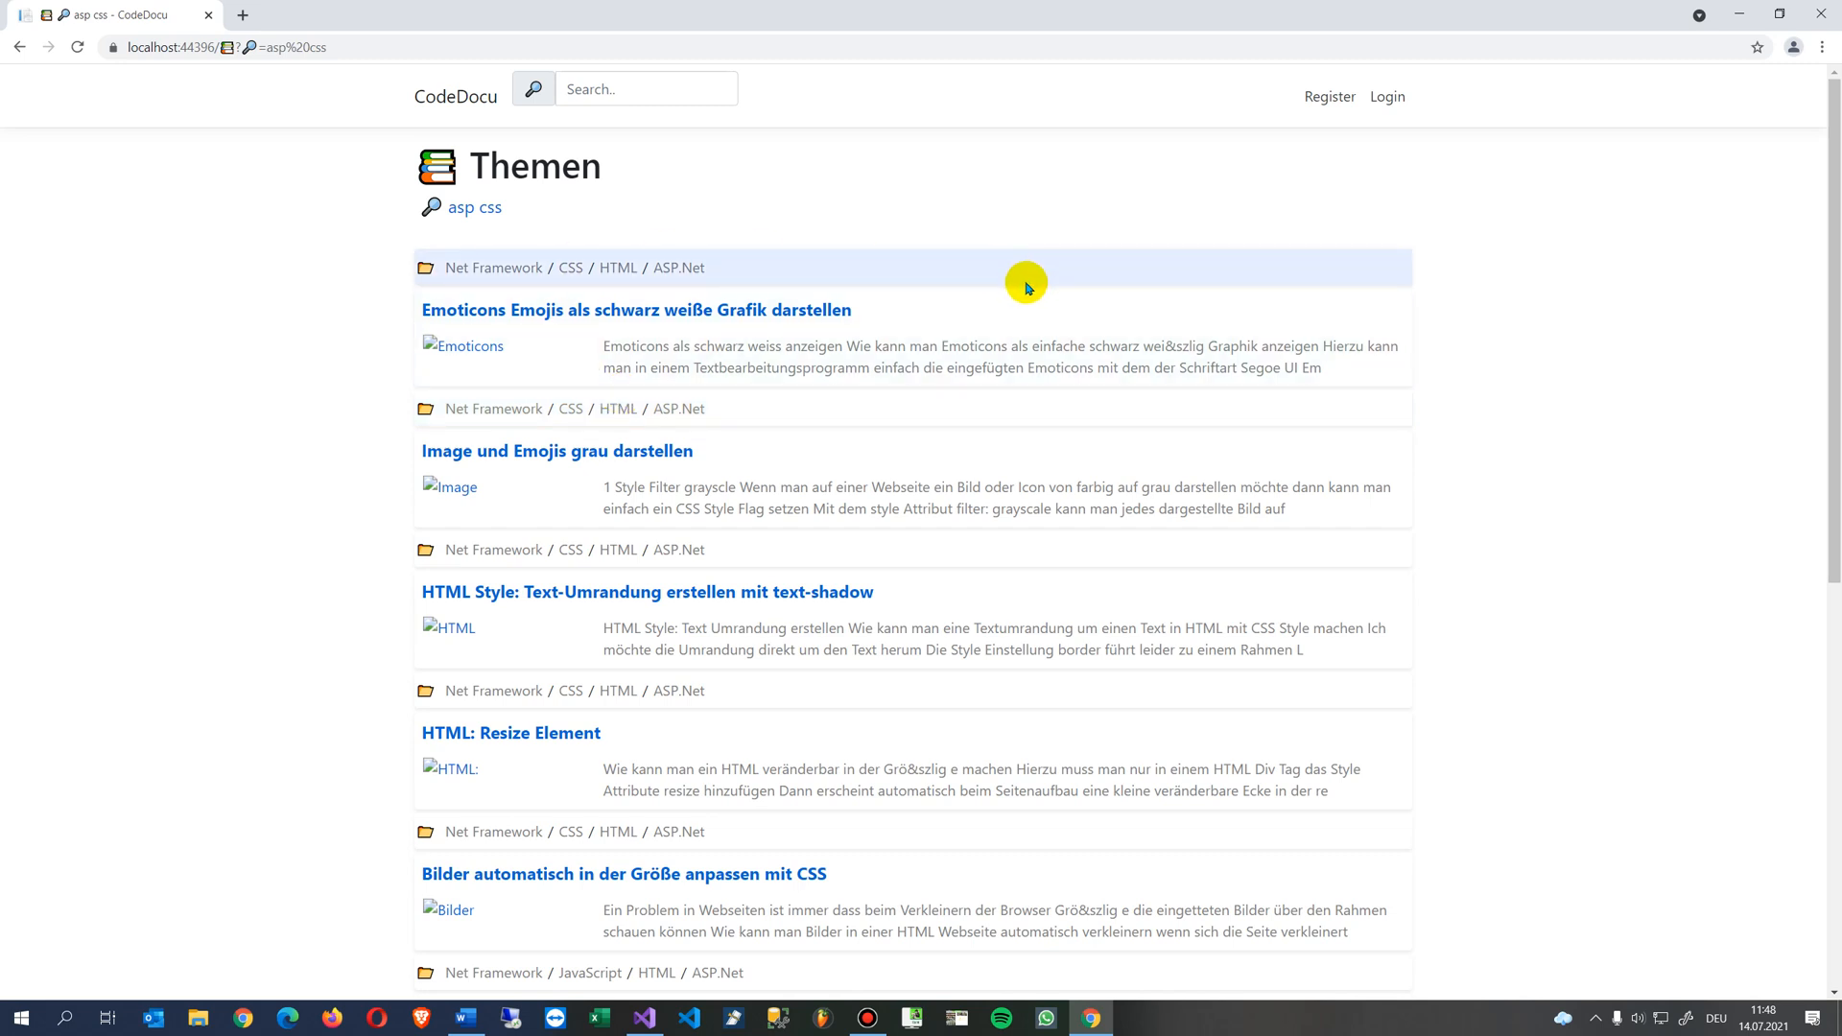
{"action": "mouse_move", "coordinate": [1018, 395]}
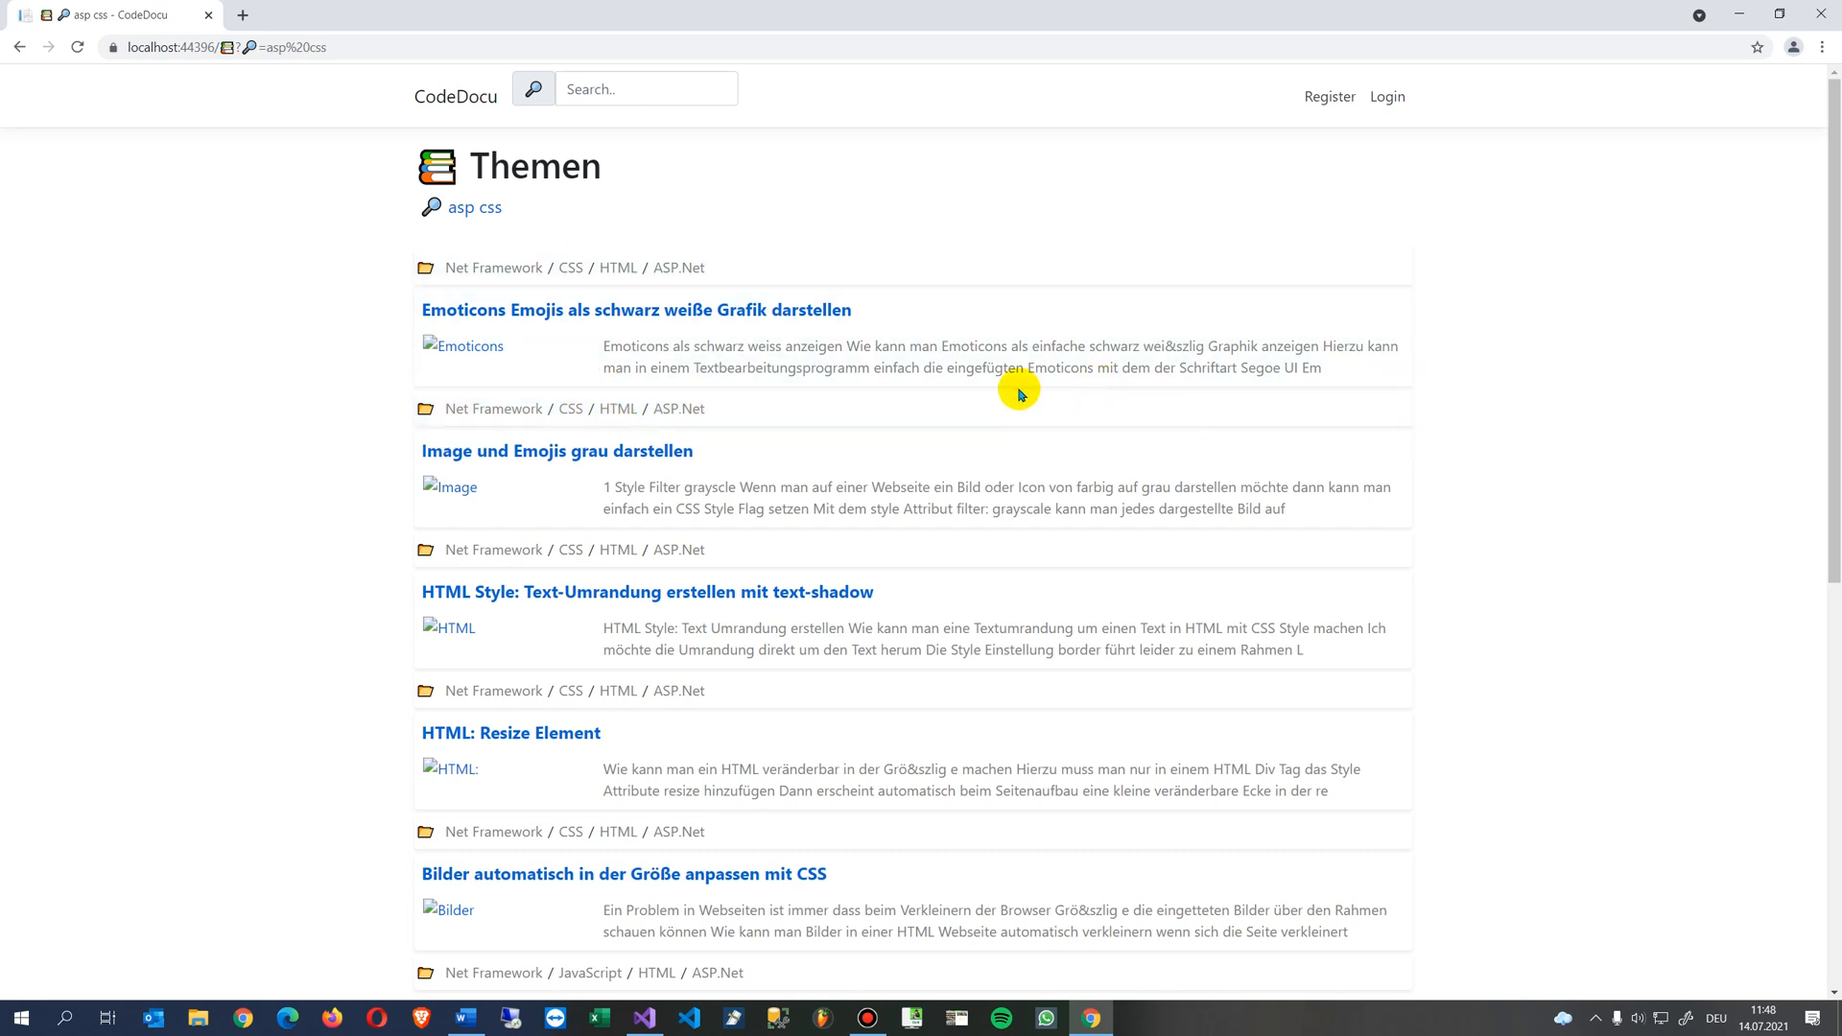
{"action": "mouse_move", "coordinate": [862, 409]}
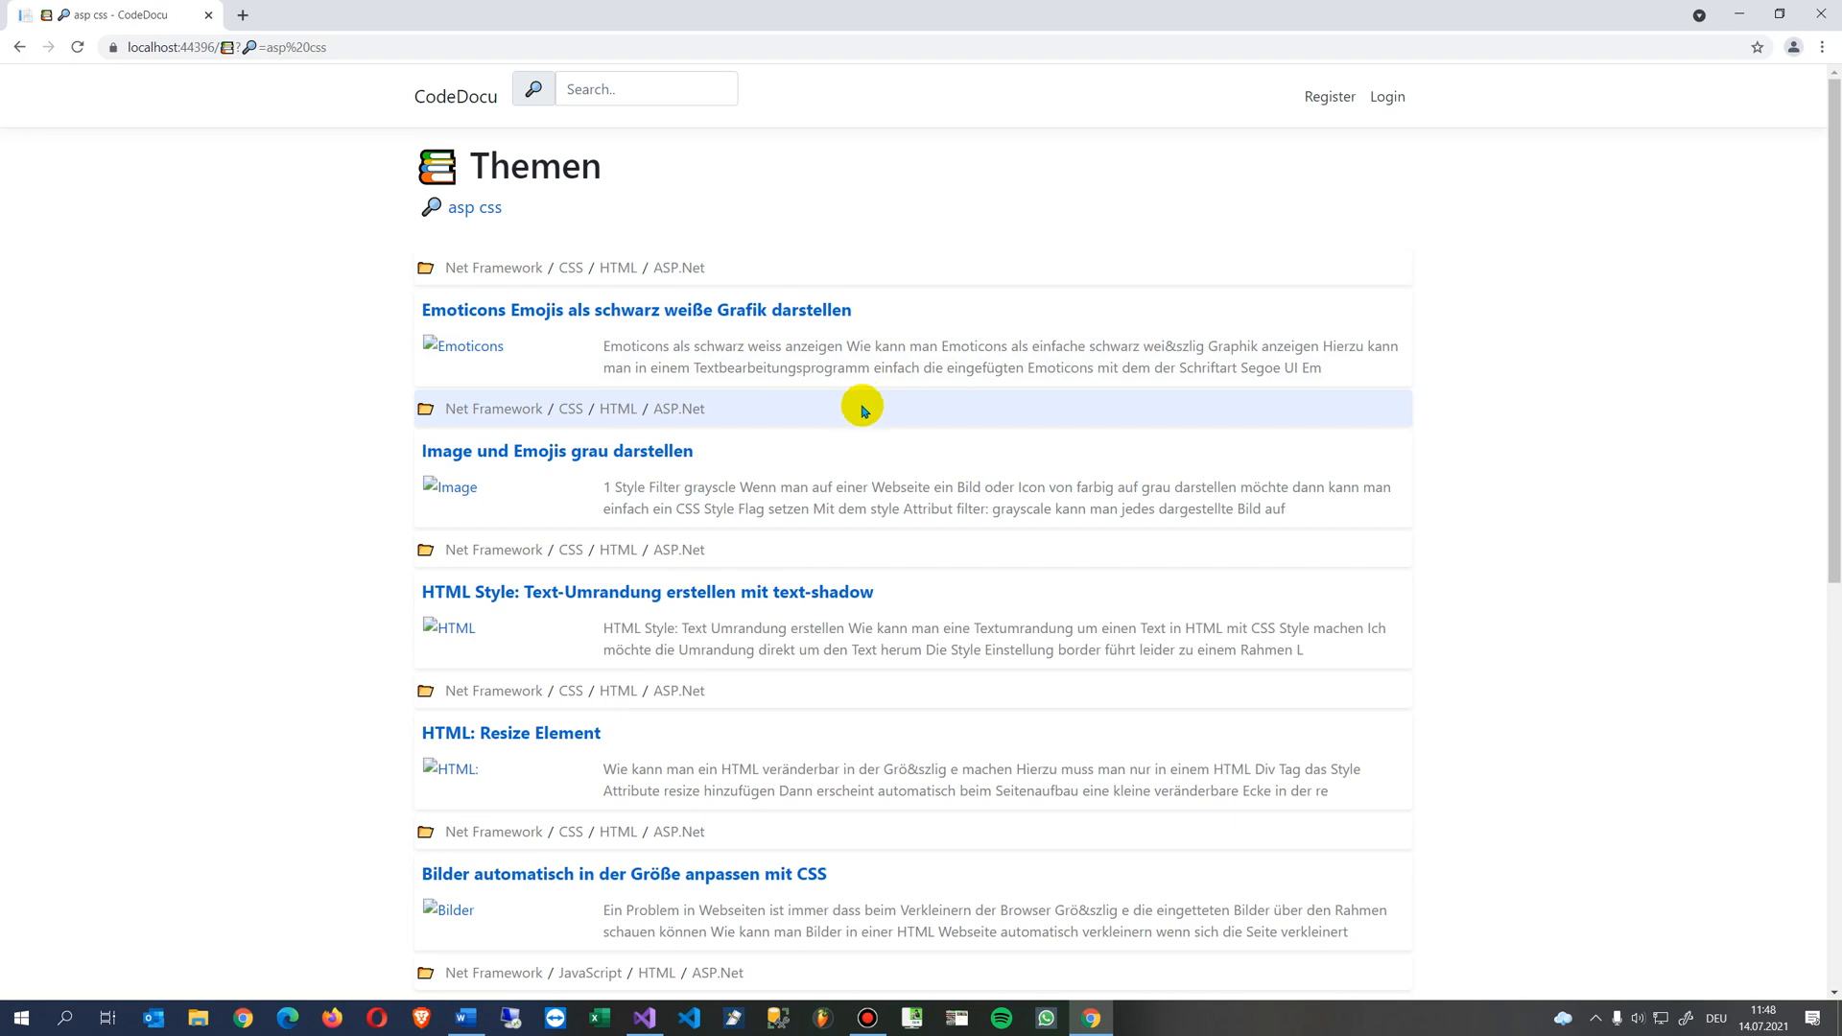
Inspect the navbar's container div in DevTools and view its applied styles.
{"action": "key", "text": "F12"}
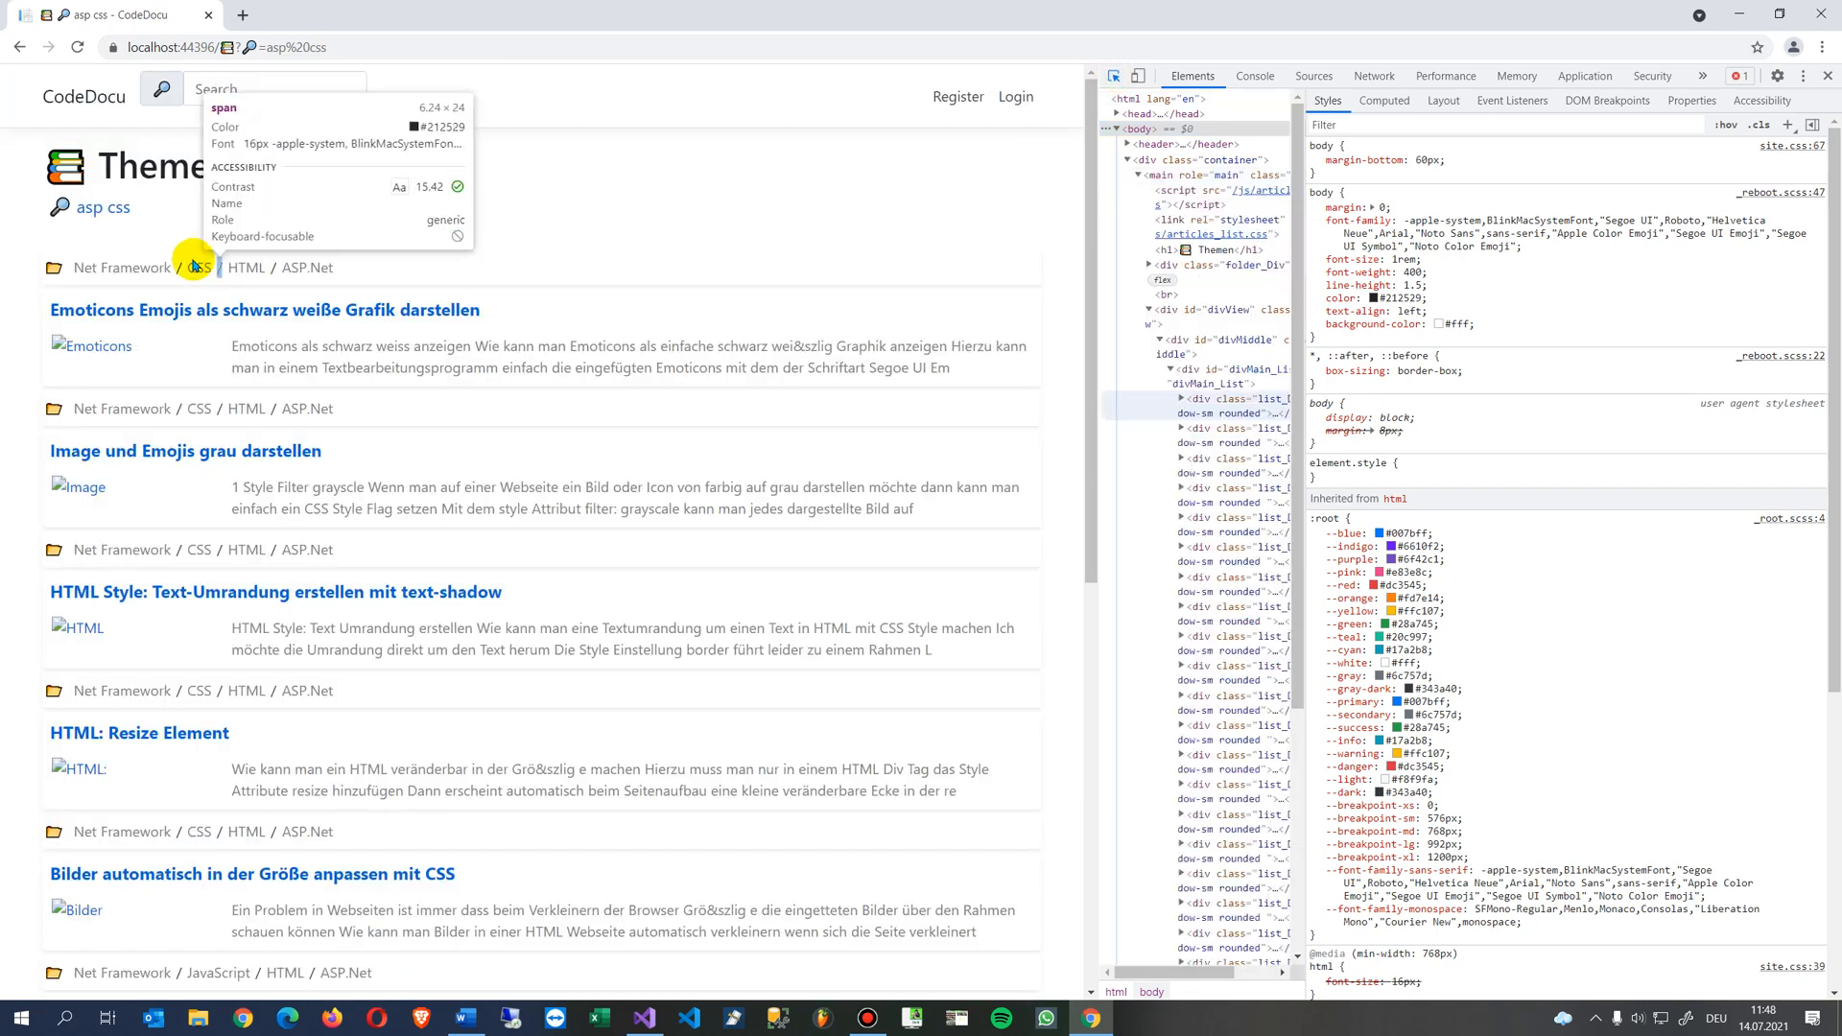
{"action": "left_click", "coordinate": [83, 96]}
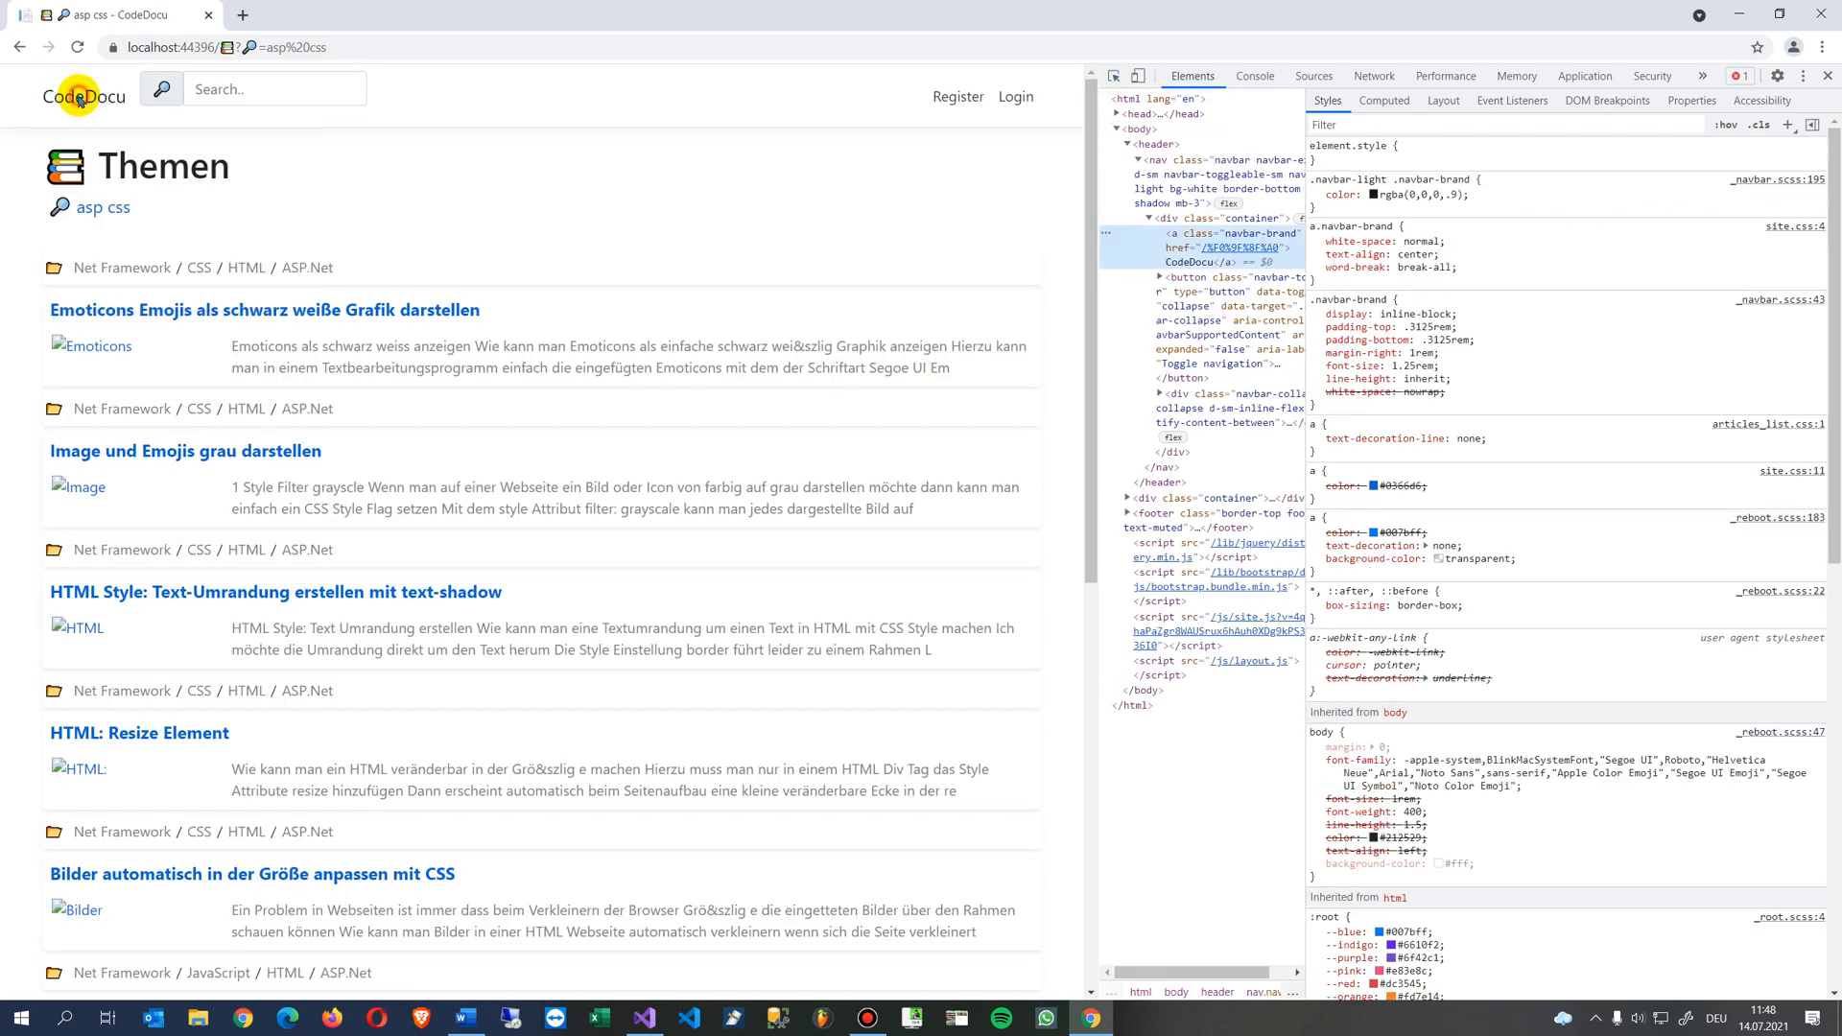
{"action": "mouse_move", "coordinate": [1189, 218]}
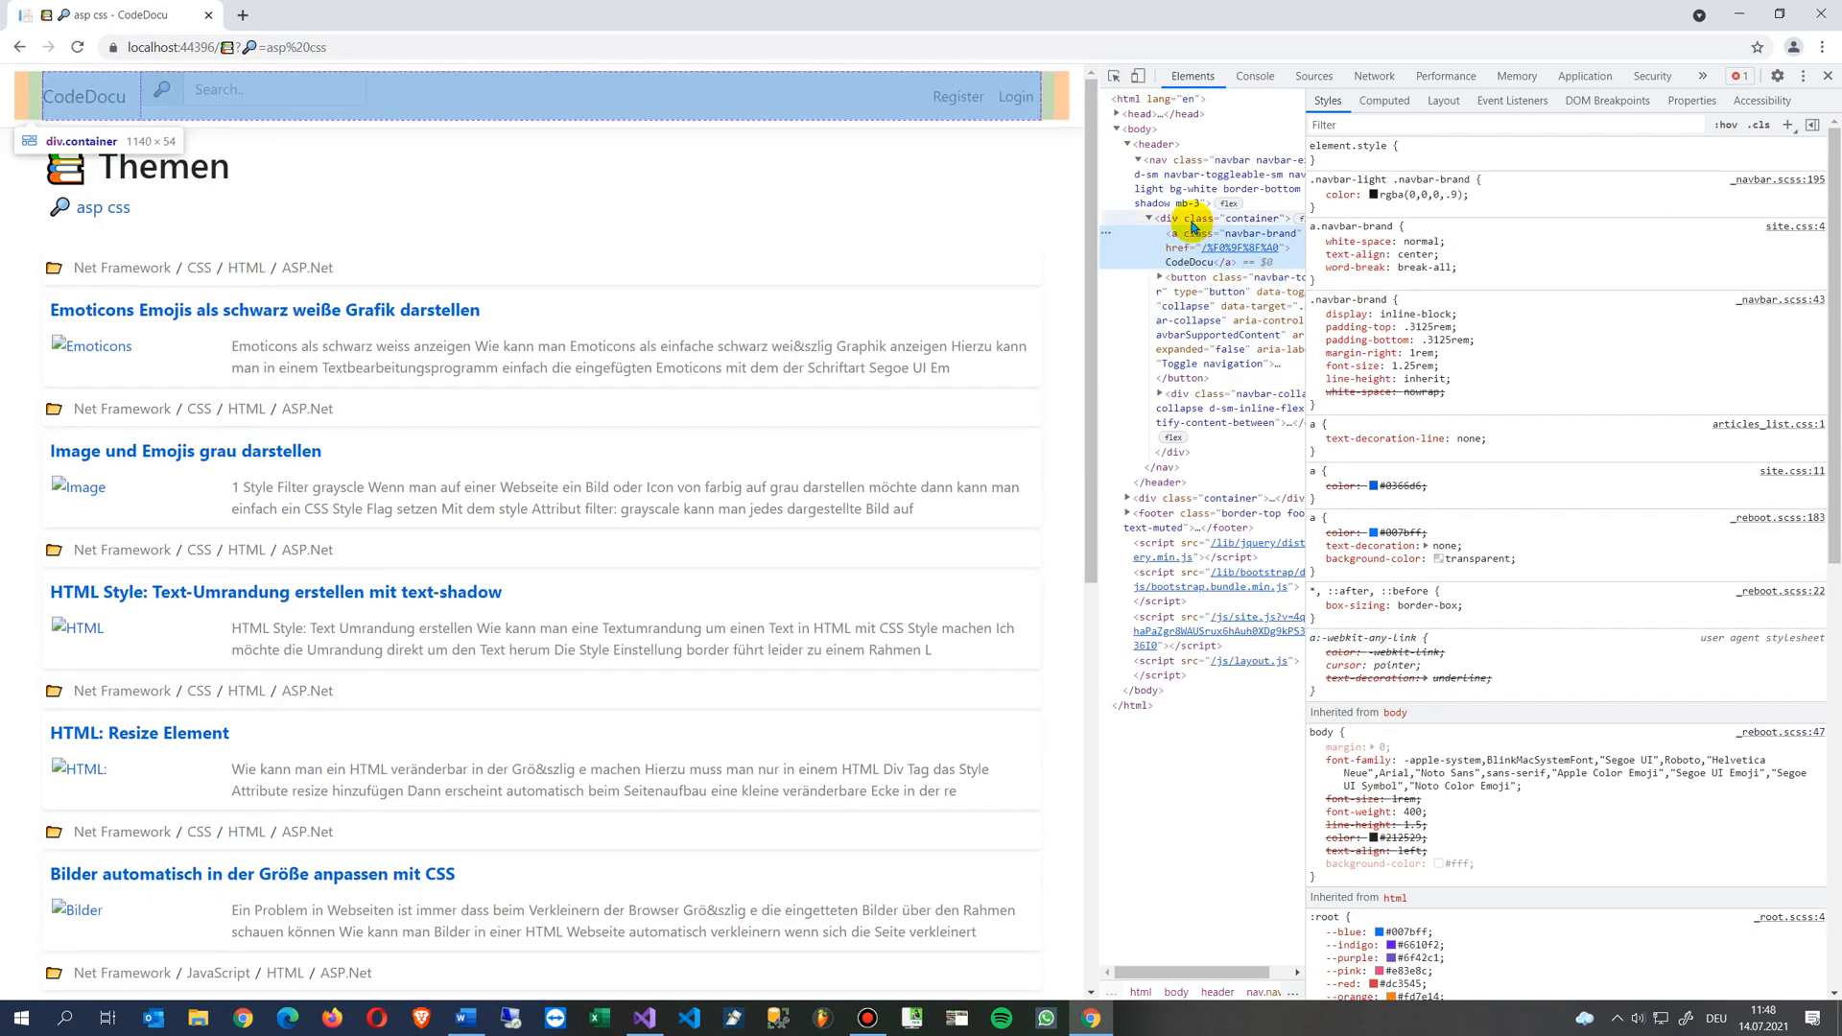
{"action": "left_click", "coordinate": [1222, 216]}
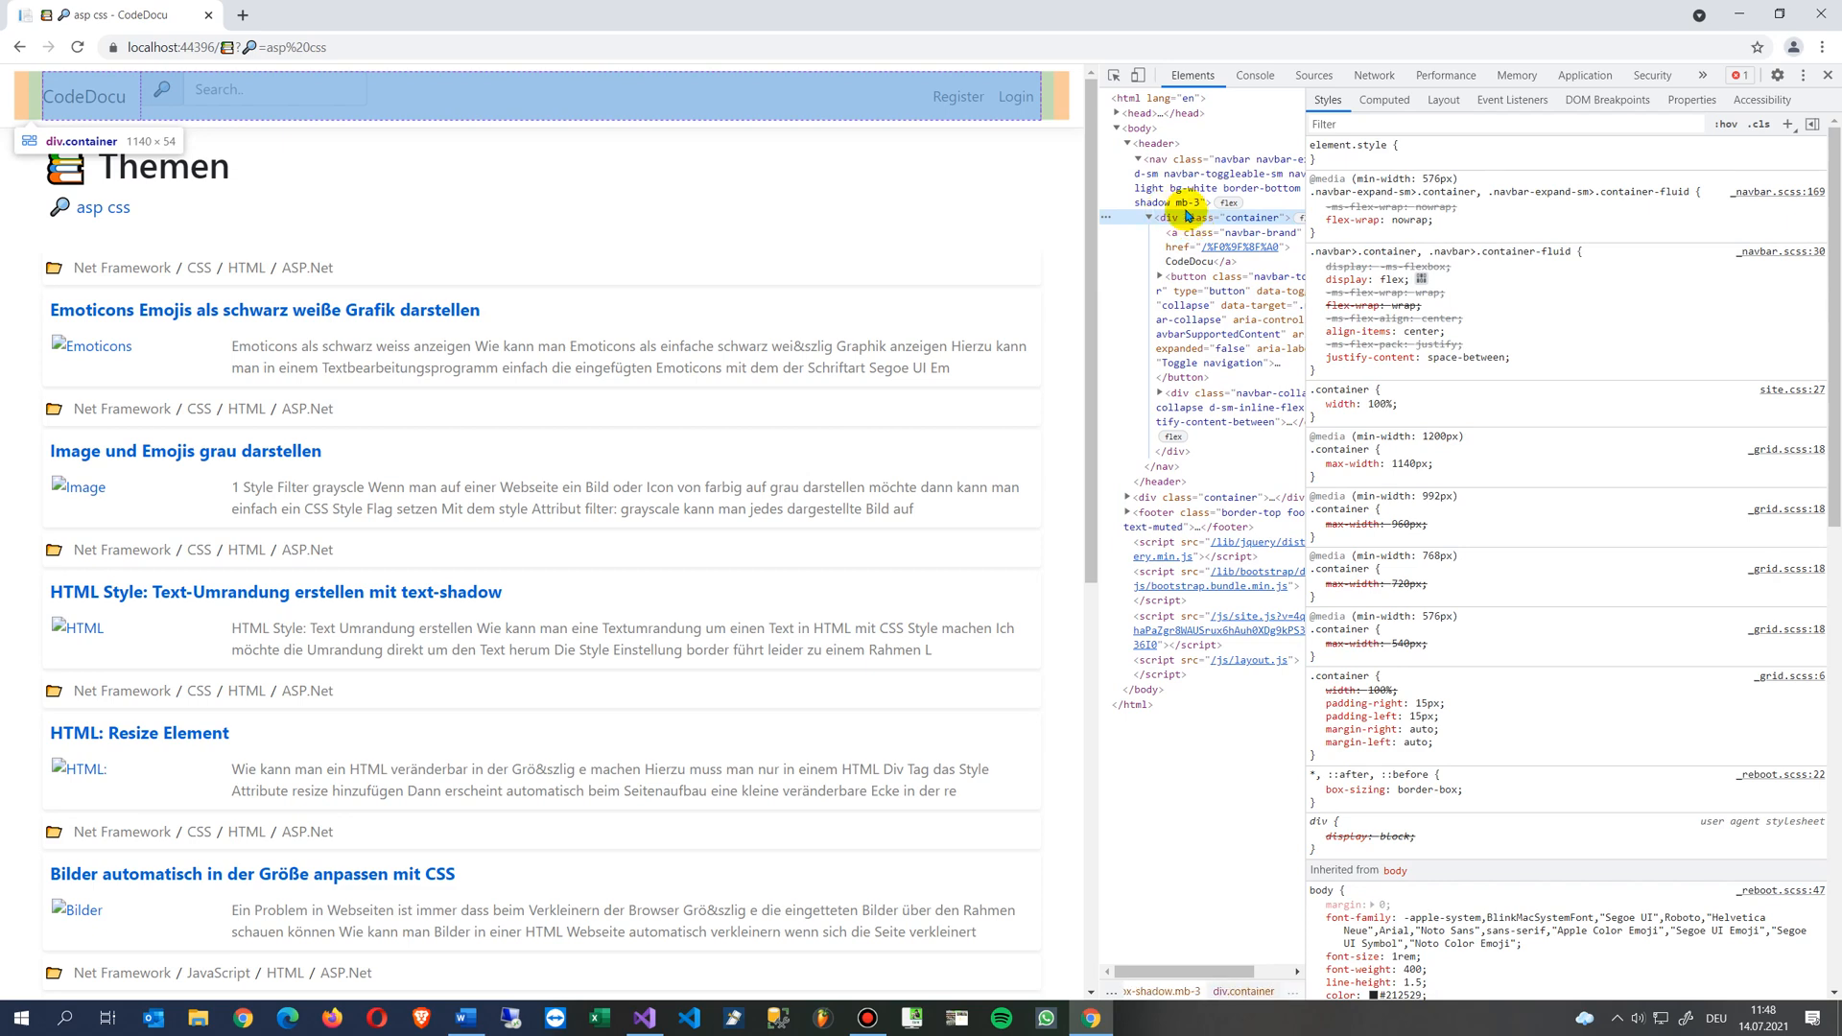
{"action": "left_click", "coordinate": [1228, 497]}
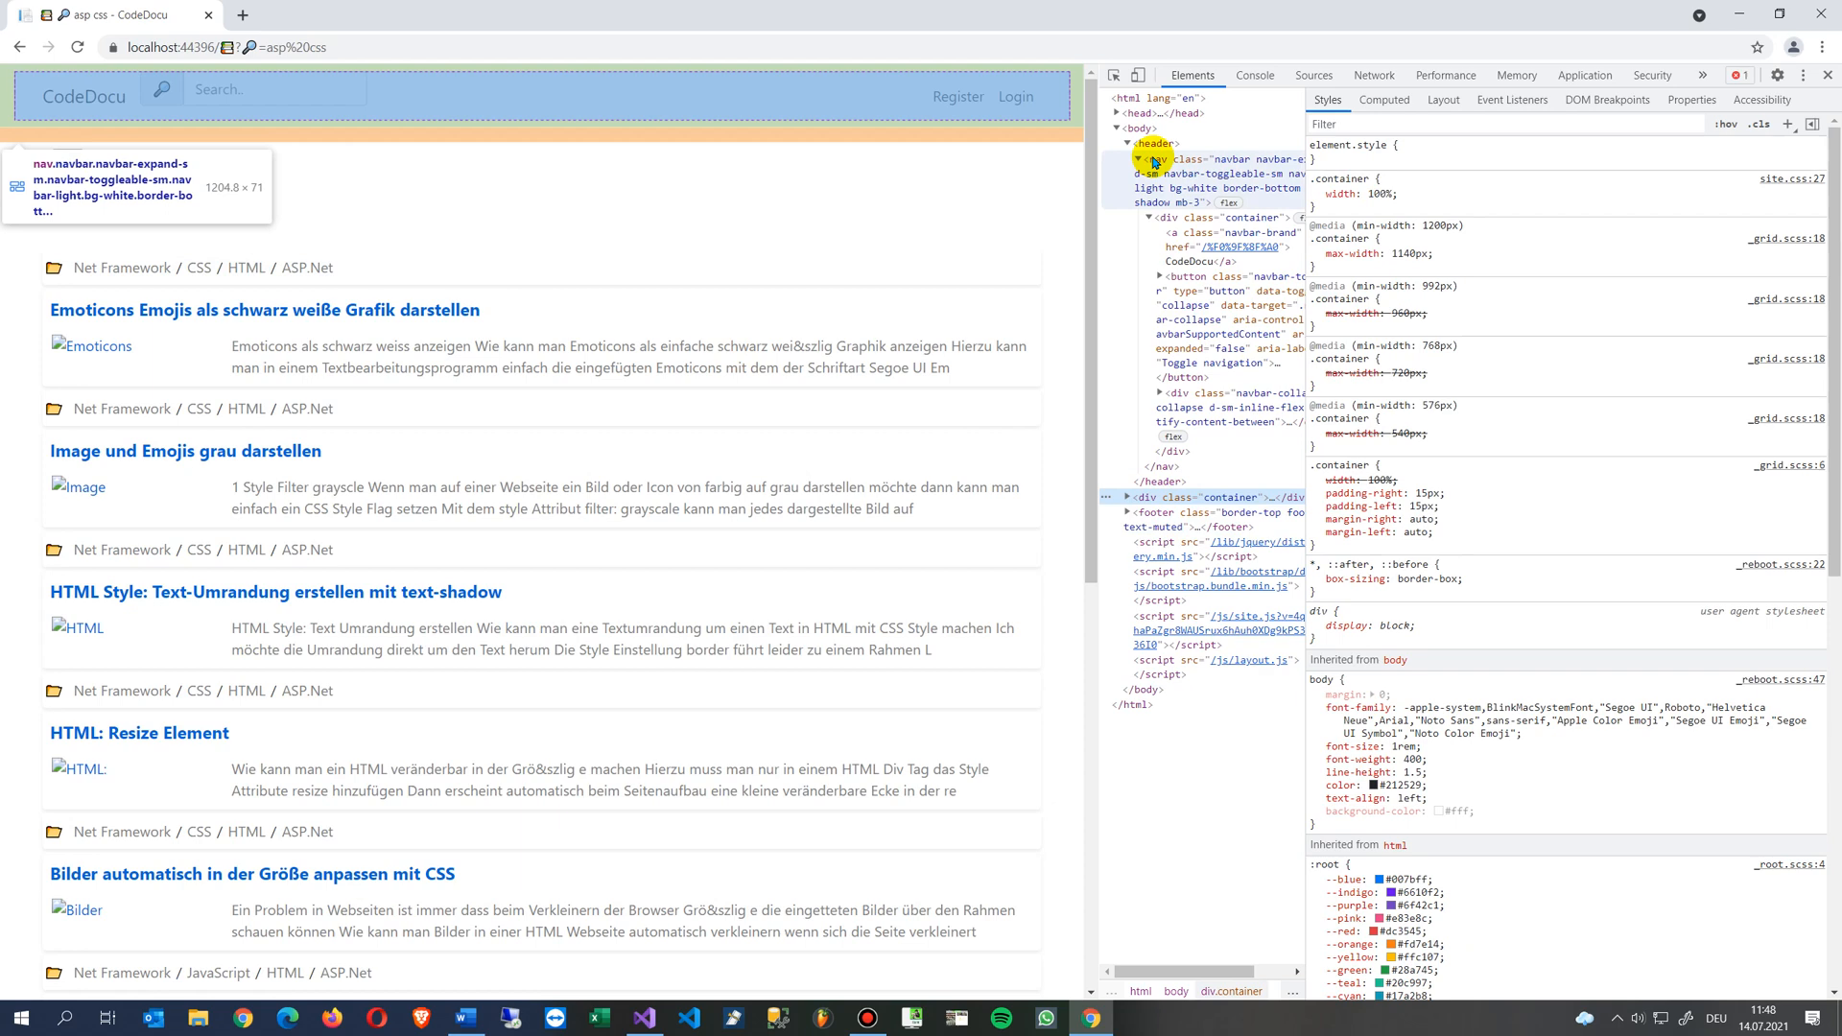
Examine the header's nav and brand link, then disable the container's 100% width rule.
{"action": "left_click", "coordinate": [1153, 160]}
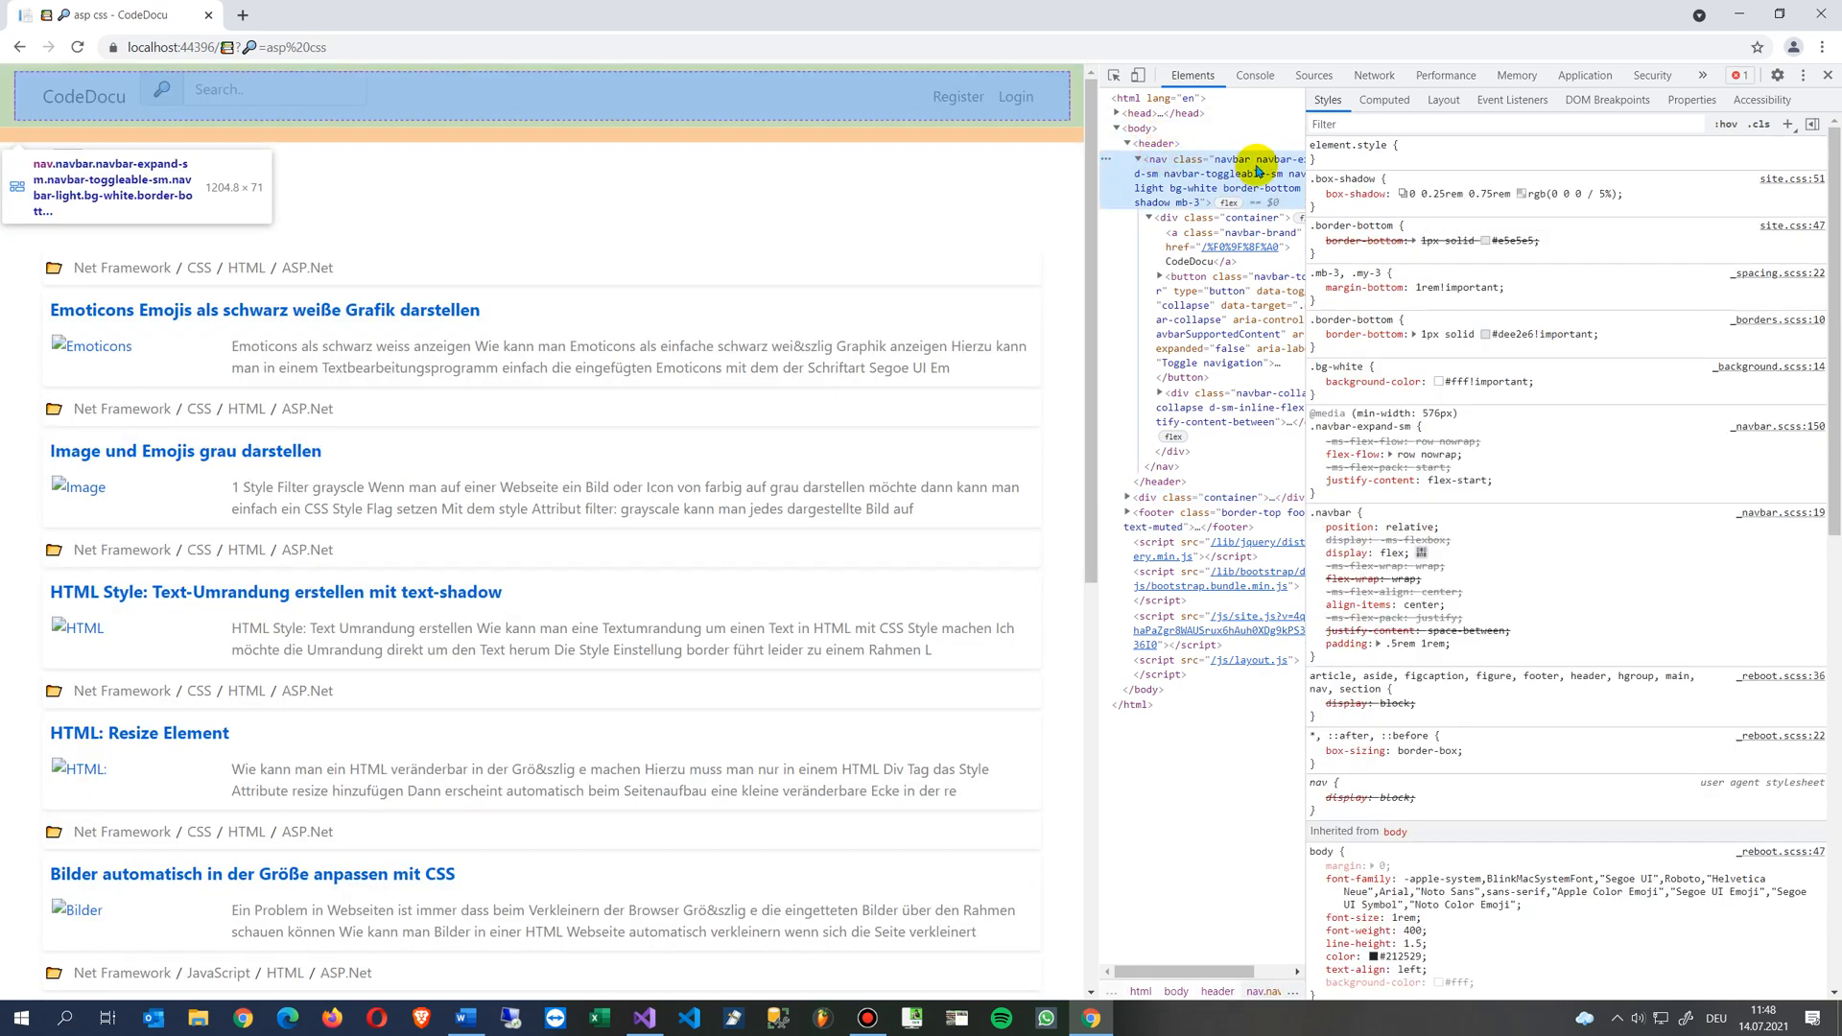
{"action": "left_click", "coordinate": [1233, 217]}
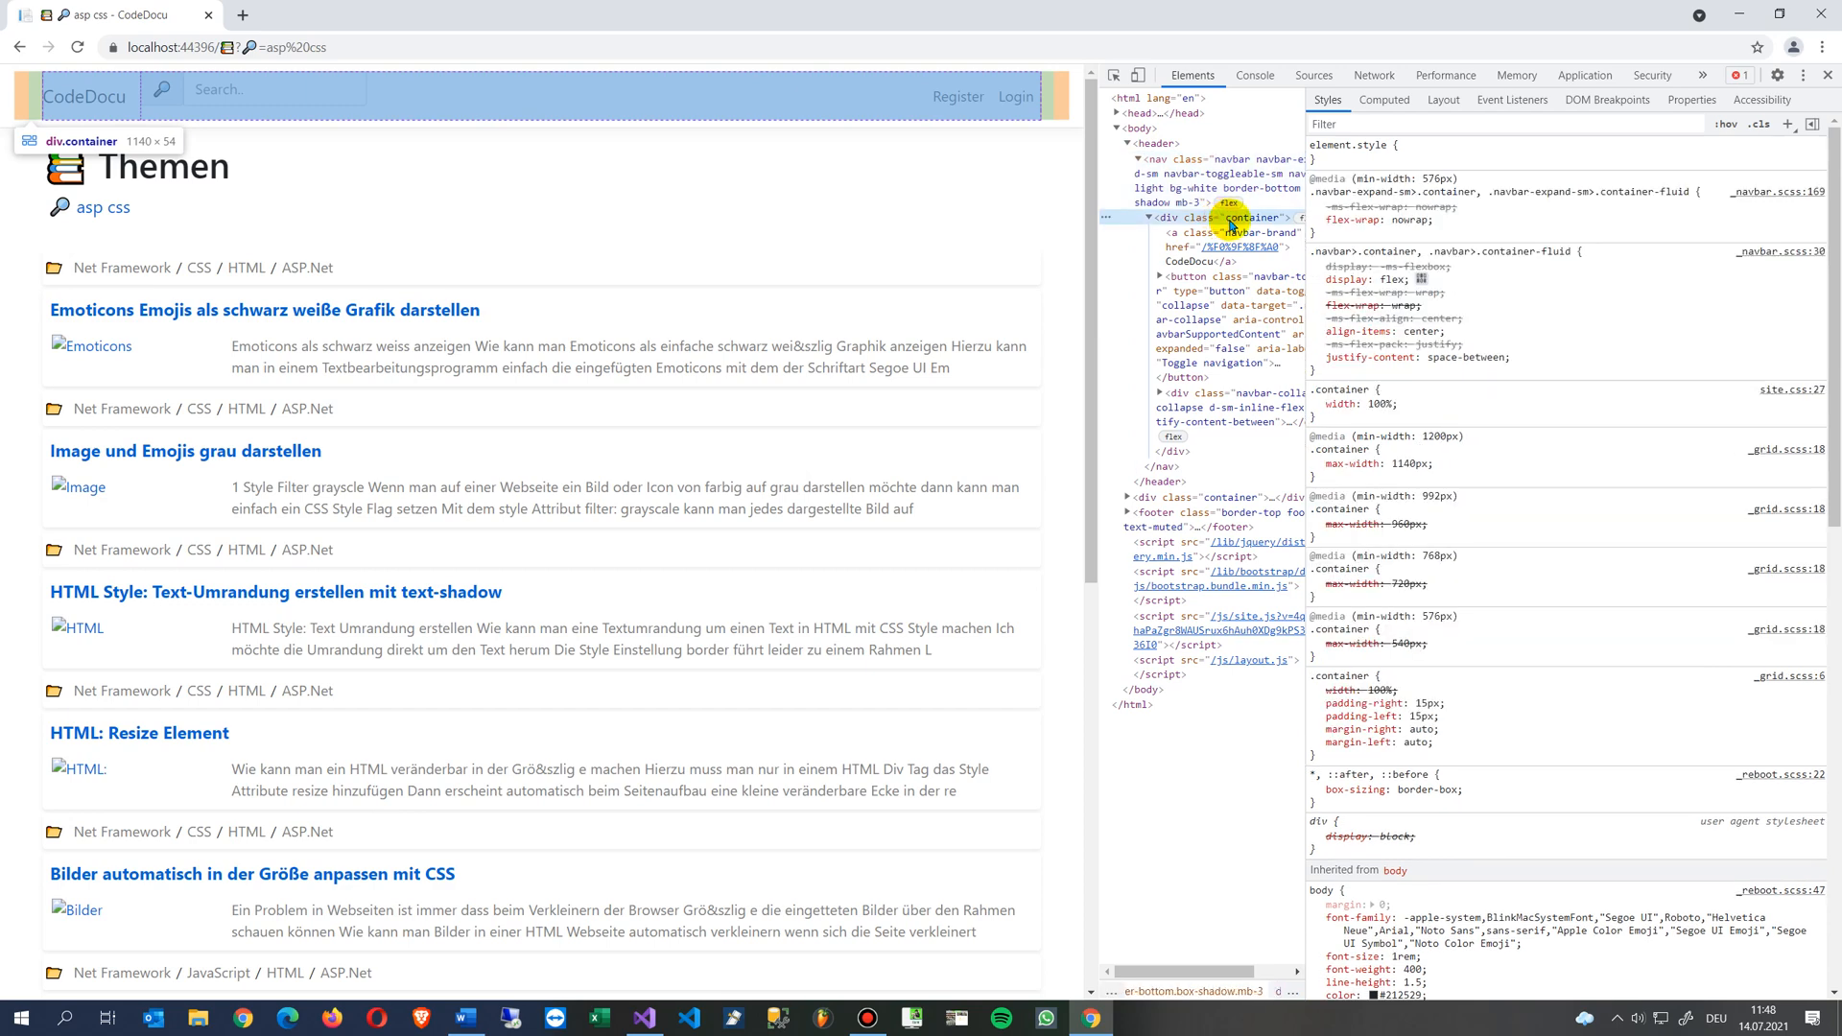
{"action": "mouse_move", "coordinate": [320, 218]}
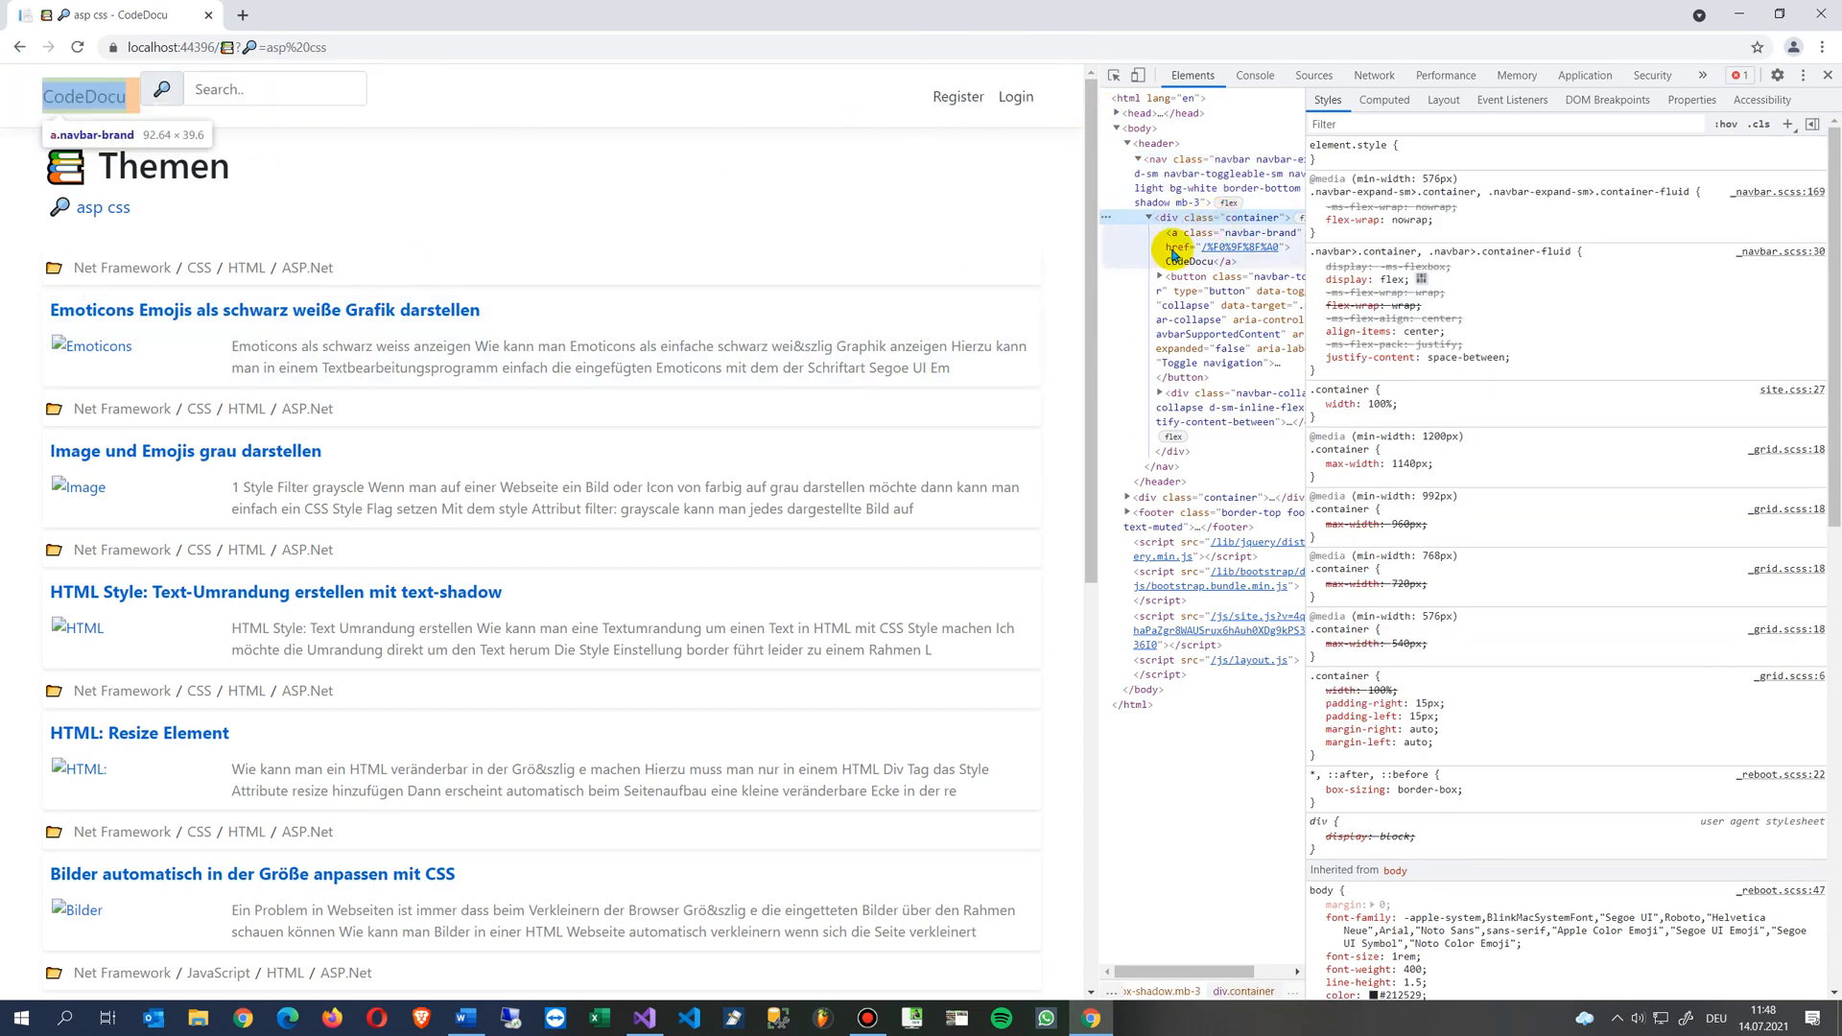
{"action": "left_click", "coordinate": [1216, 217]}
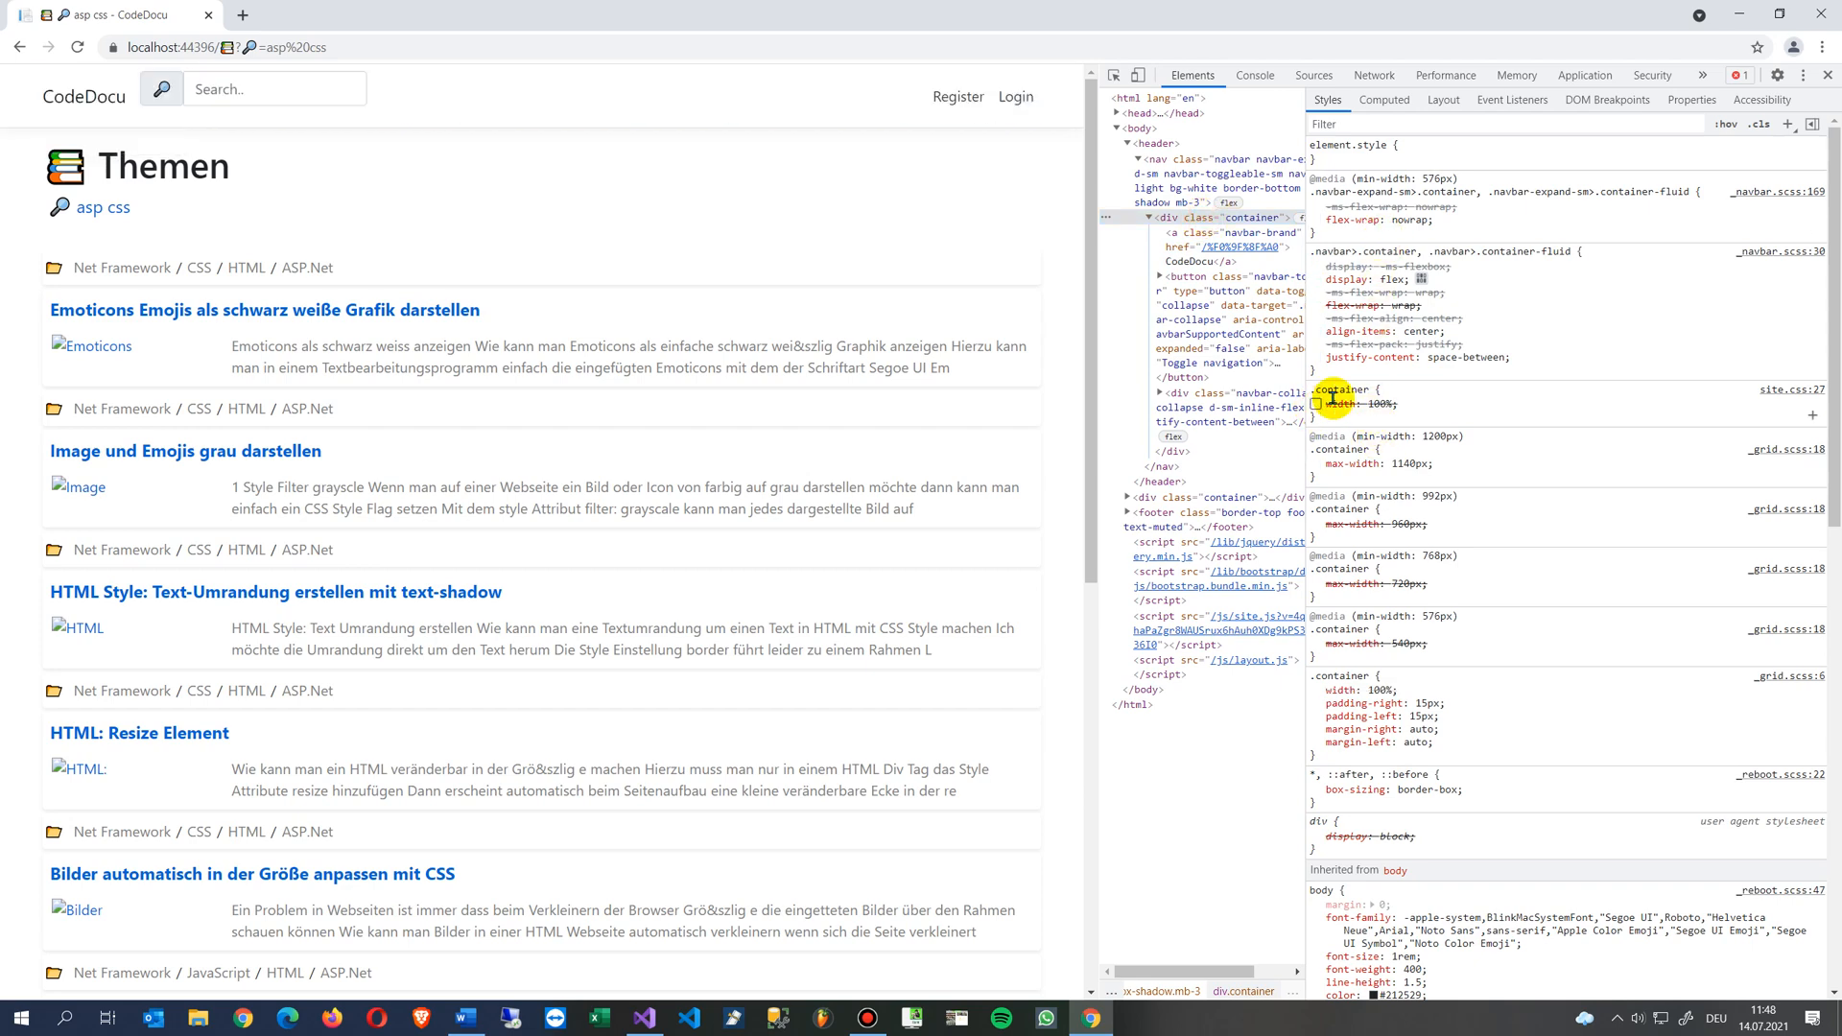
{"action": "mouse_move", "coordinate": [1383, 394]}
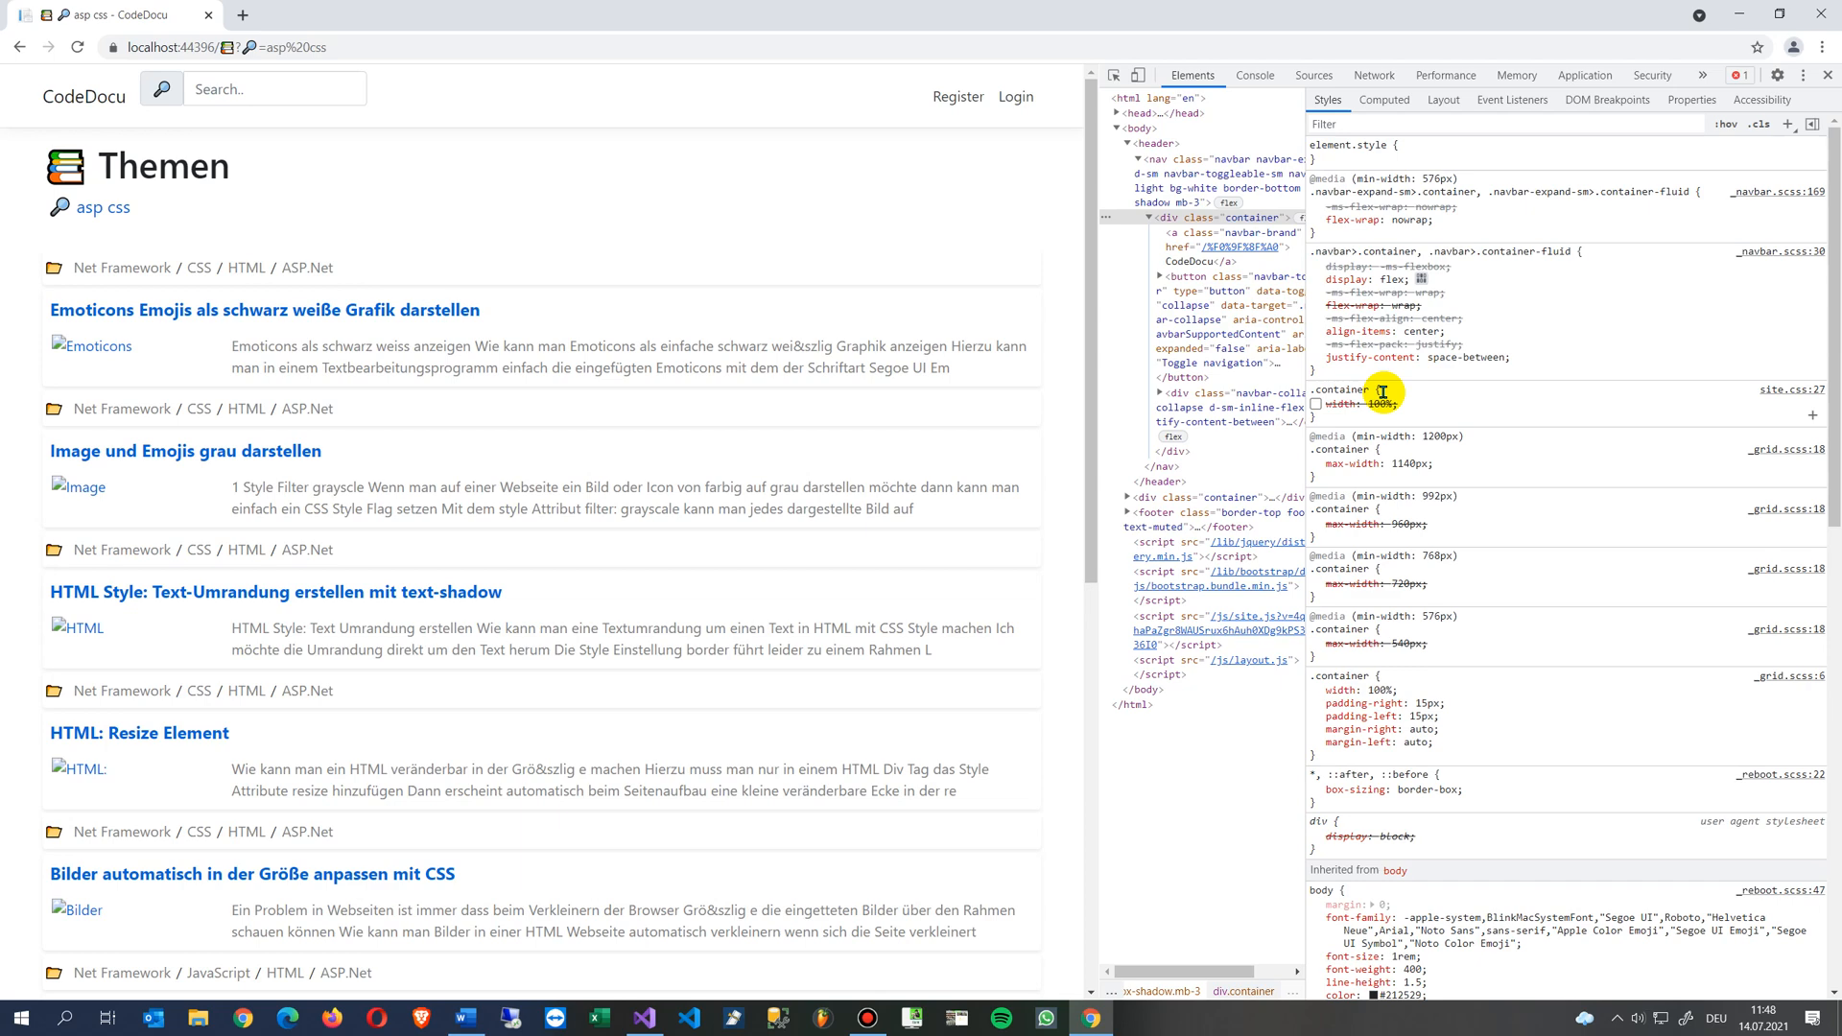
{"action": "left_click", "coordinate": [1316, 522]}
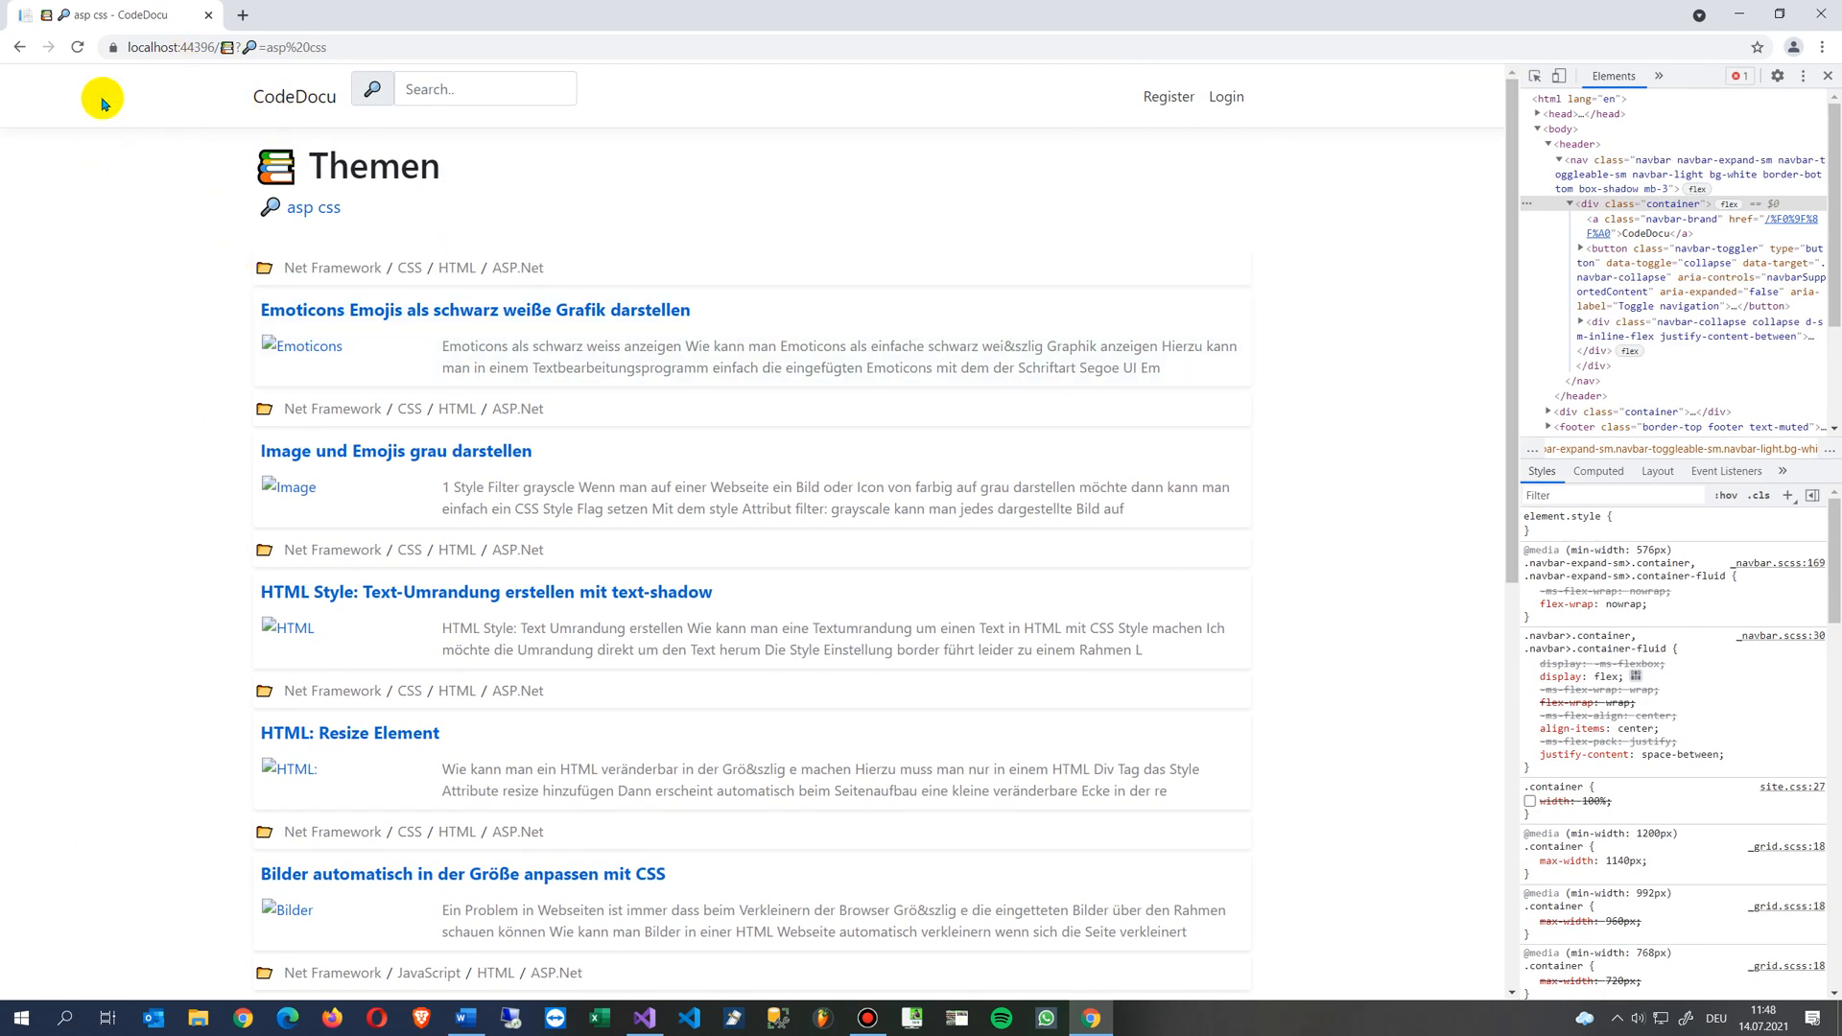
{"action": "mouse_move", "coordinate": [267, 341]}
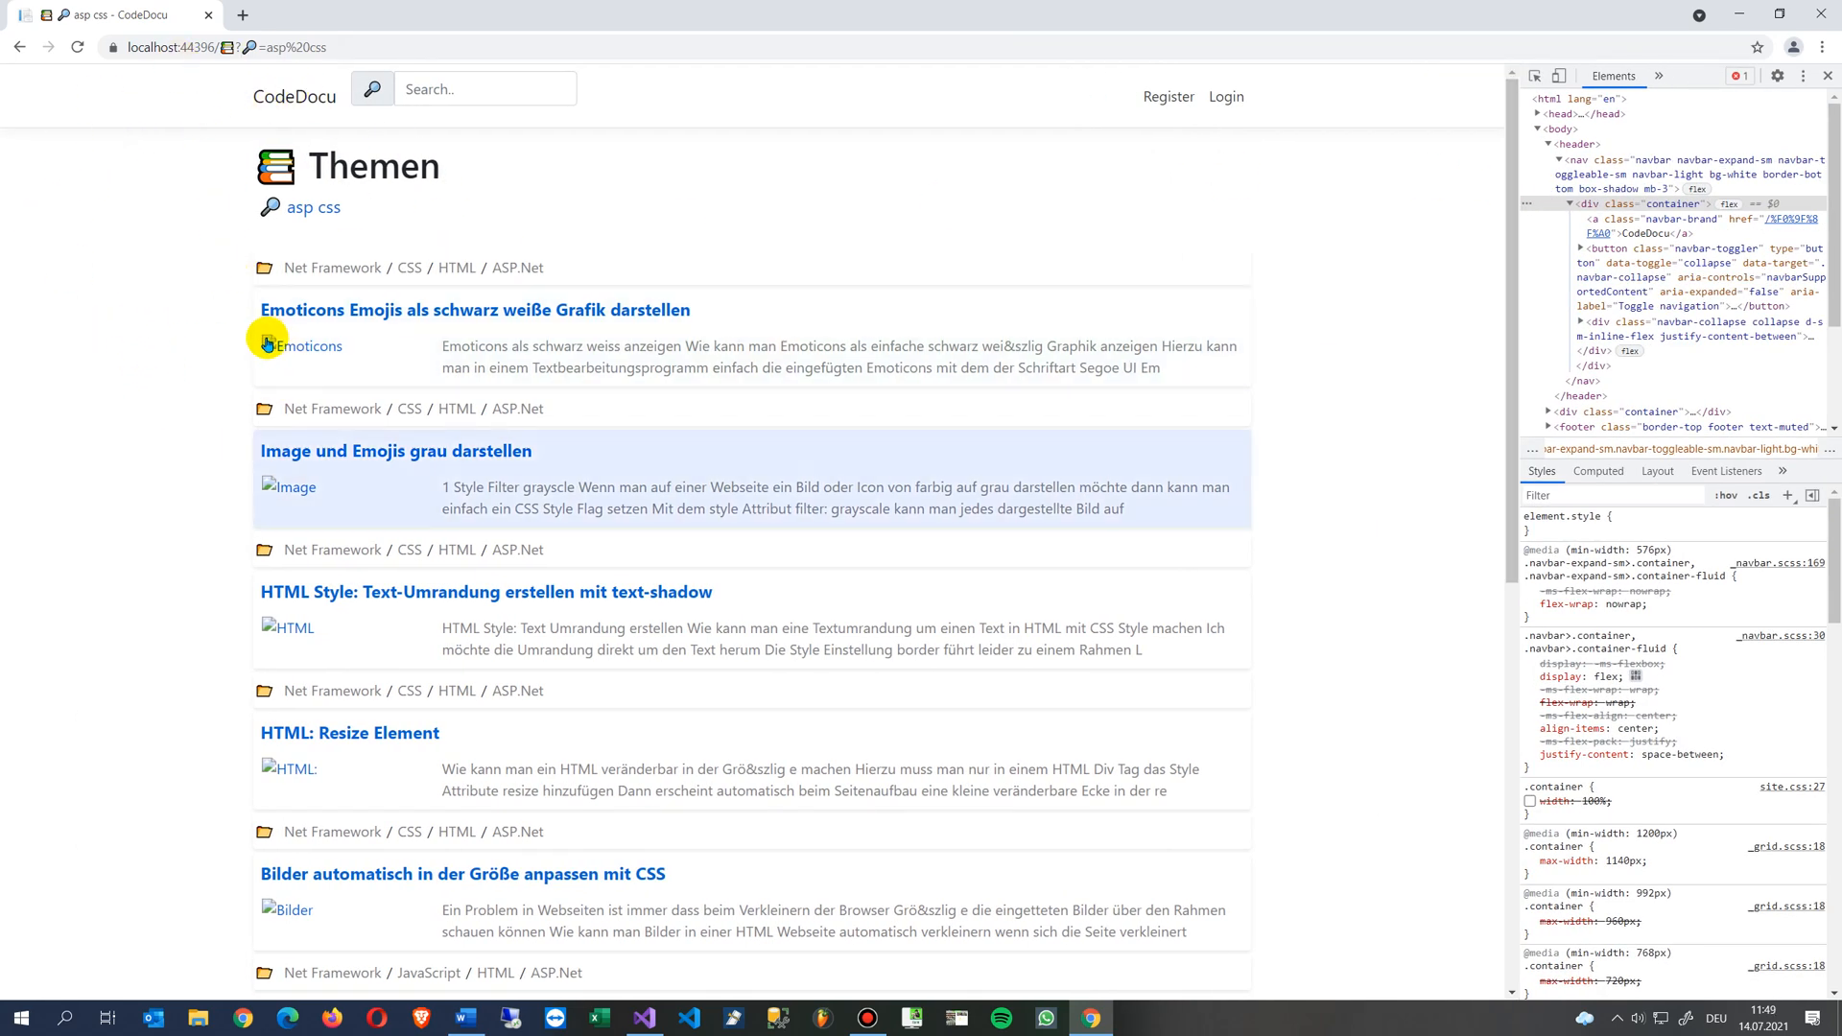
{"action": "mouse_move", "coordinate": [1328, 472]}
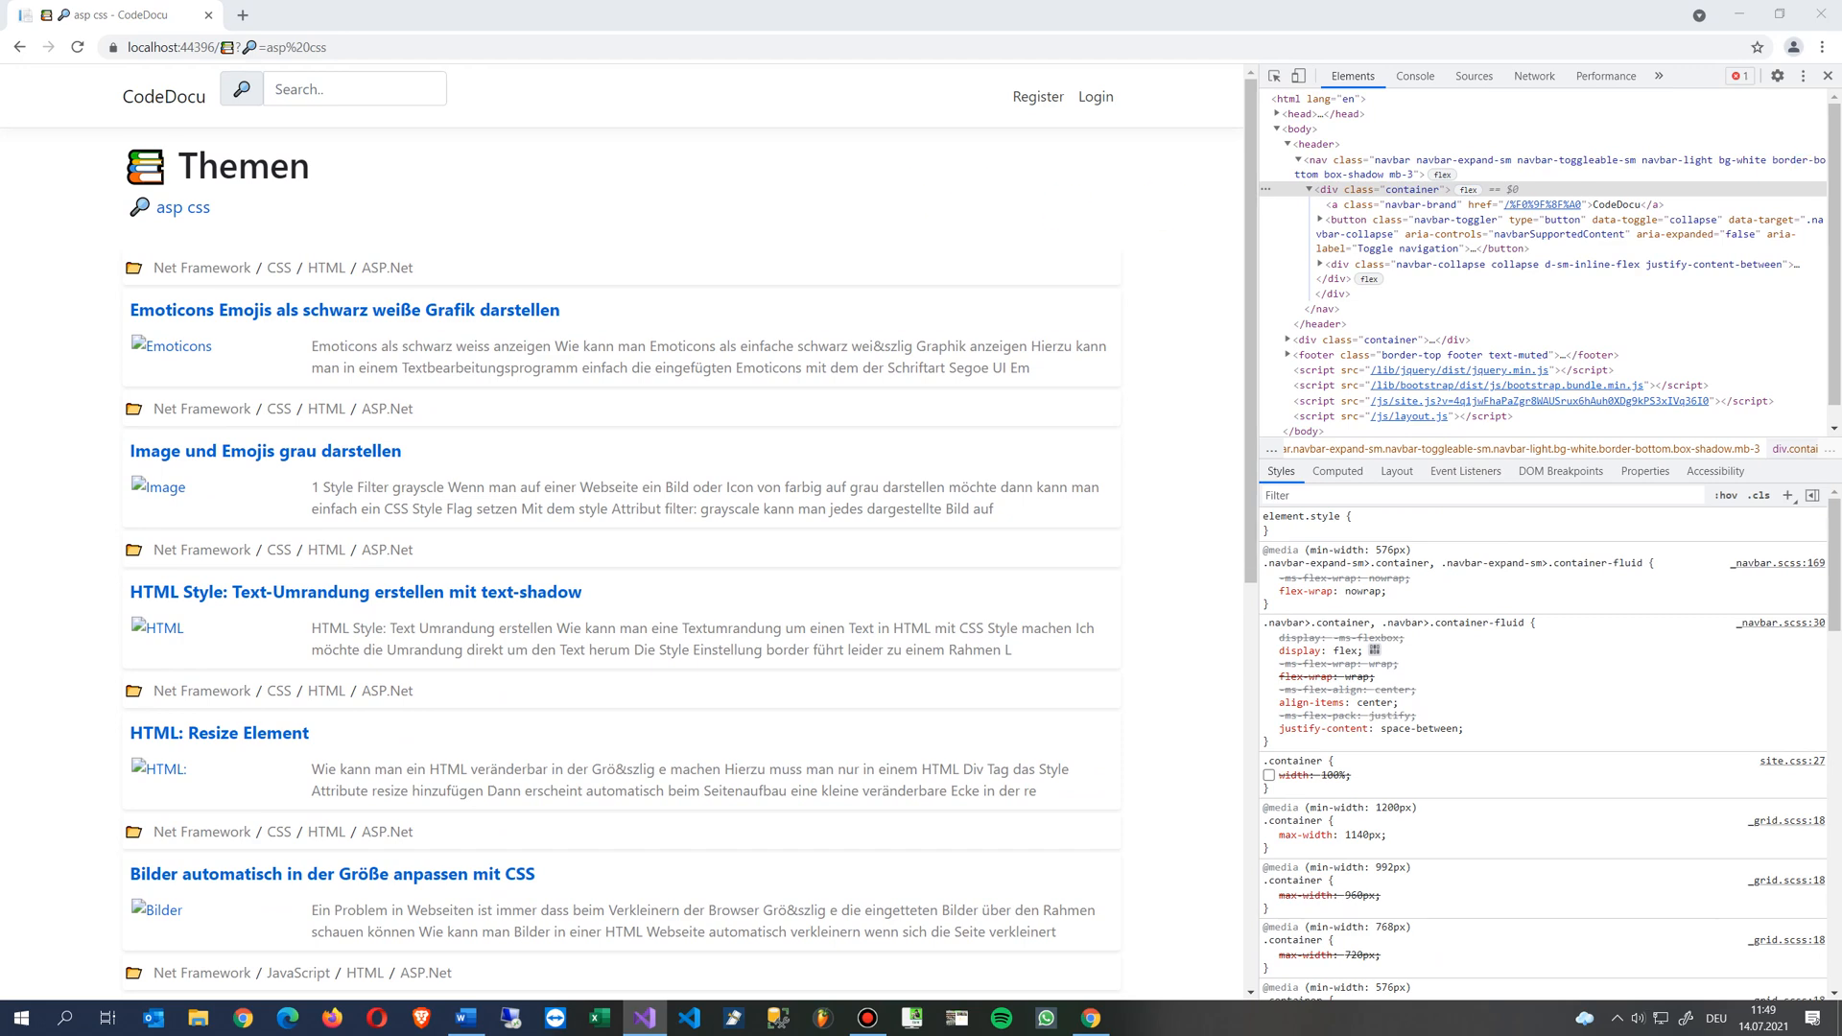
Switch to Visual Studio and open Views > Shared > _Layout.cshtml.
{"action": "left_click", "coordinate": [642, 1017]}
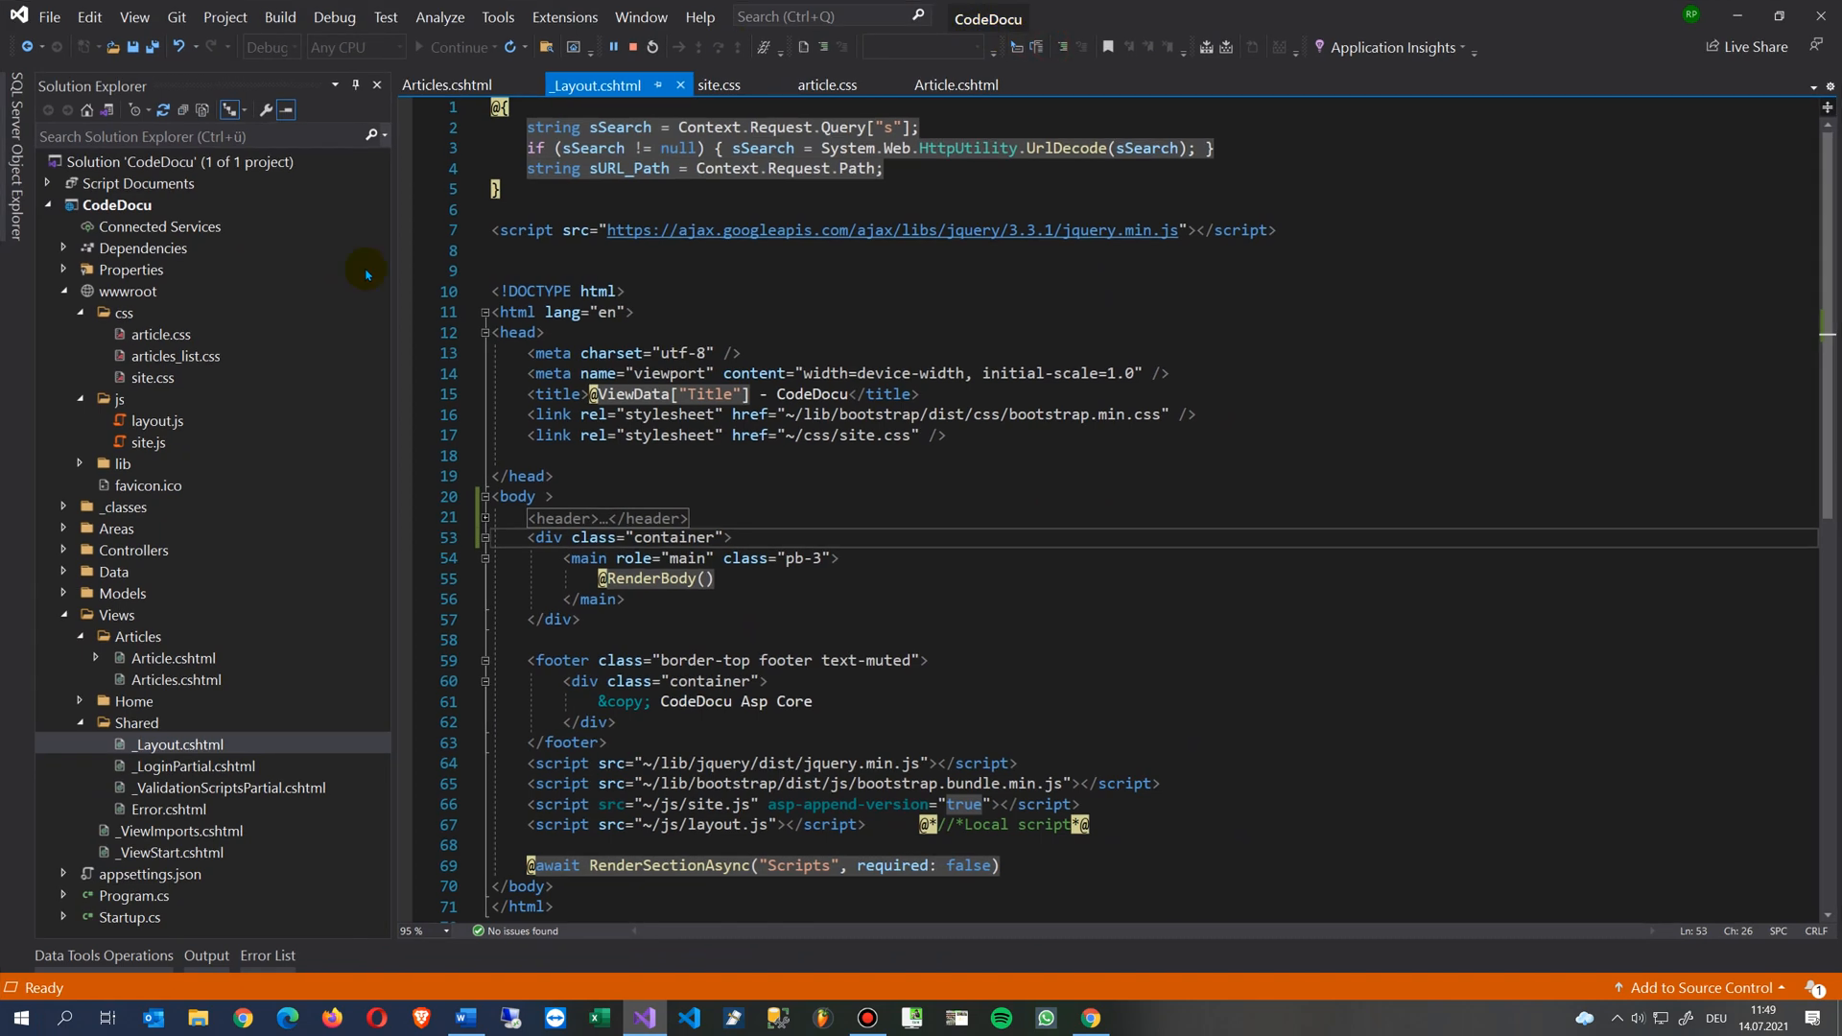
{"action": "mouse_move", "coordinate": [670, 148]}
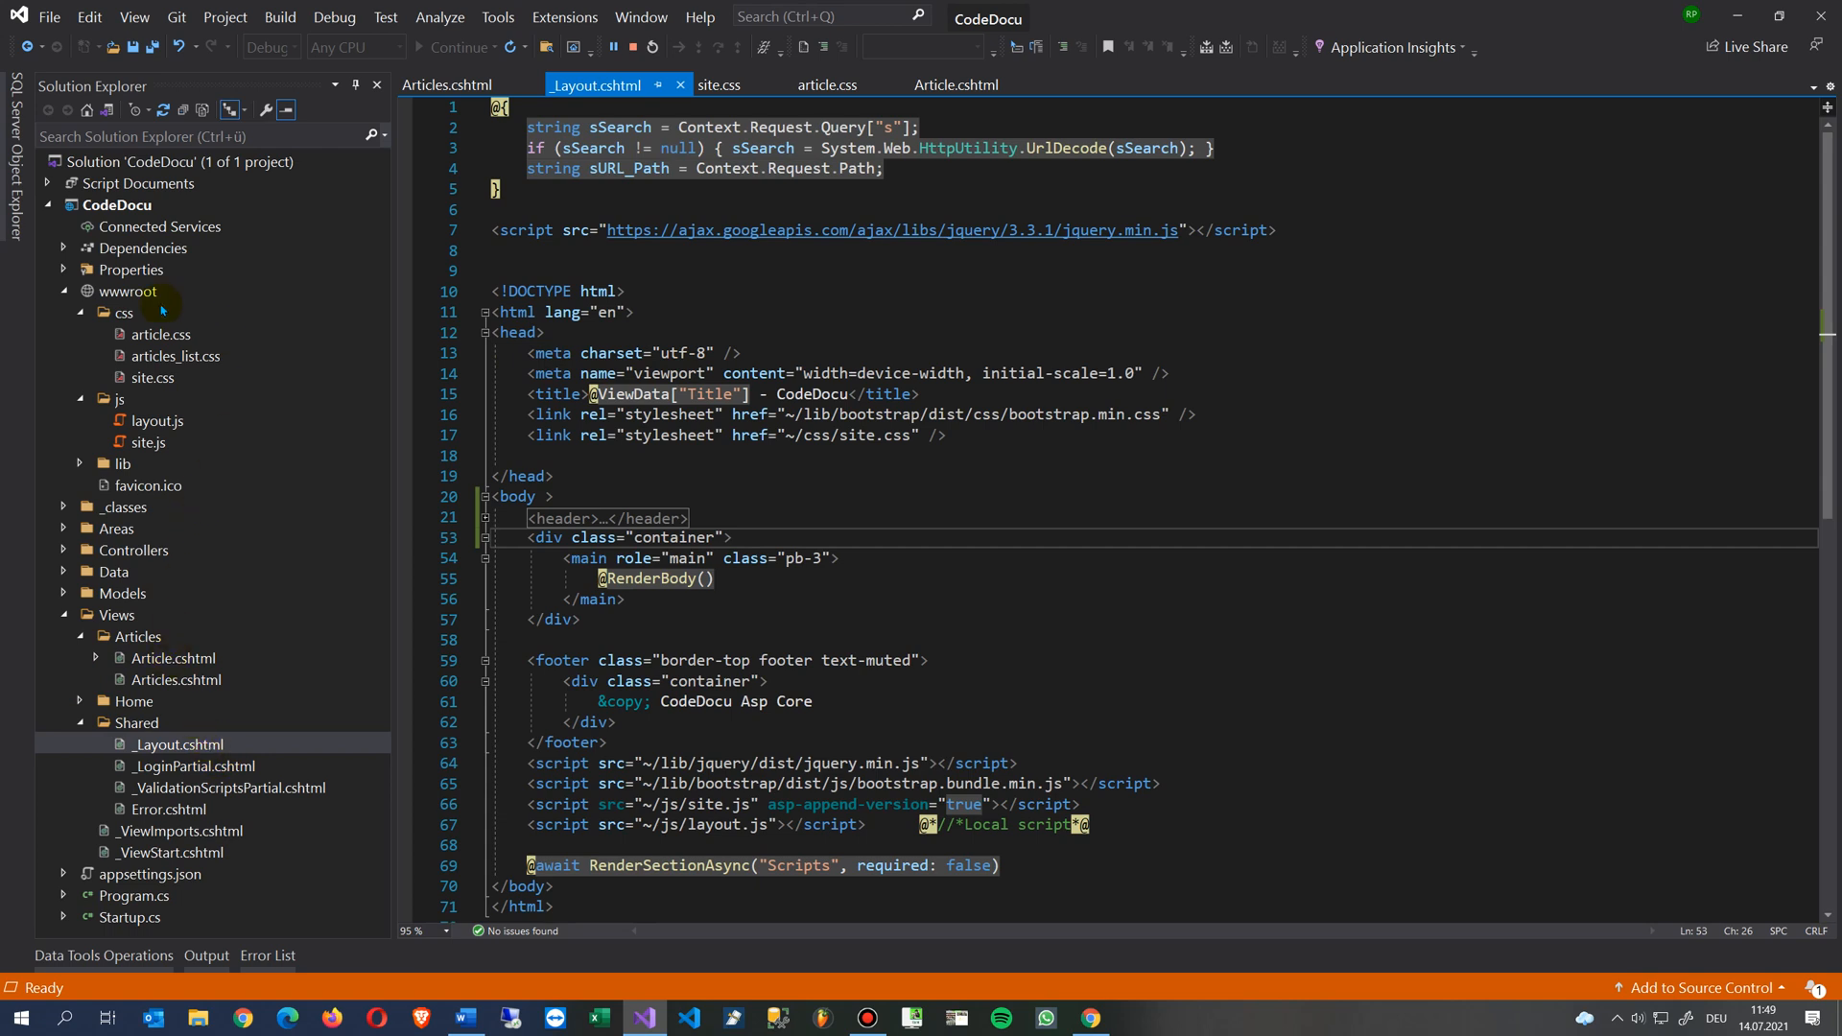
{"action": "mouse_move", "coordinate": [123, 593]}
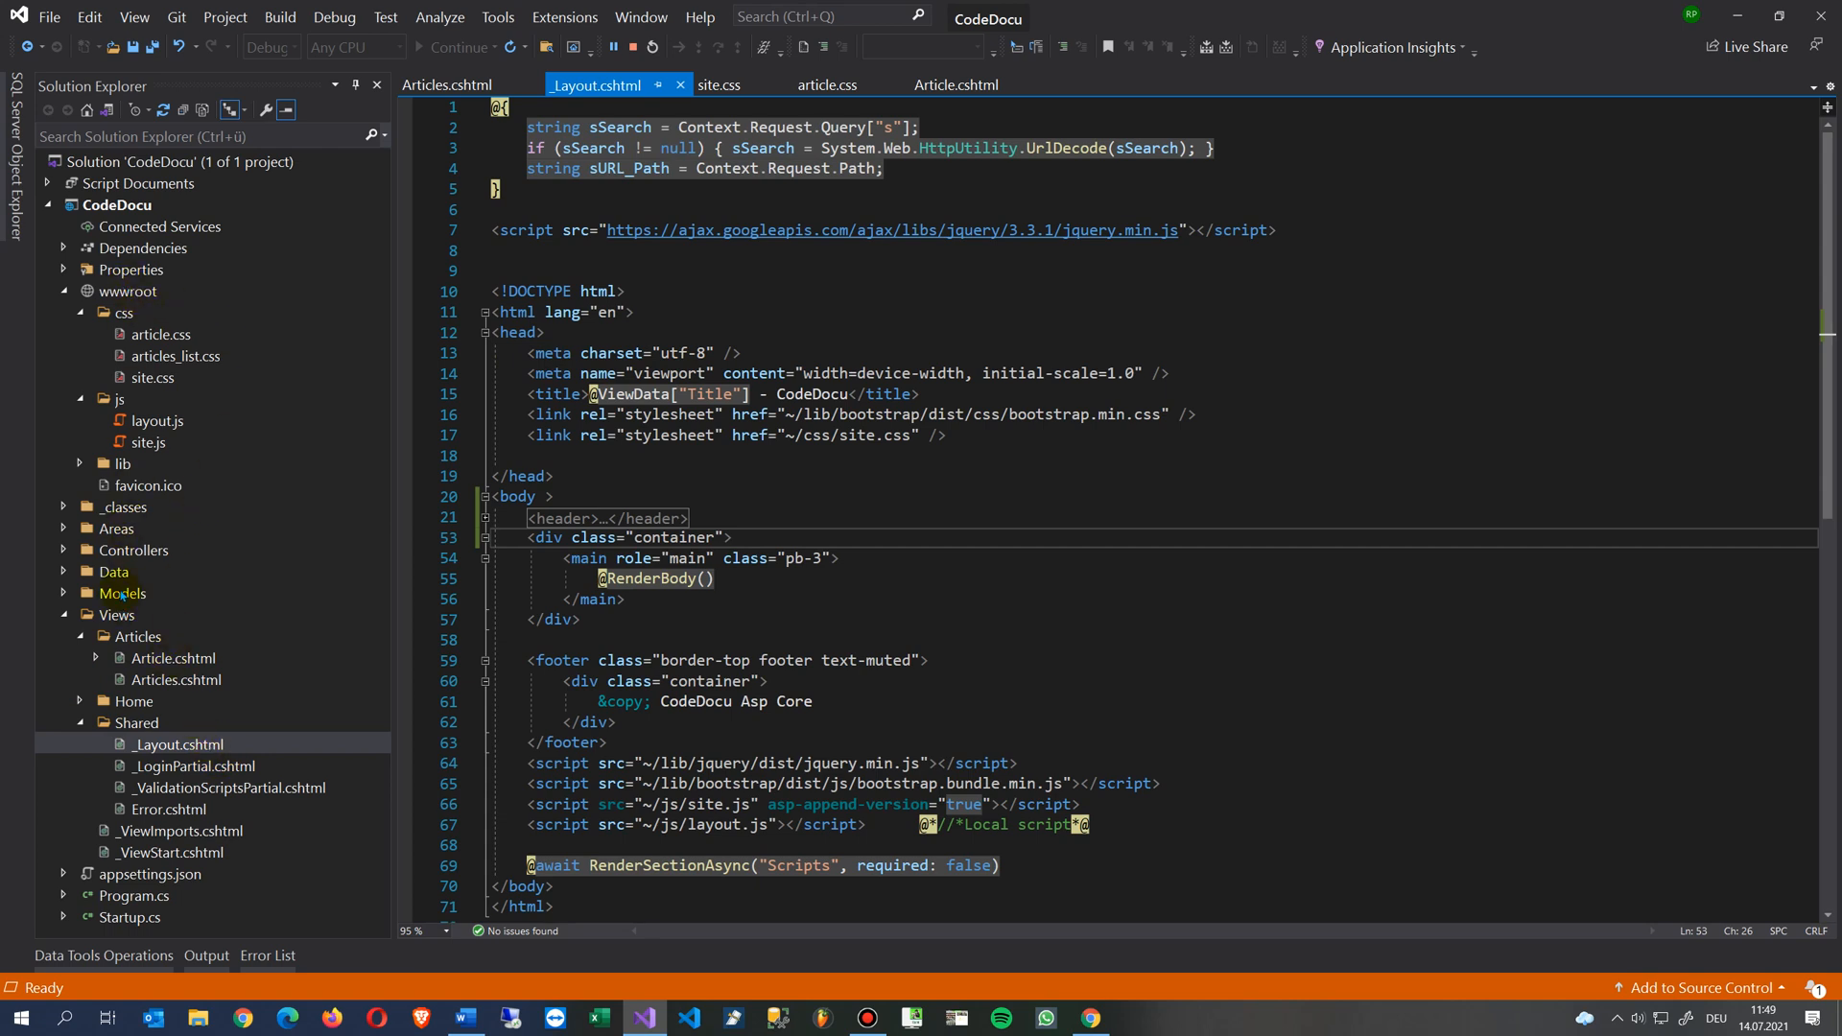
{"action": "left_click", "coordinate": [117, 614]}
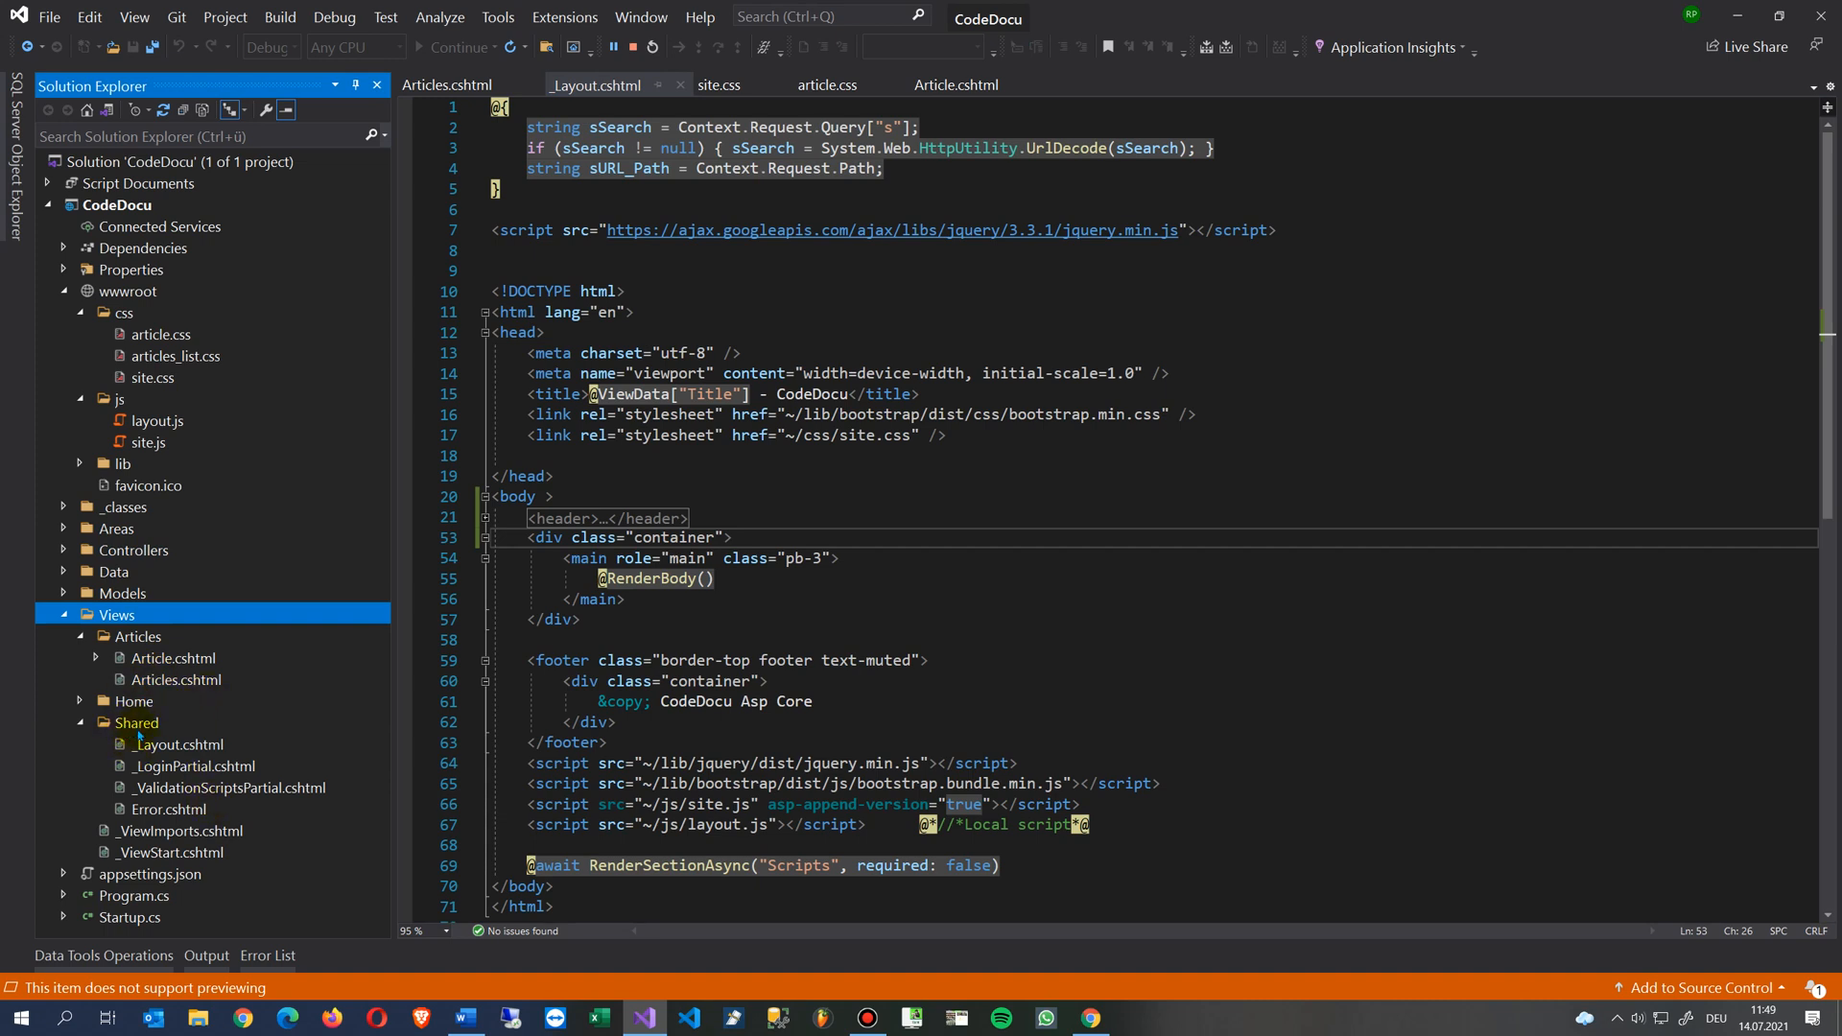
{"action": "left_click", "coordinate": [184, 745]}
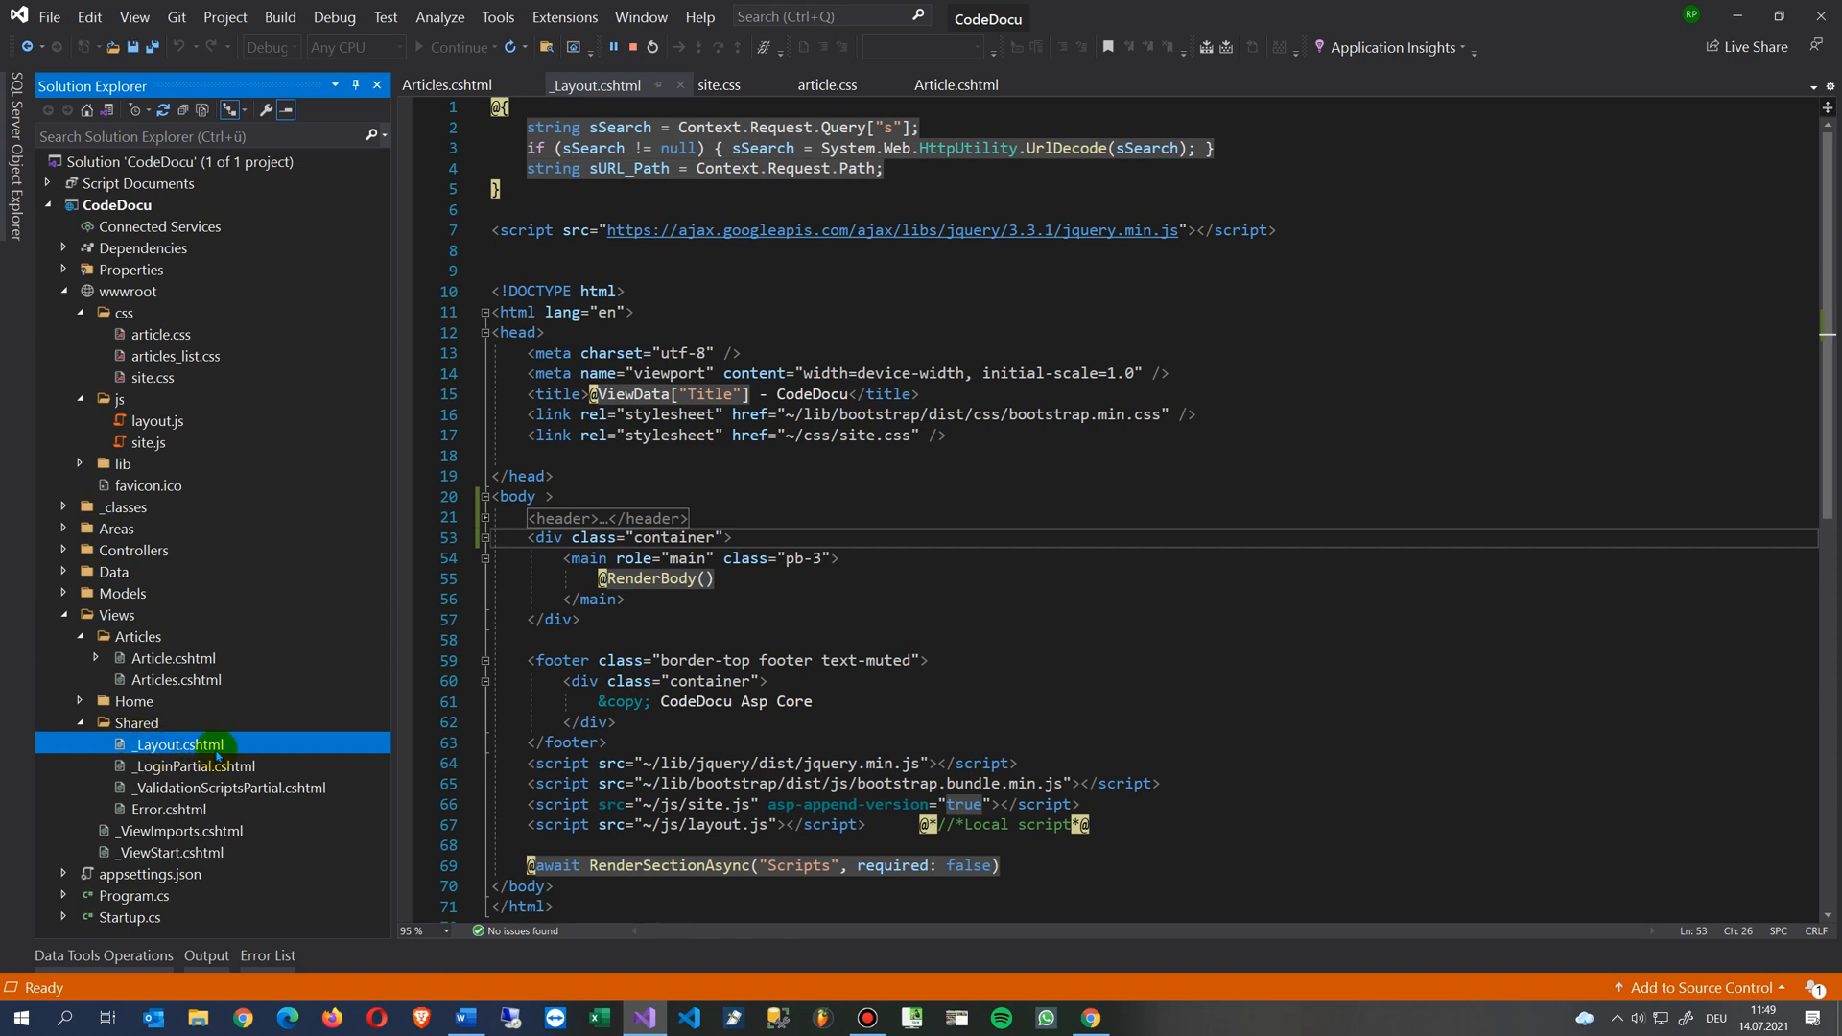
{"action": "left_click", "coordinate": [172, 658]}
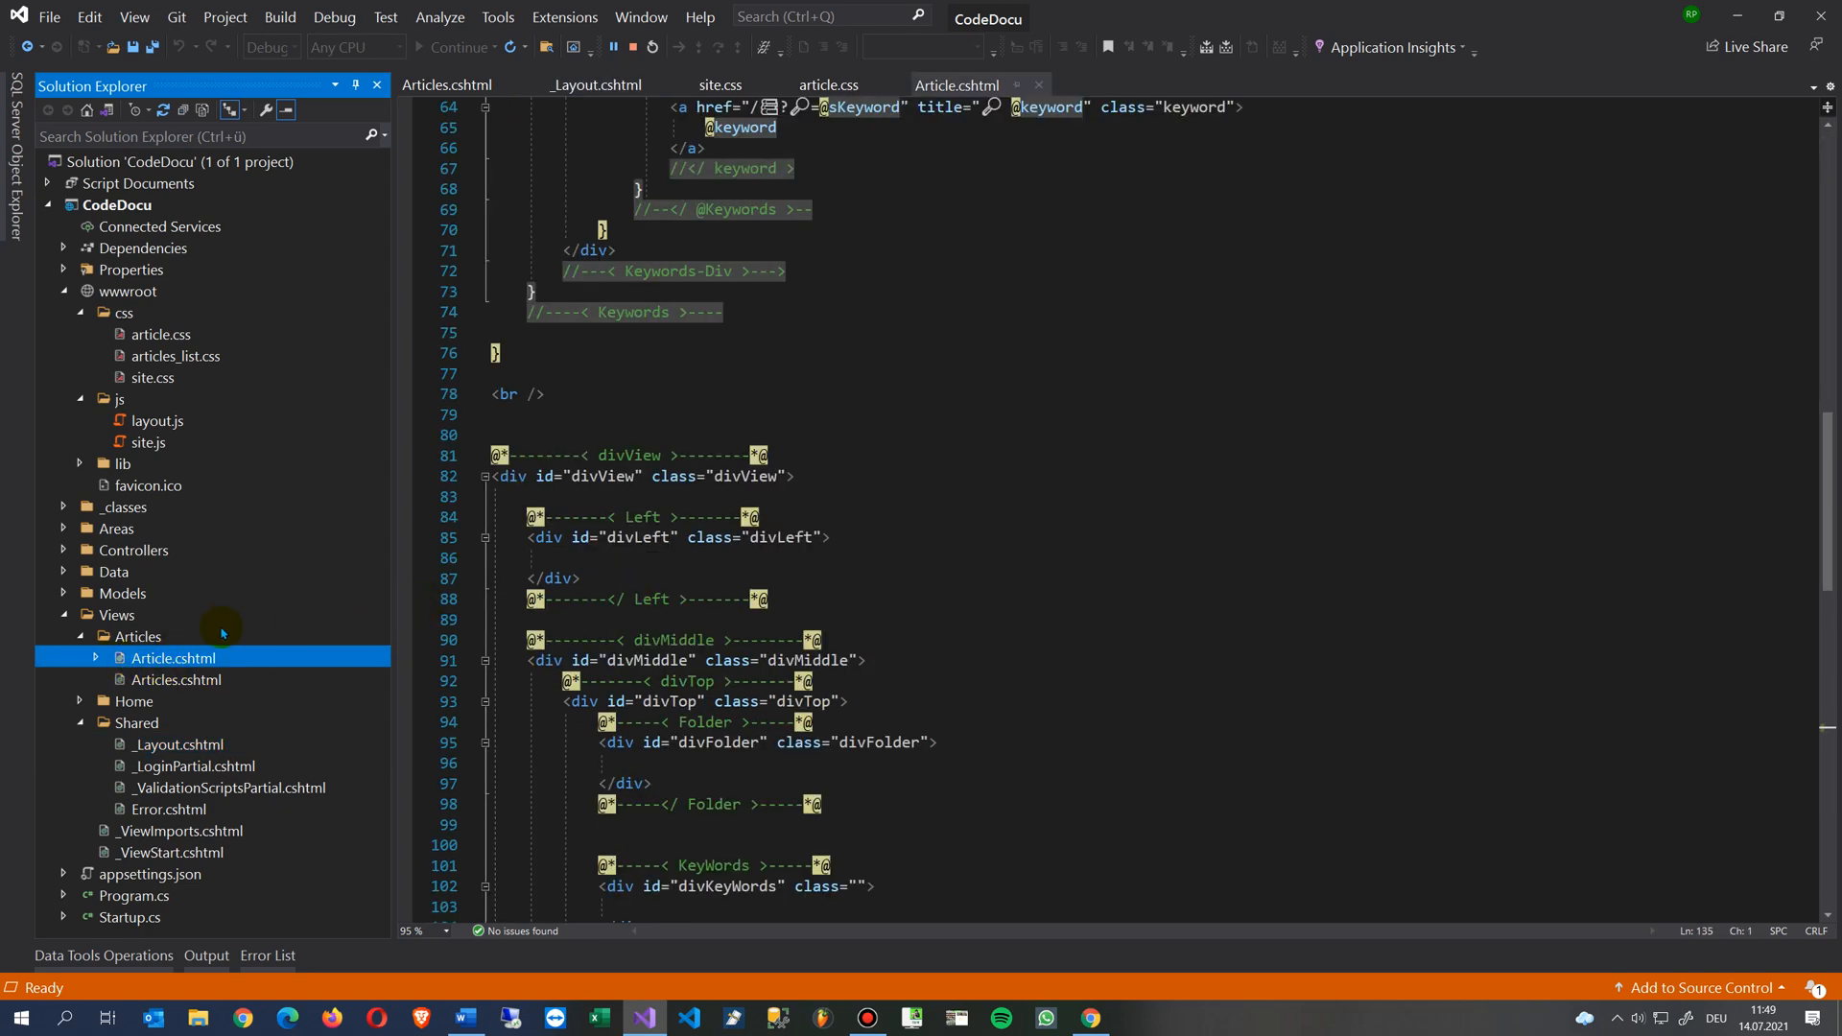
{"action": "mouse_move", "coordinate": [180, 681]}
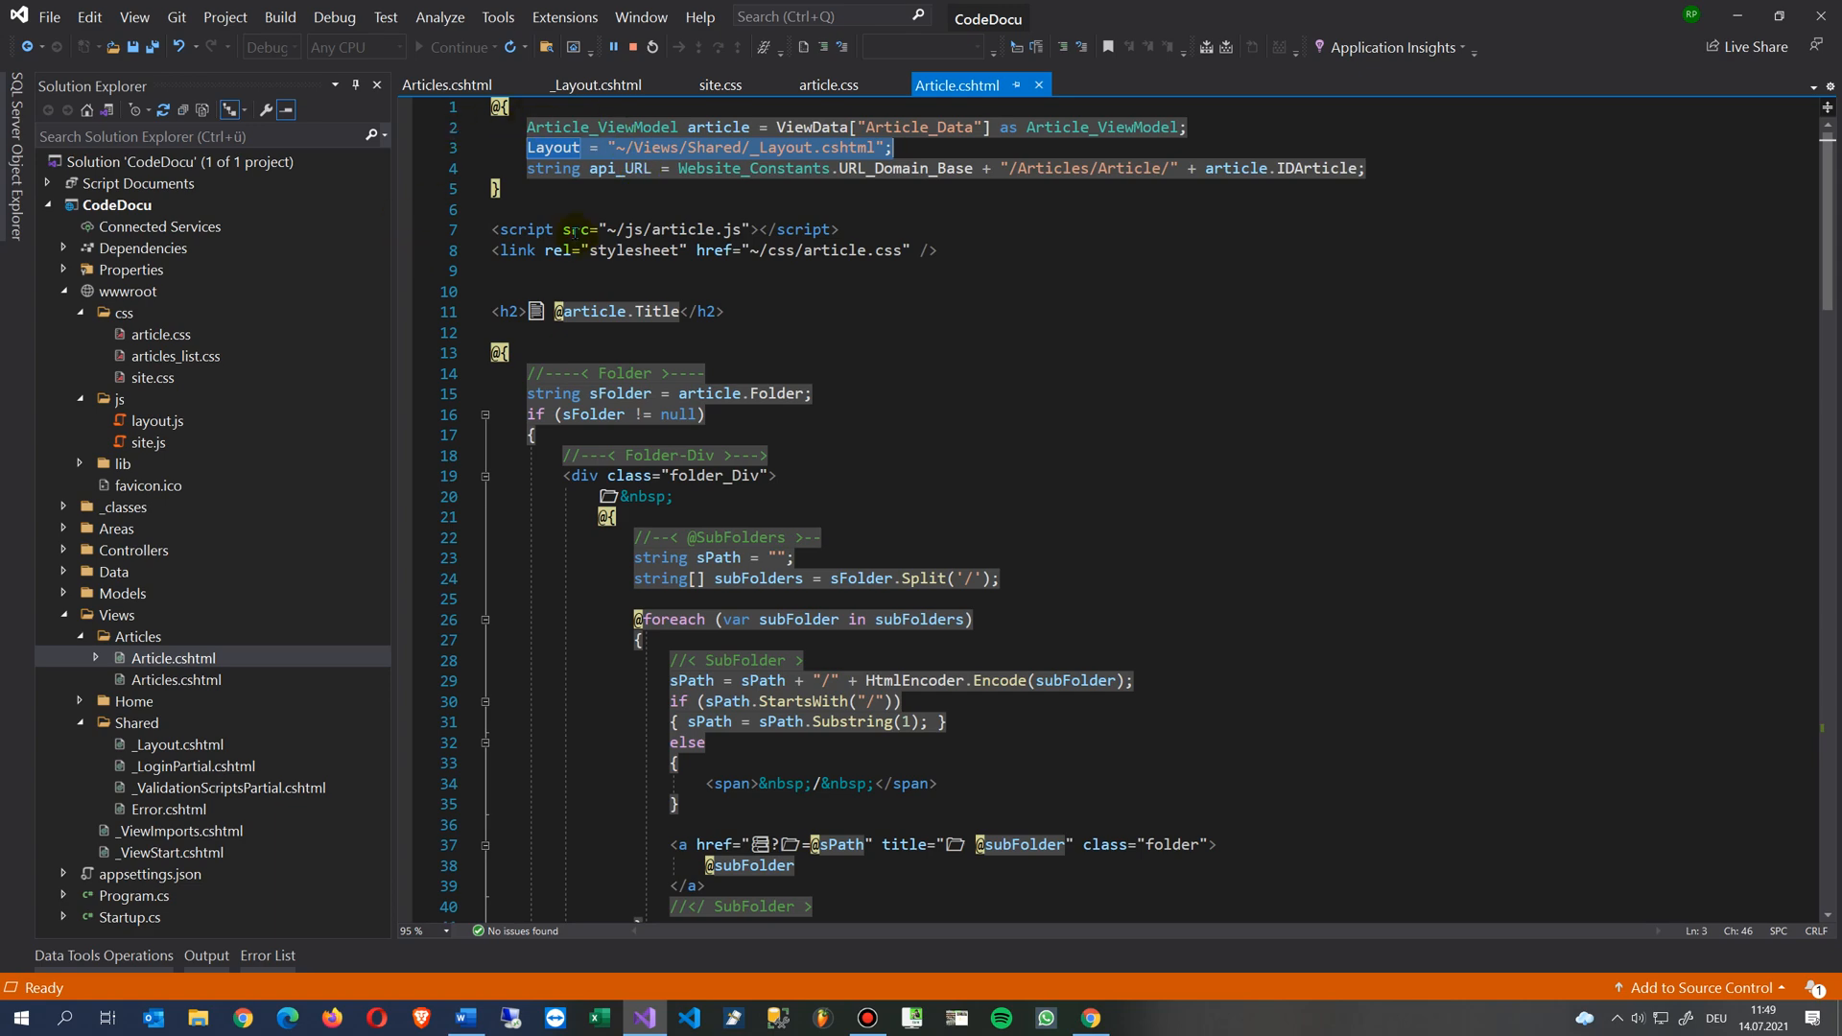
{"action": "mouse_move", "coordinate": [803, 204]}
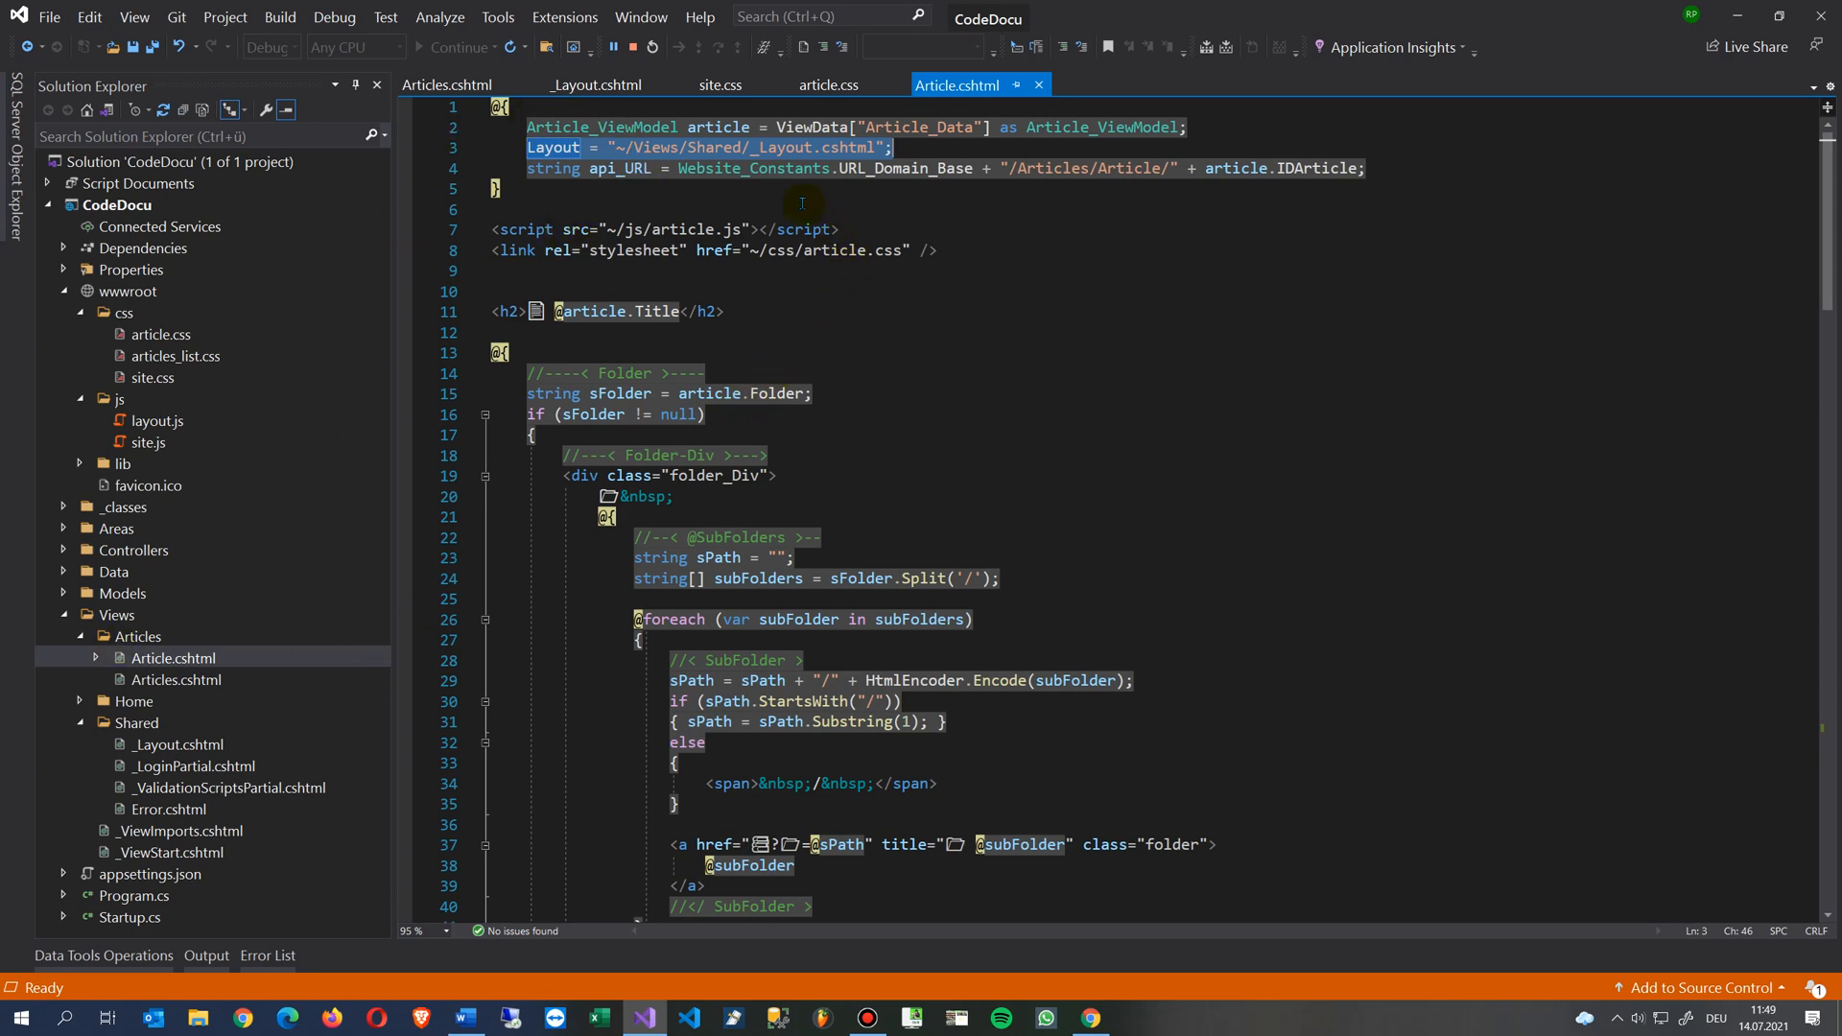
{"action": "left_click", "coordinate": [177, 744]}
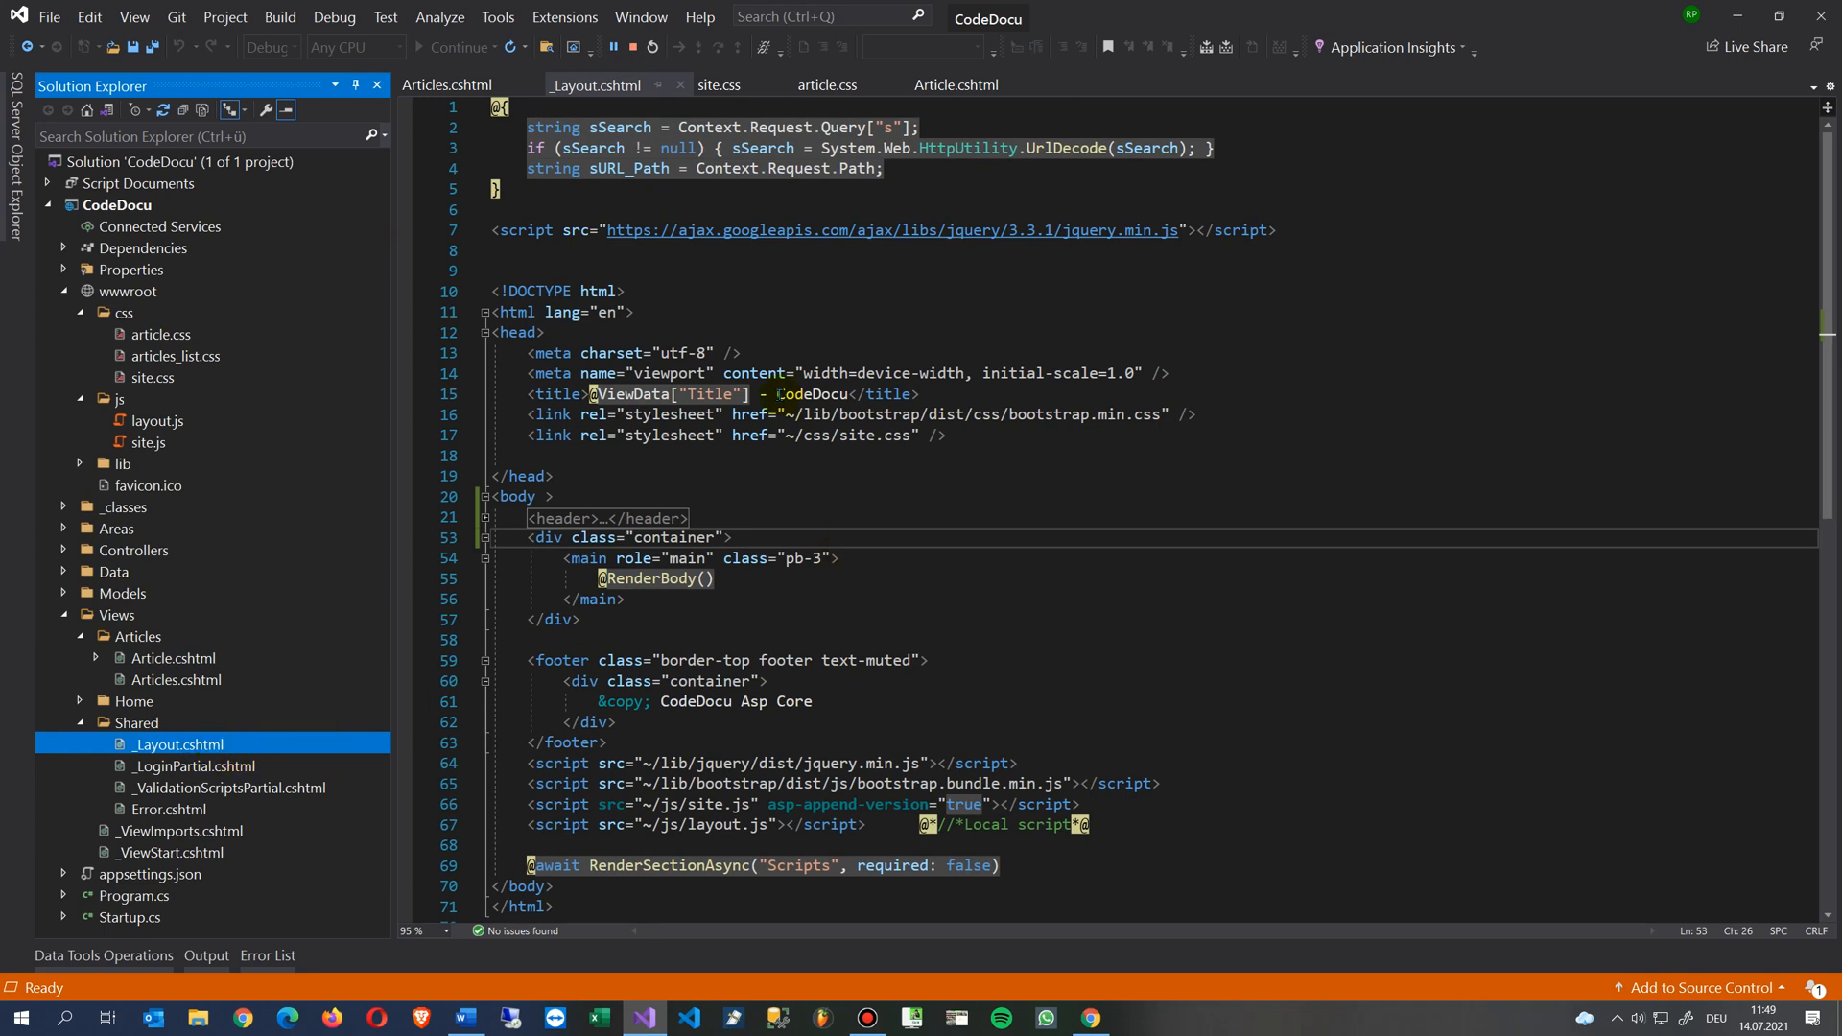
Select the body element in _Layout.cshtml.
{"action": "left_click", "coordinate": [547, 332]}
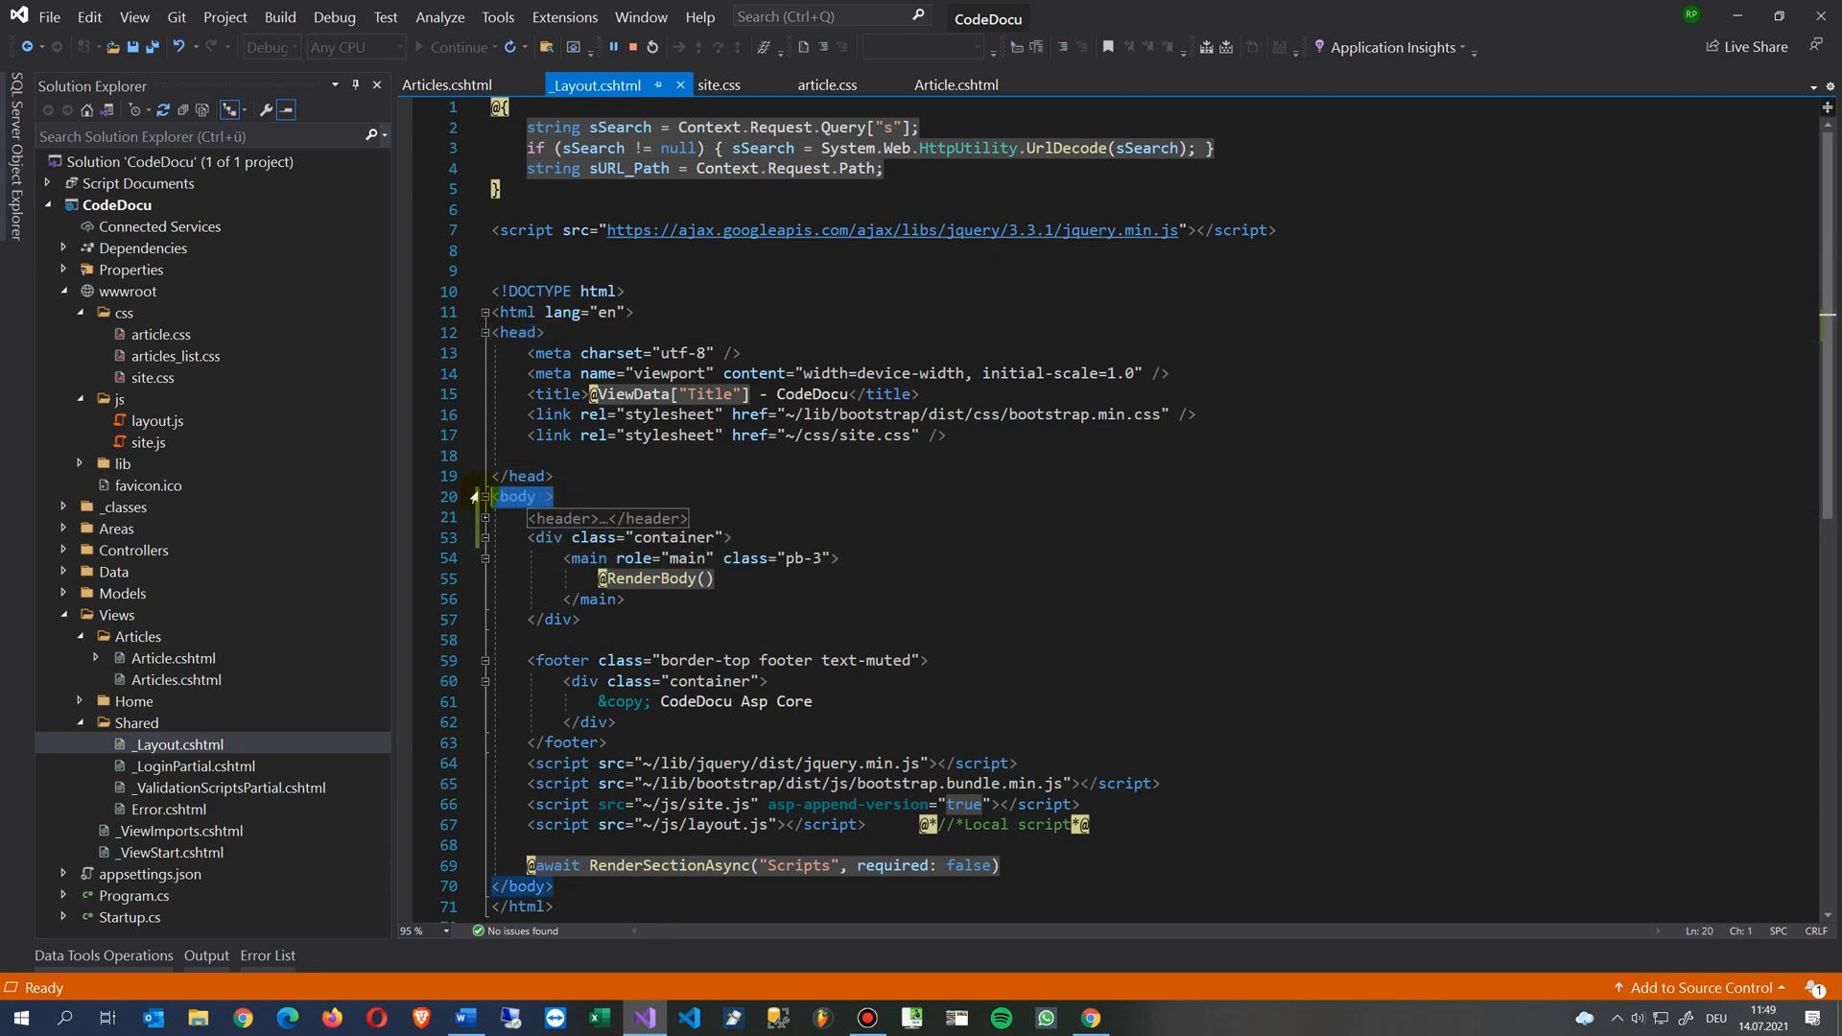
{"action": "mouse_move", "coordinate": [1623, 135]}
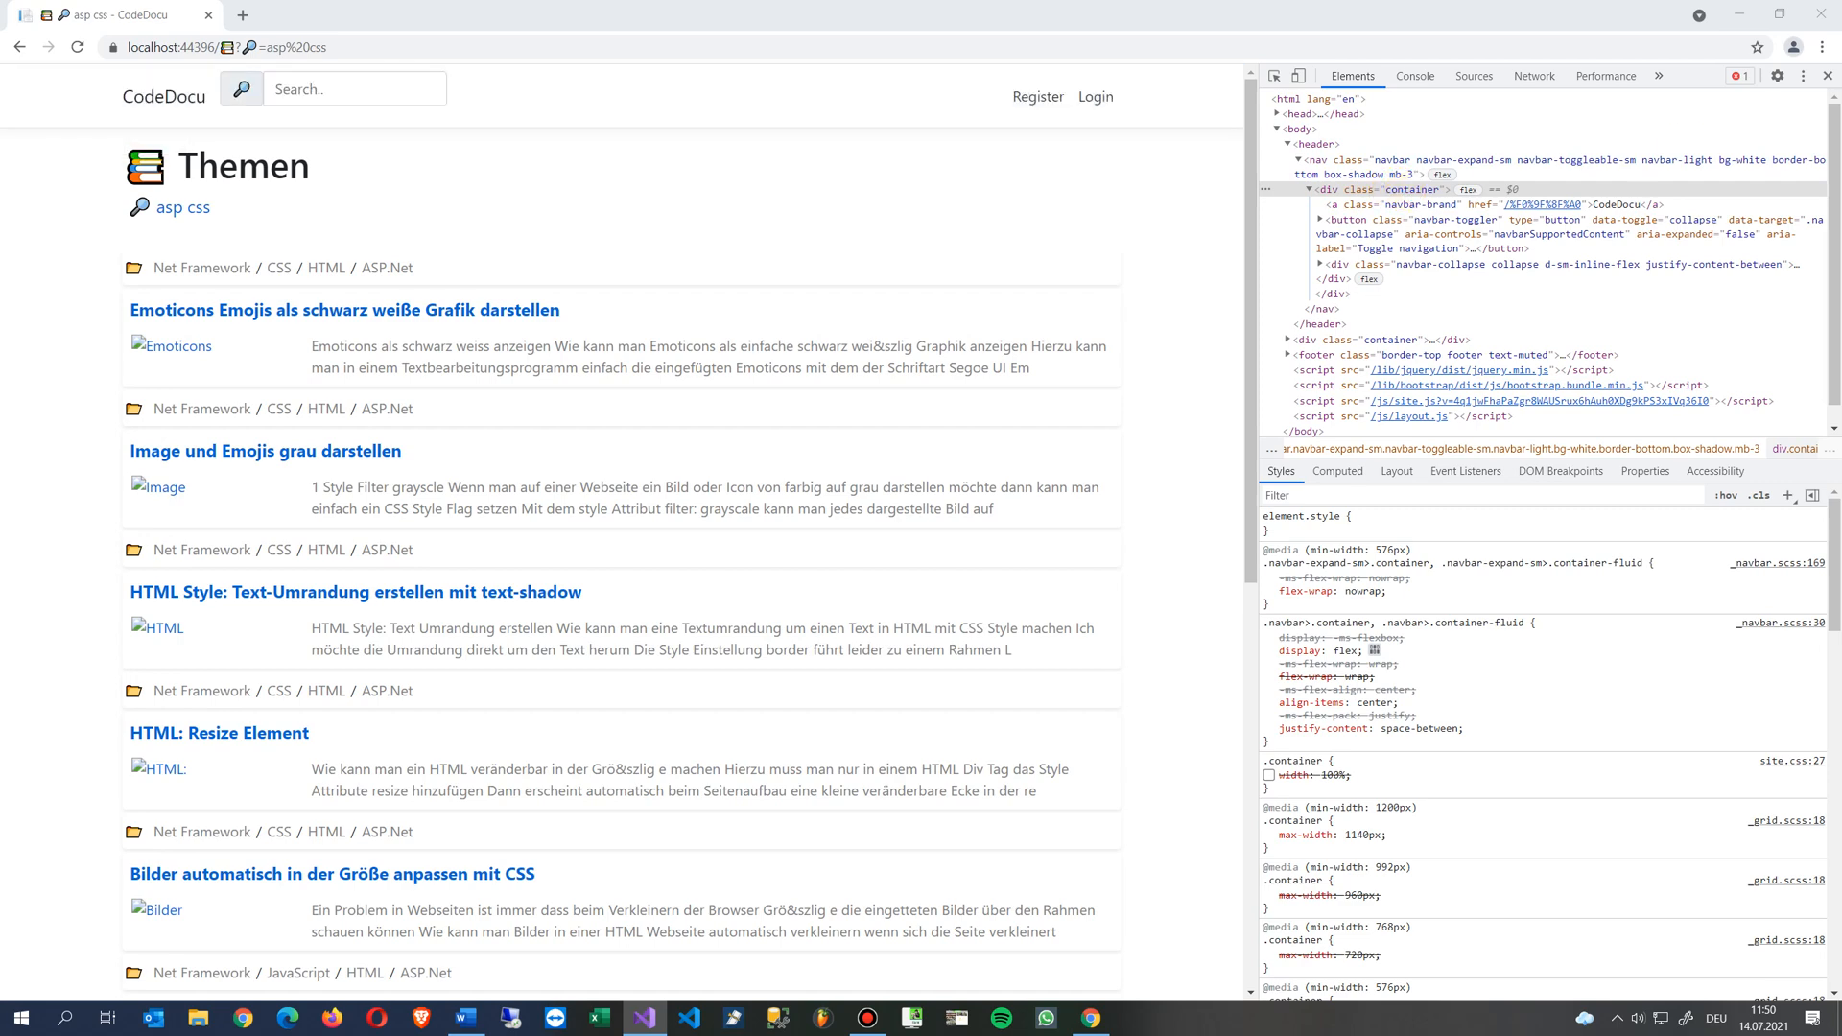
{"action": "left_click", "coordinate": [641, 1017]}
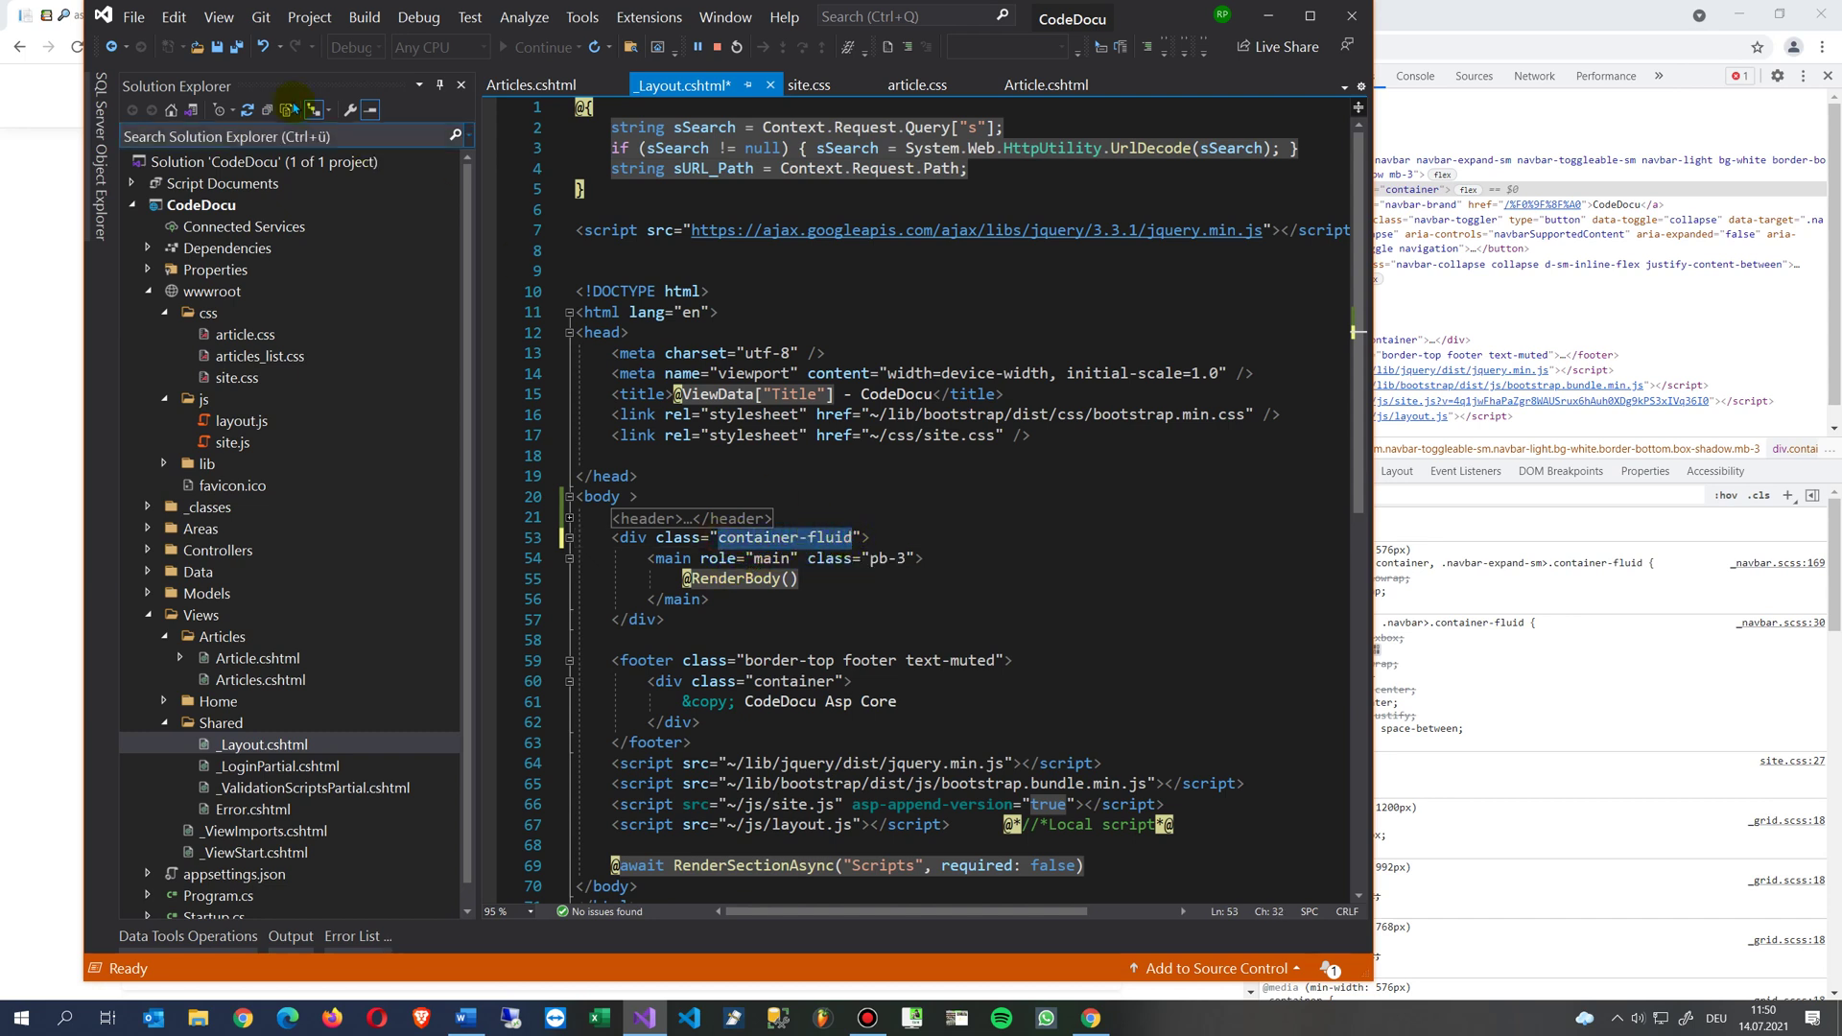
Save _Layout.cshtml with the main div changed to container-fluid.
{"action": "key", "text": "ctrl+s"}
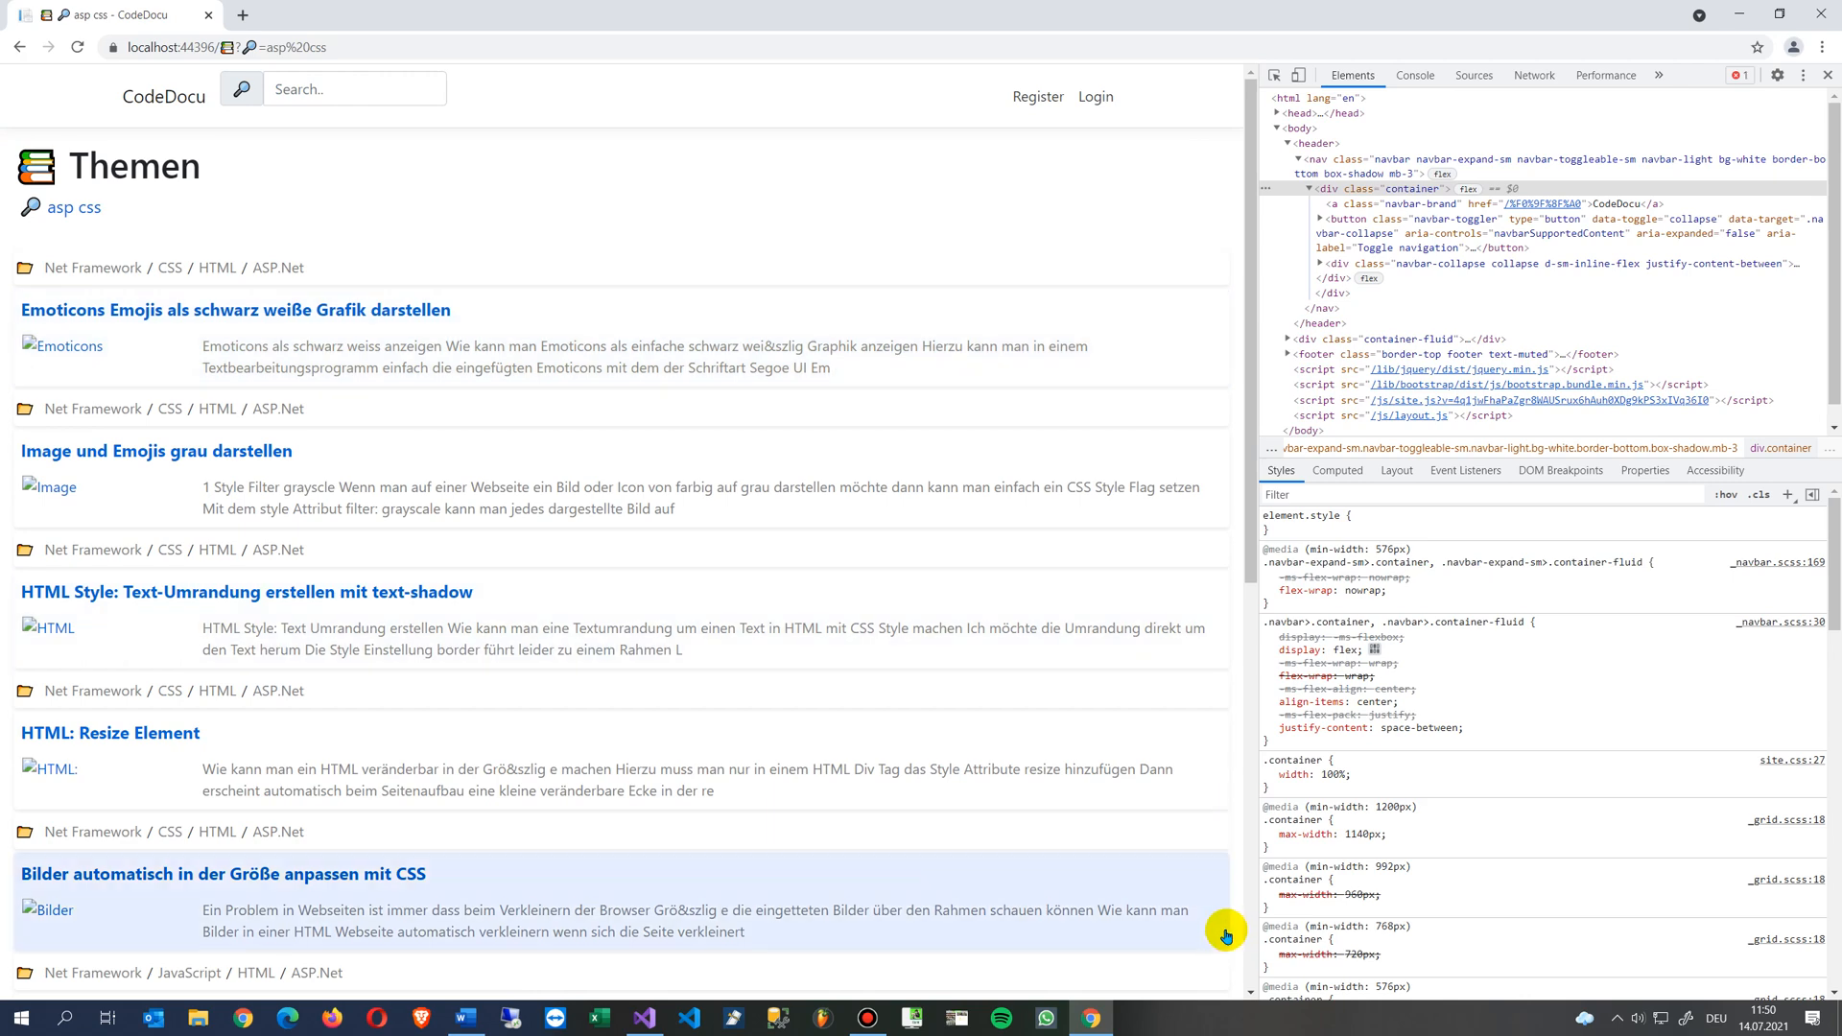
Close DevTools to view the full-width article list beneath the centred header.
{"action": "left_click", "coordinate": [1828, 75]}
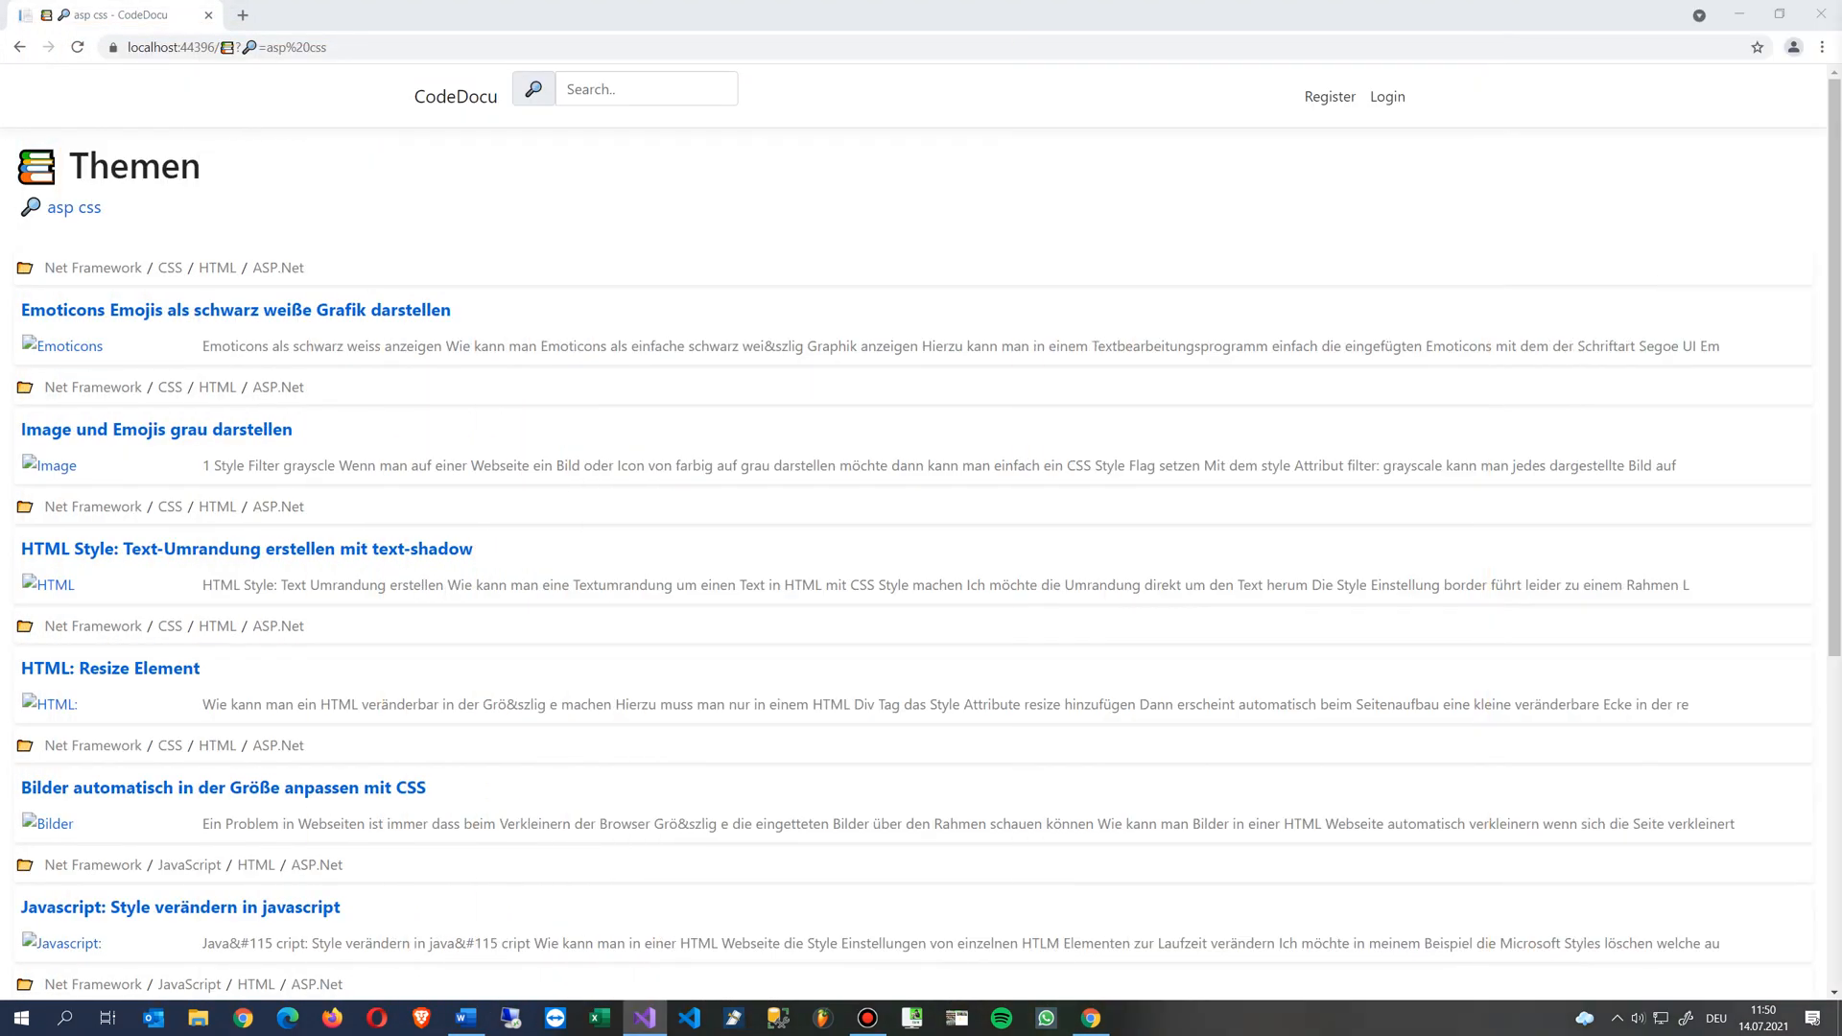
{"action": "mouse_move", "coordinate": [975, 140]}
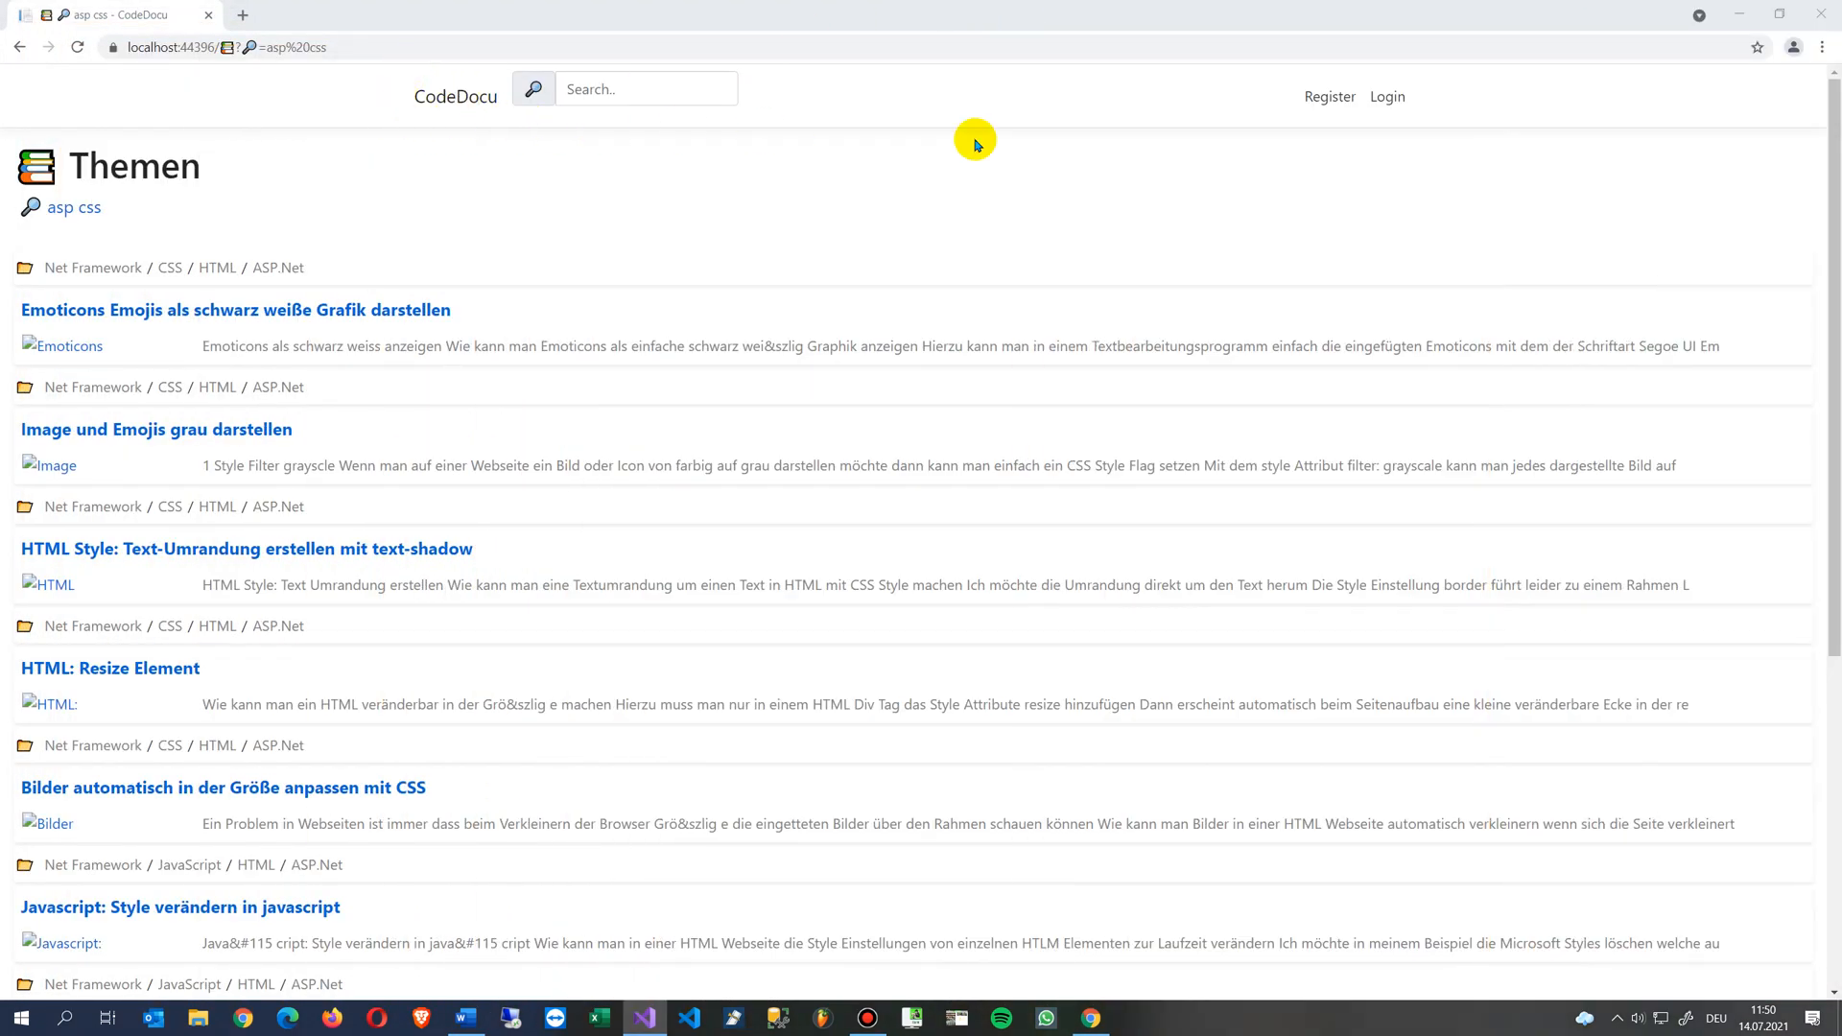
{"action": "mouse_move", "coordinate": [369, 90]}
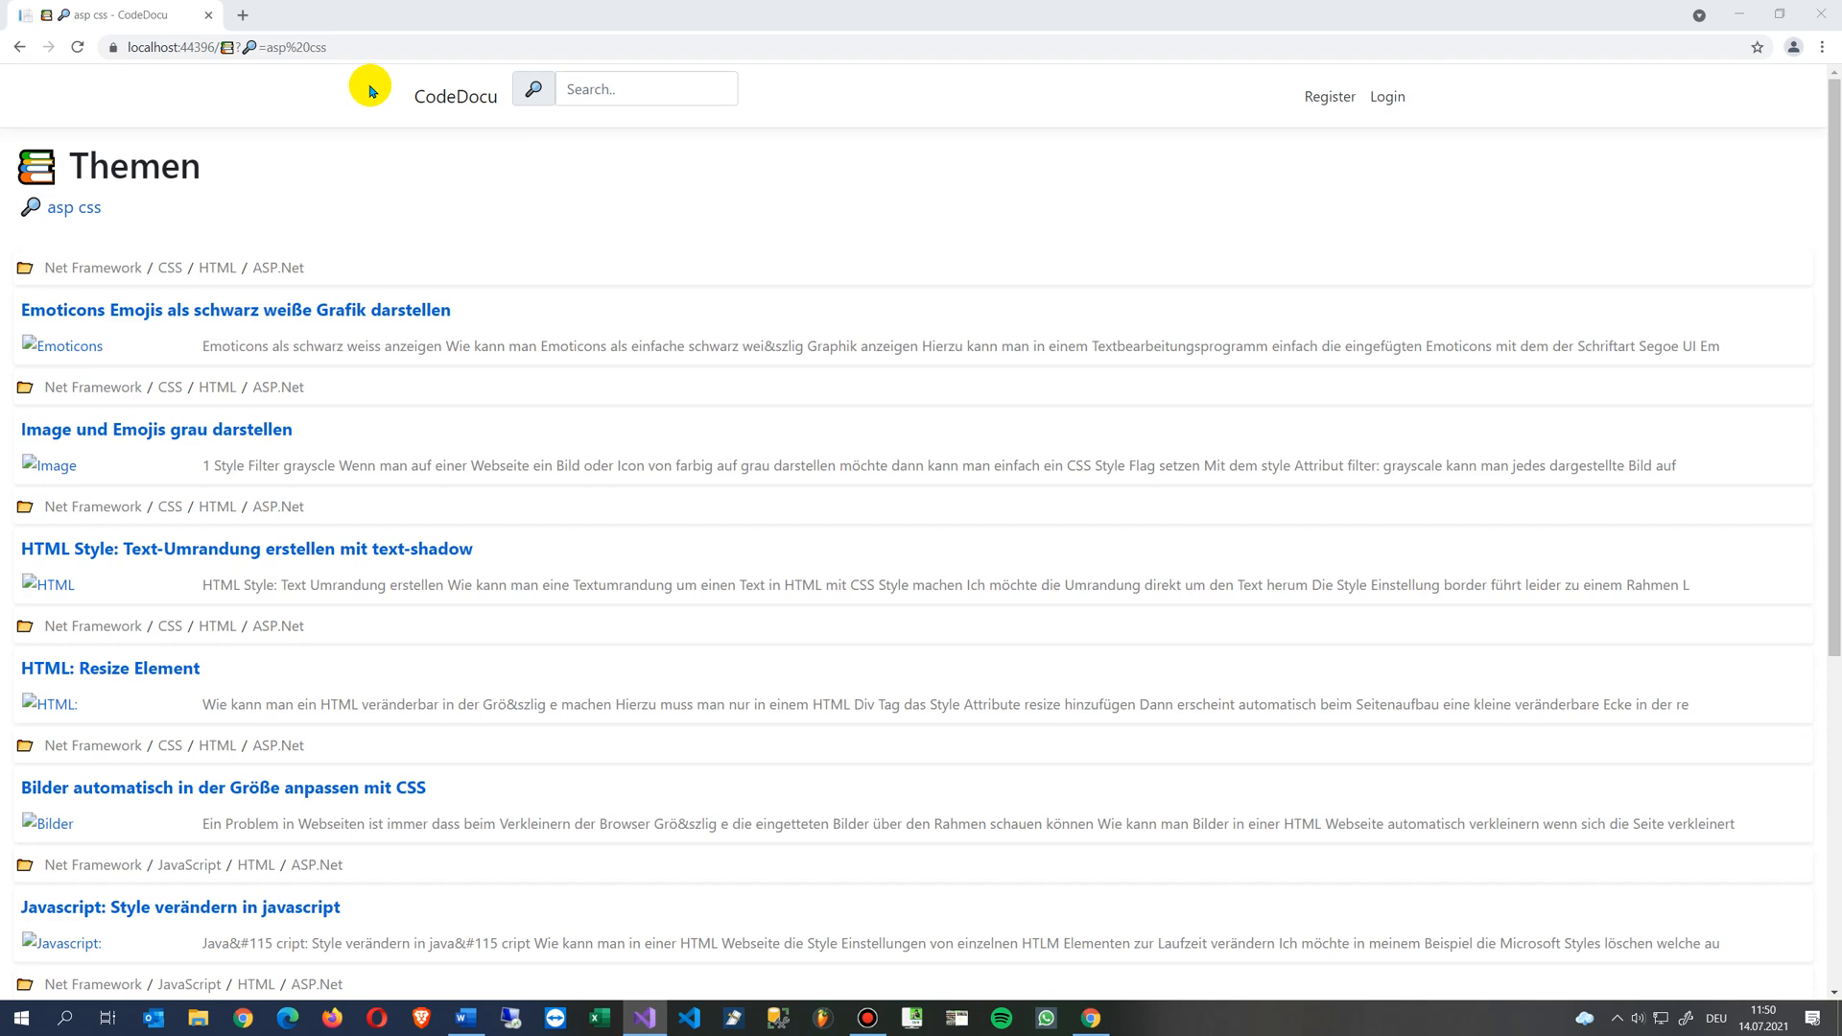
{"action": "mouse_move", "coordinate": [1485, 83]}
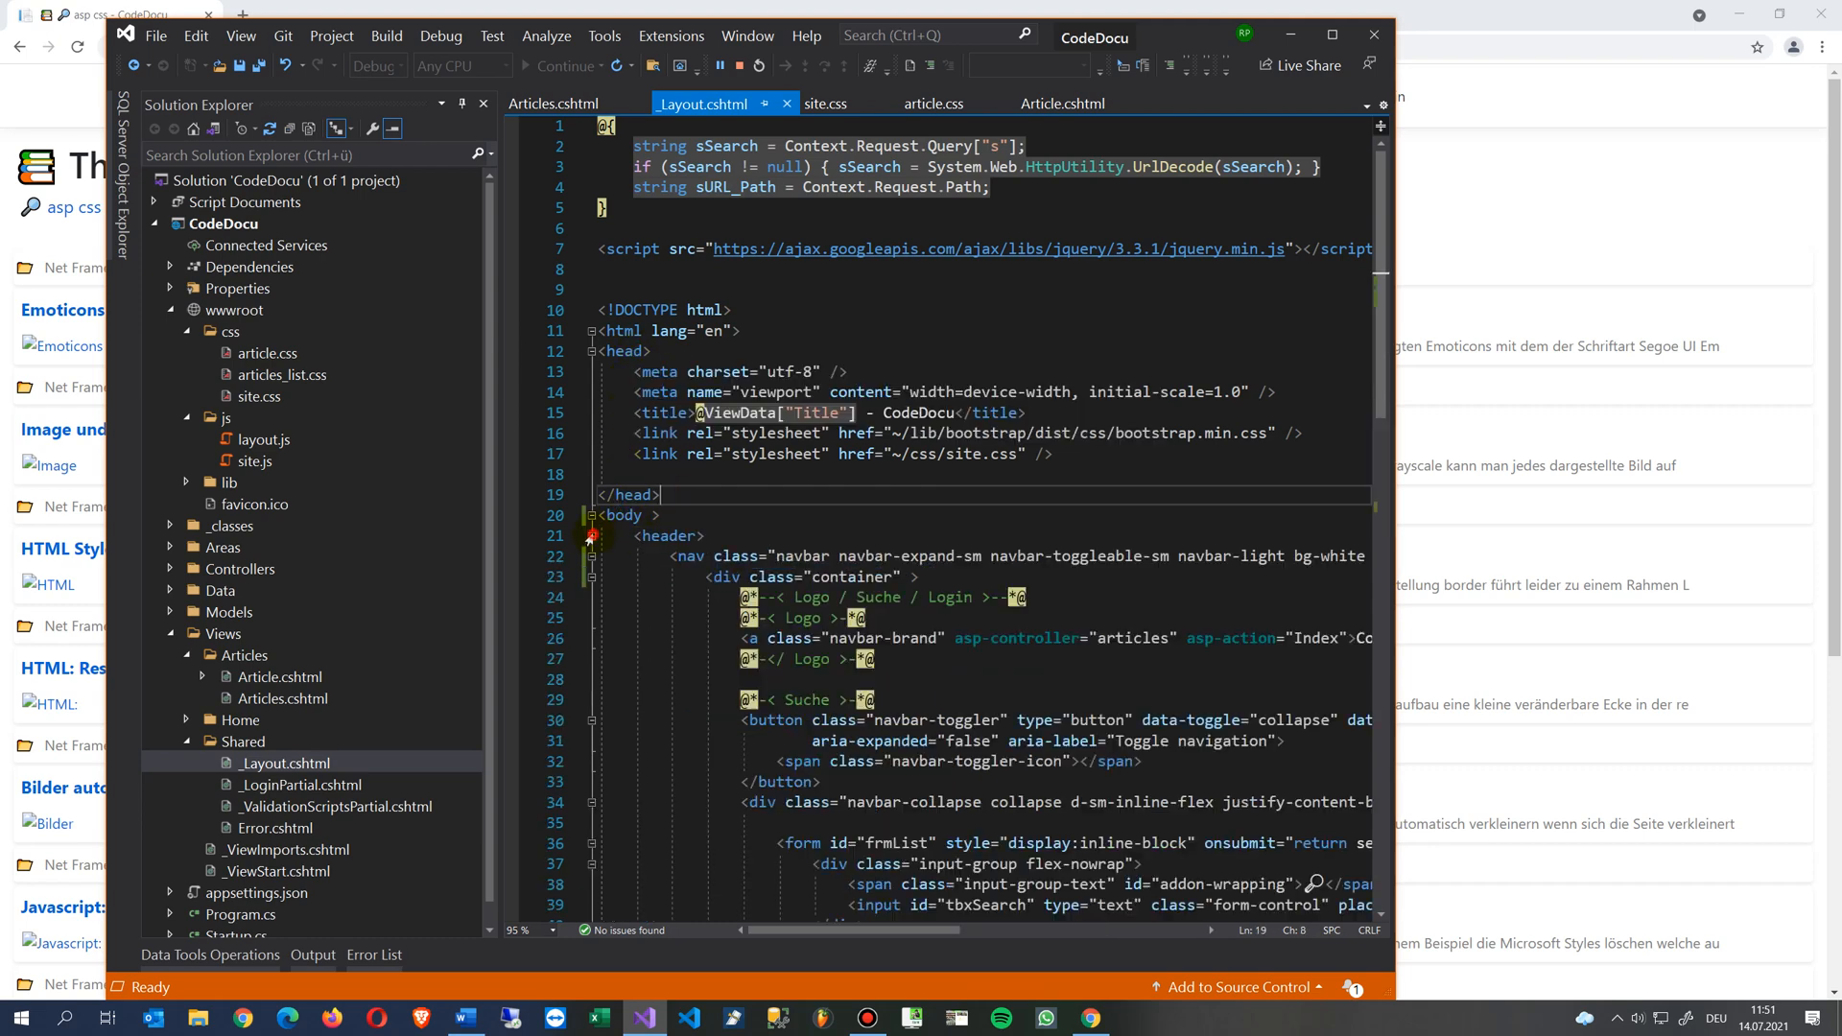
Change the navbar's inner div class to container-fluid and save _Layout.cshtml.
{"action": "scroll", "scroll_direction": "down", "scroll_amount": 3}
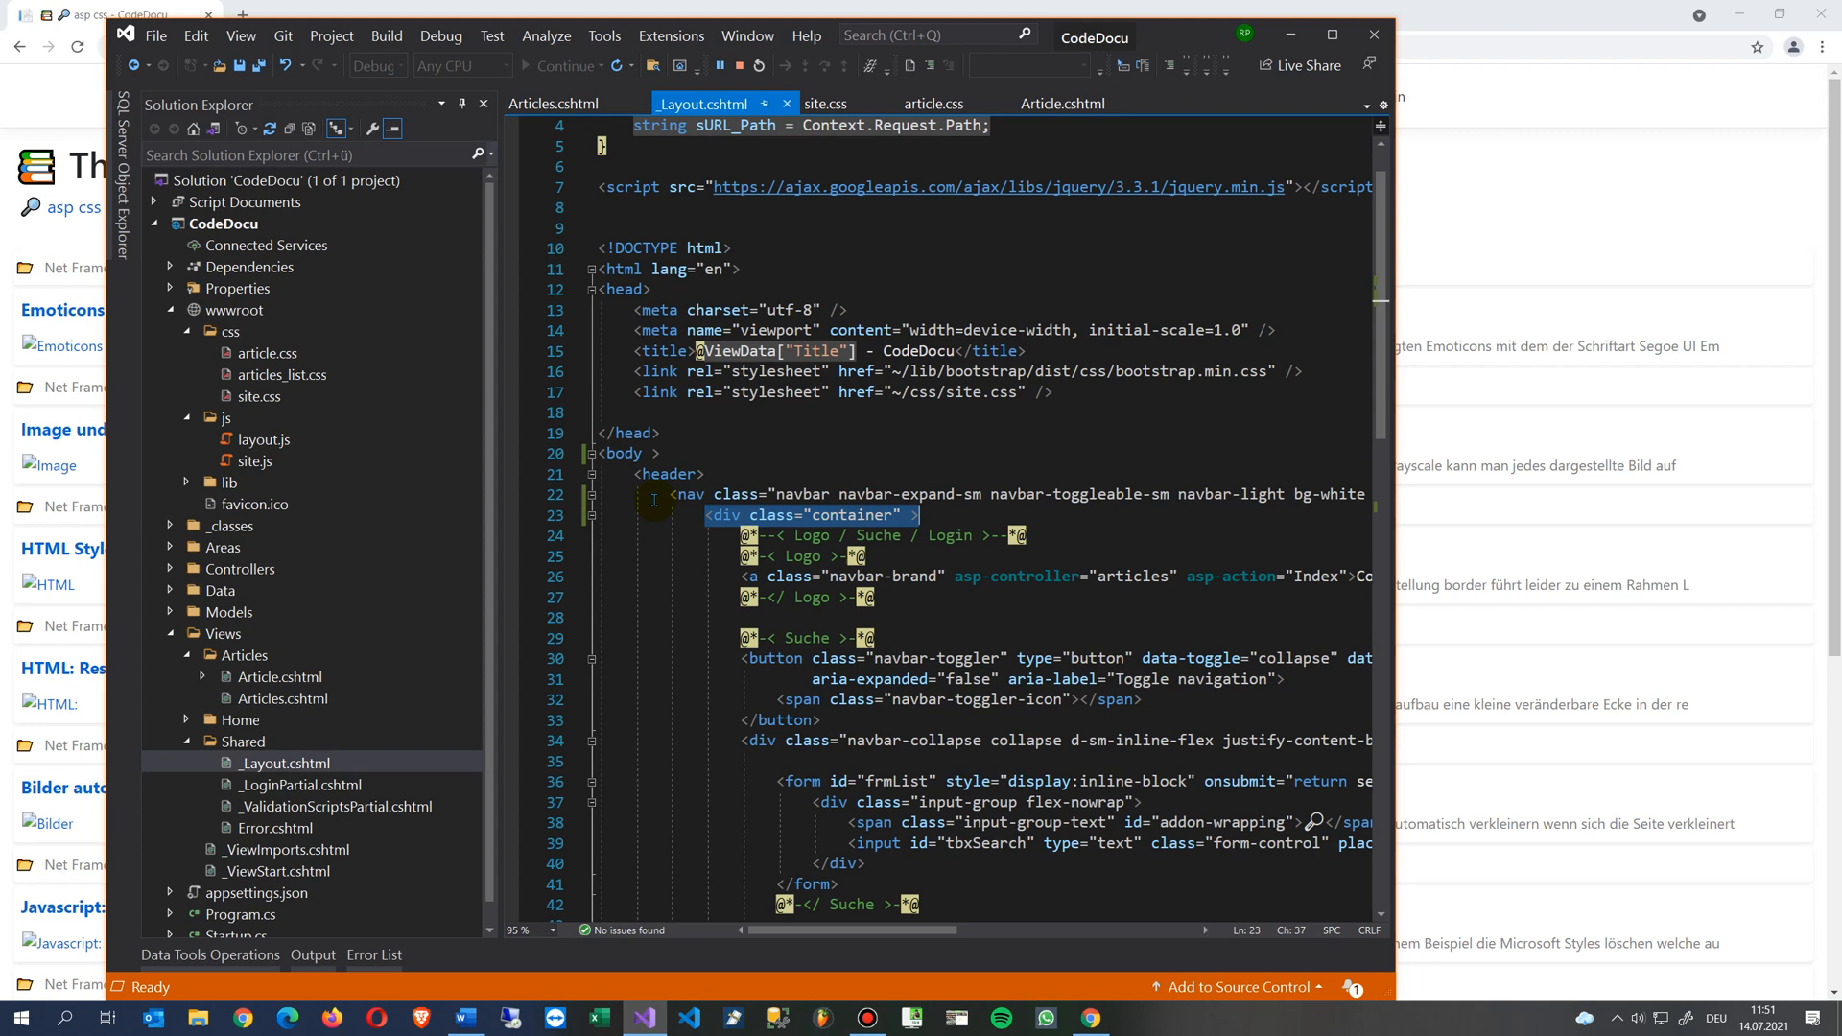
{"action": "mouse_move", "coordinate": [896, 564]}
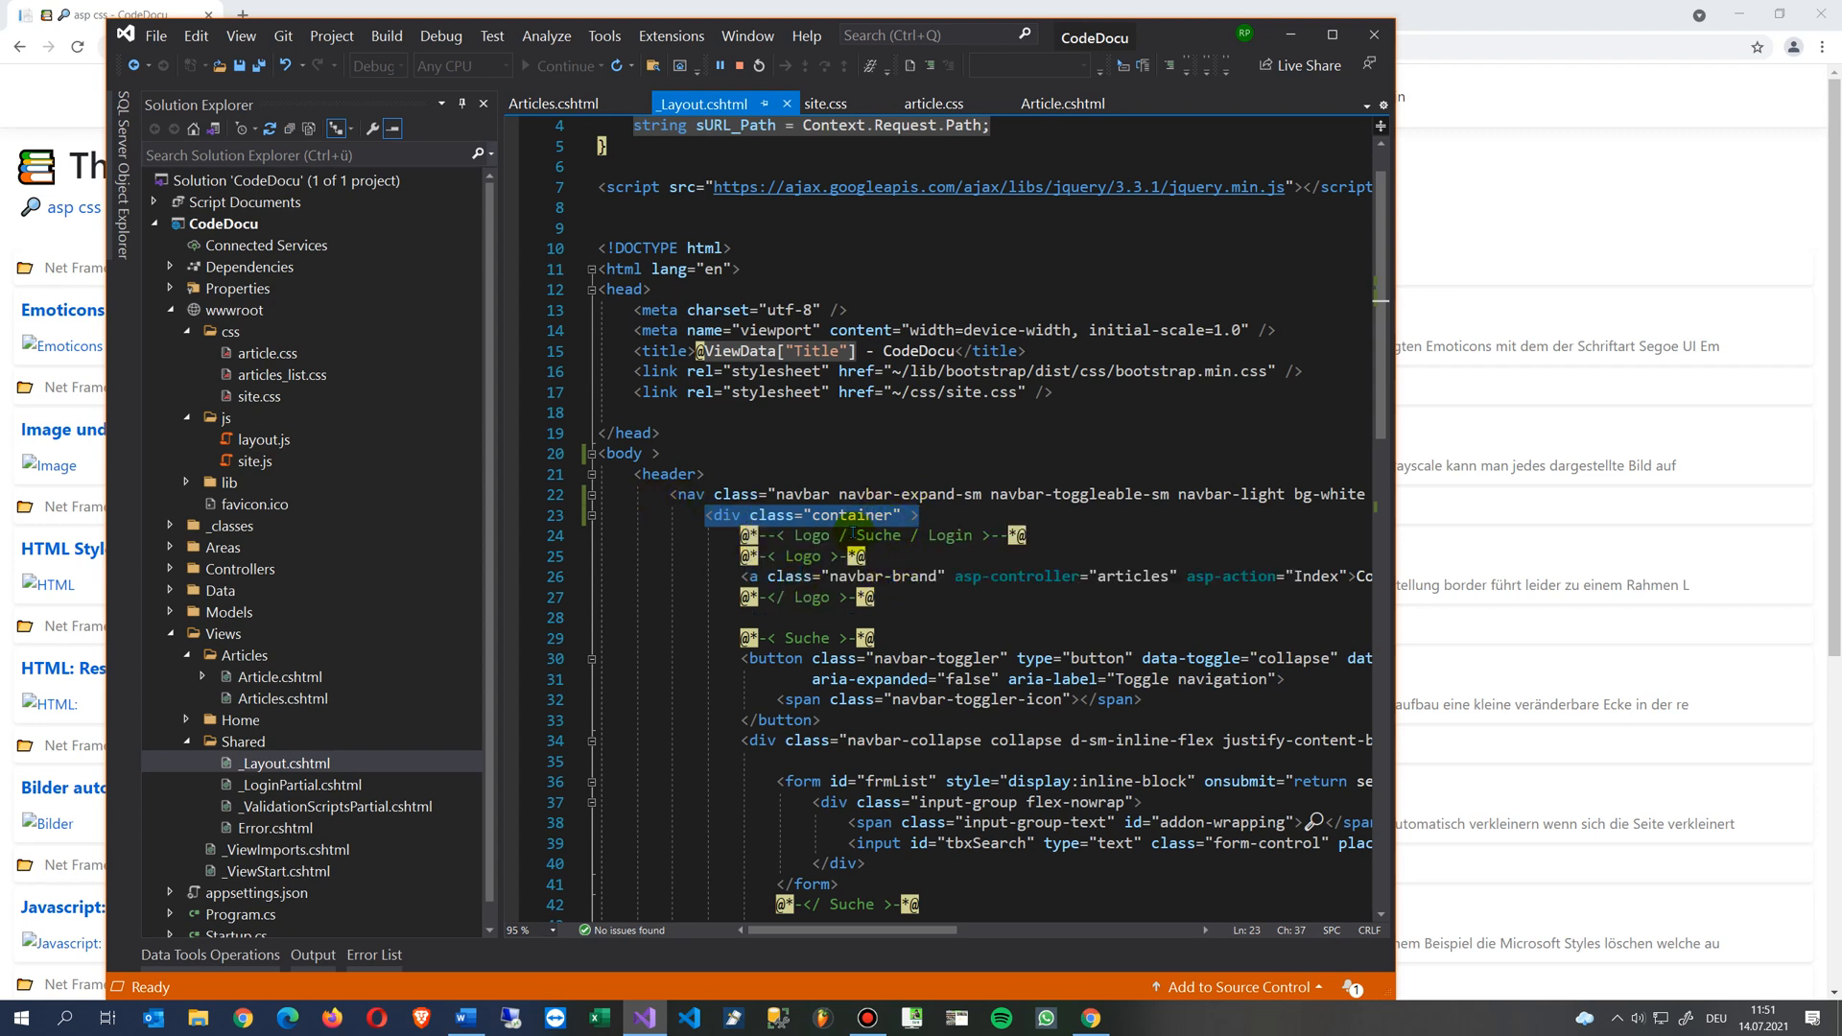
{"action": "left_click", "coordinate": [775, 514]}
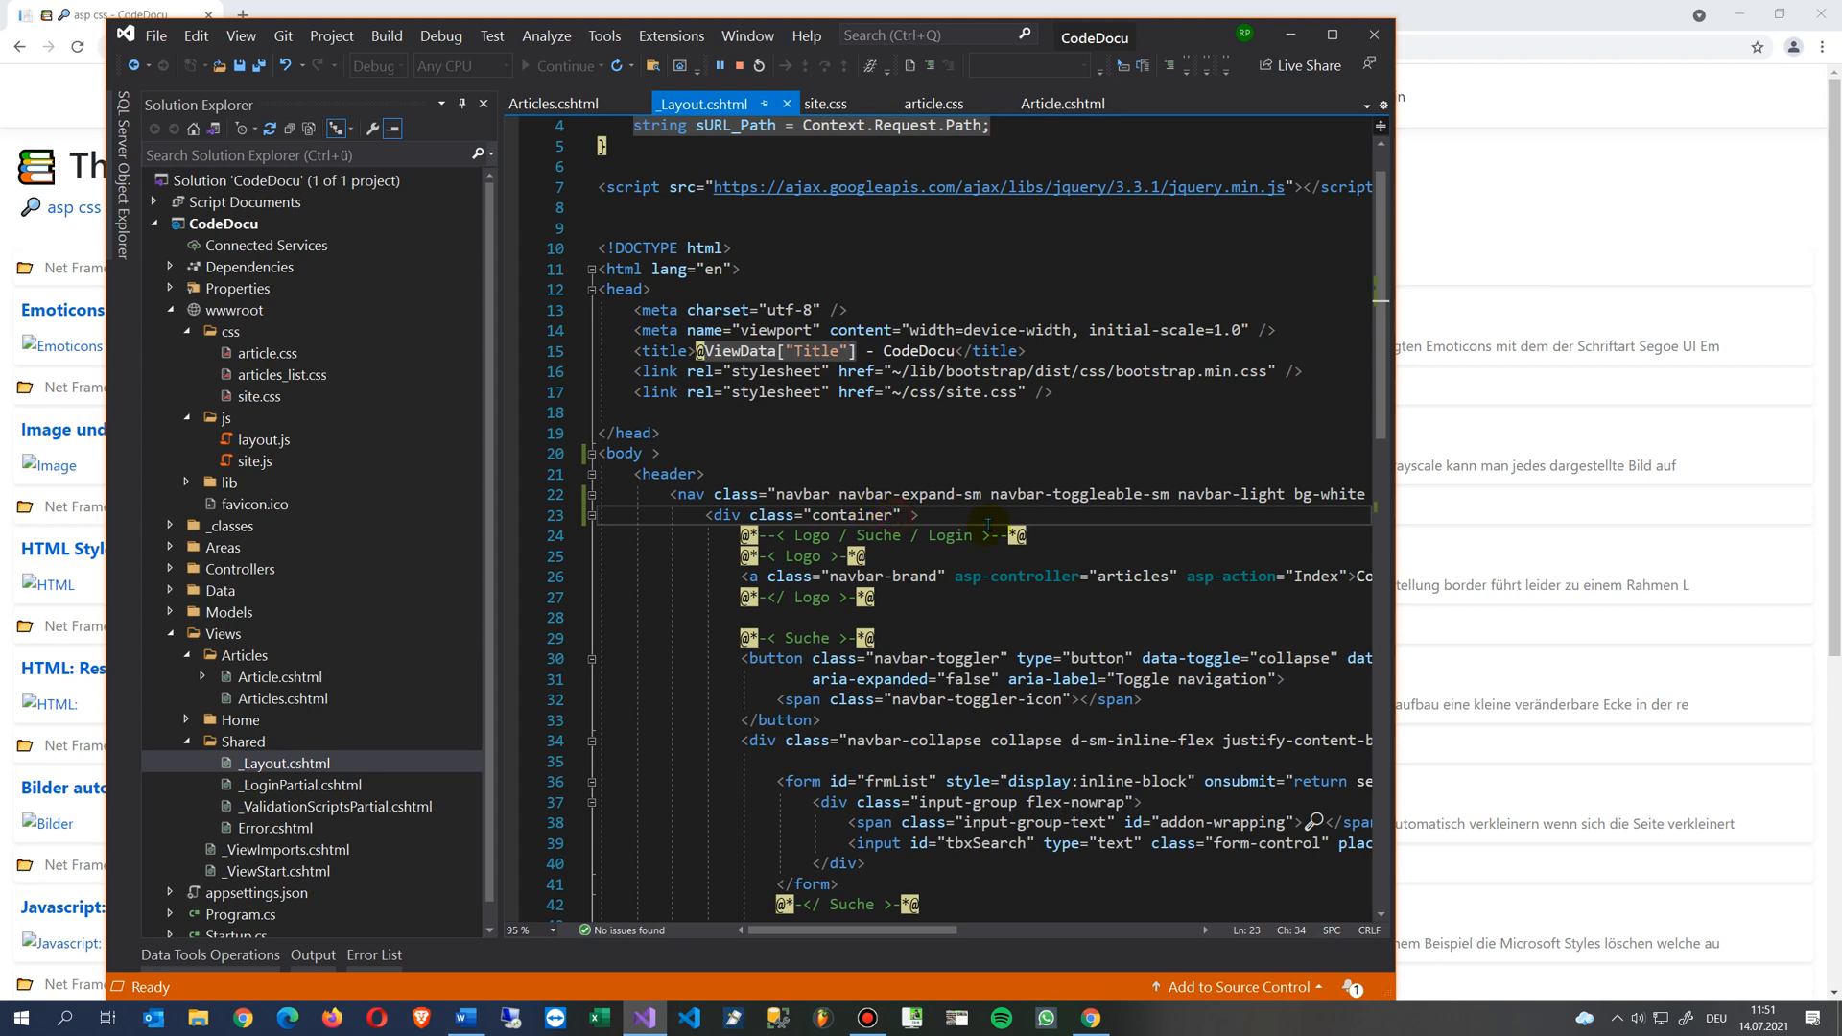
{"action": "type", "text": "-fluid"}
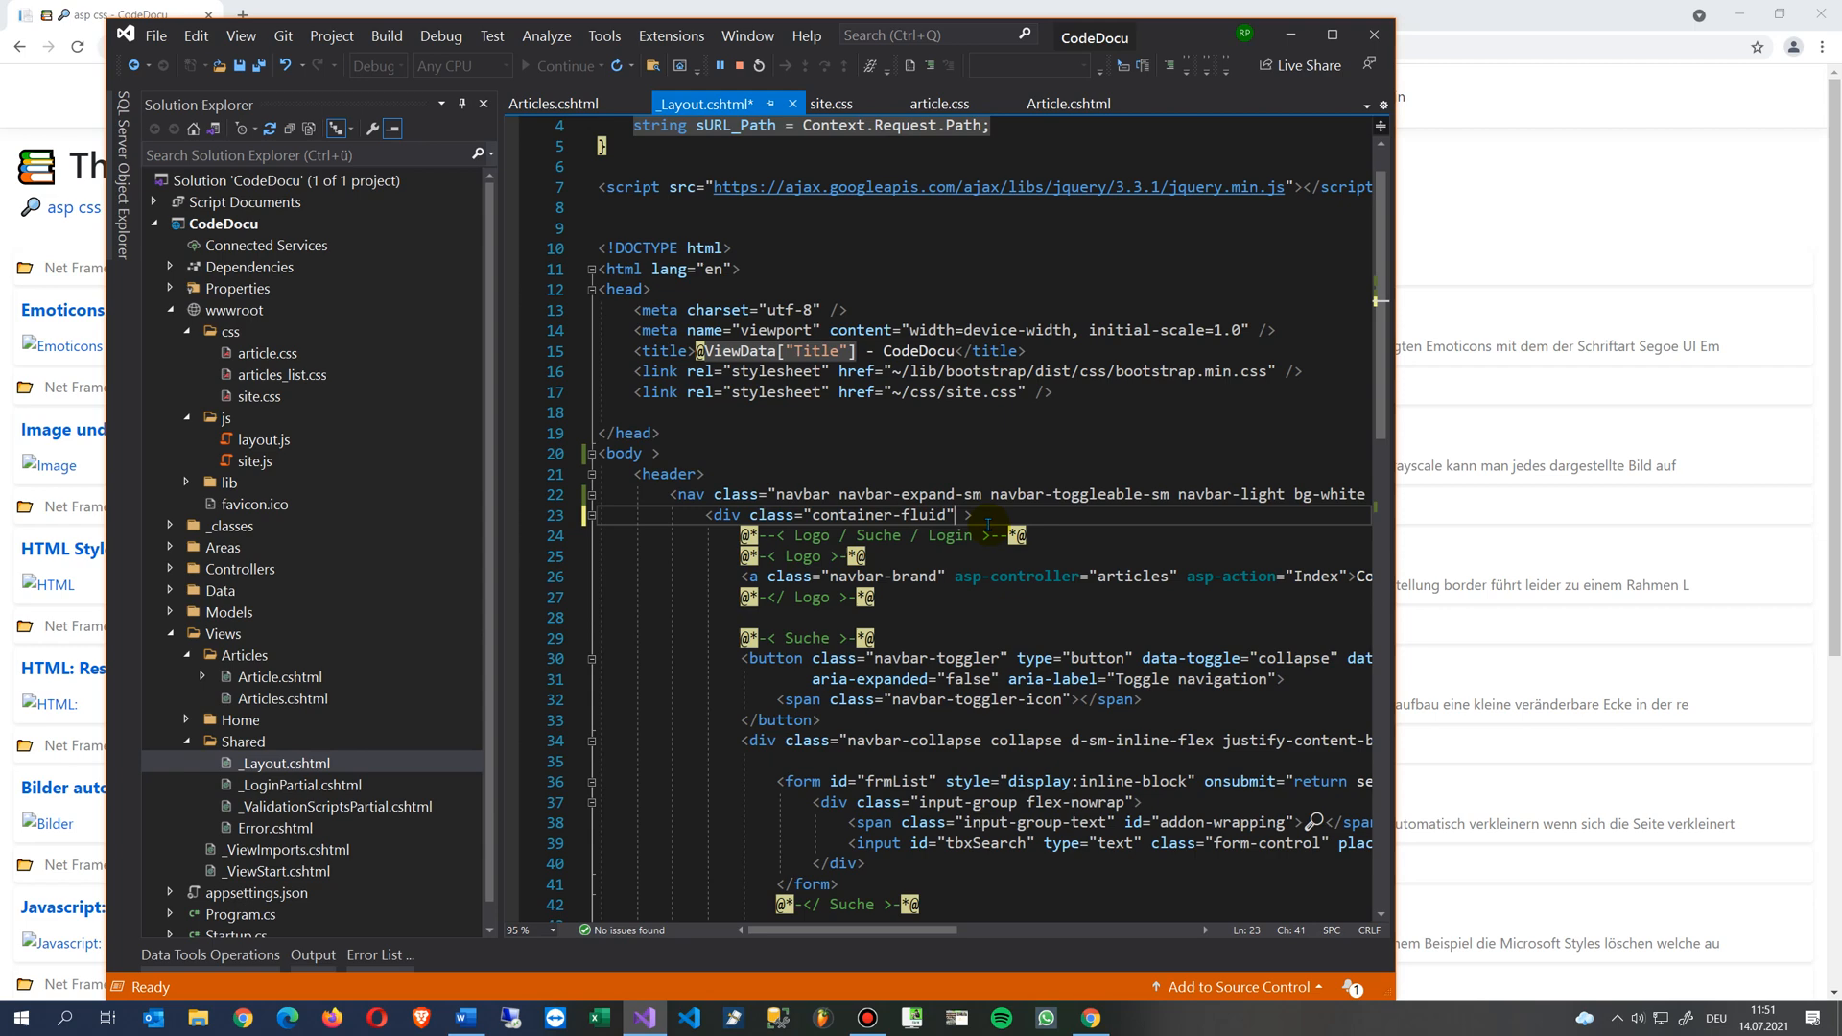
{"action": "key", "text": "ctrl+s"}
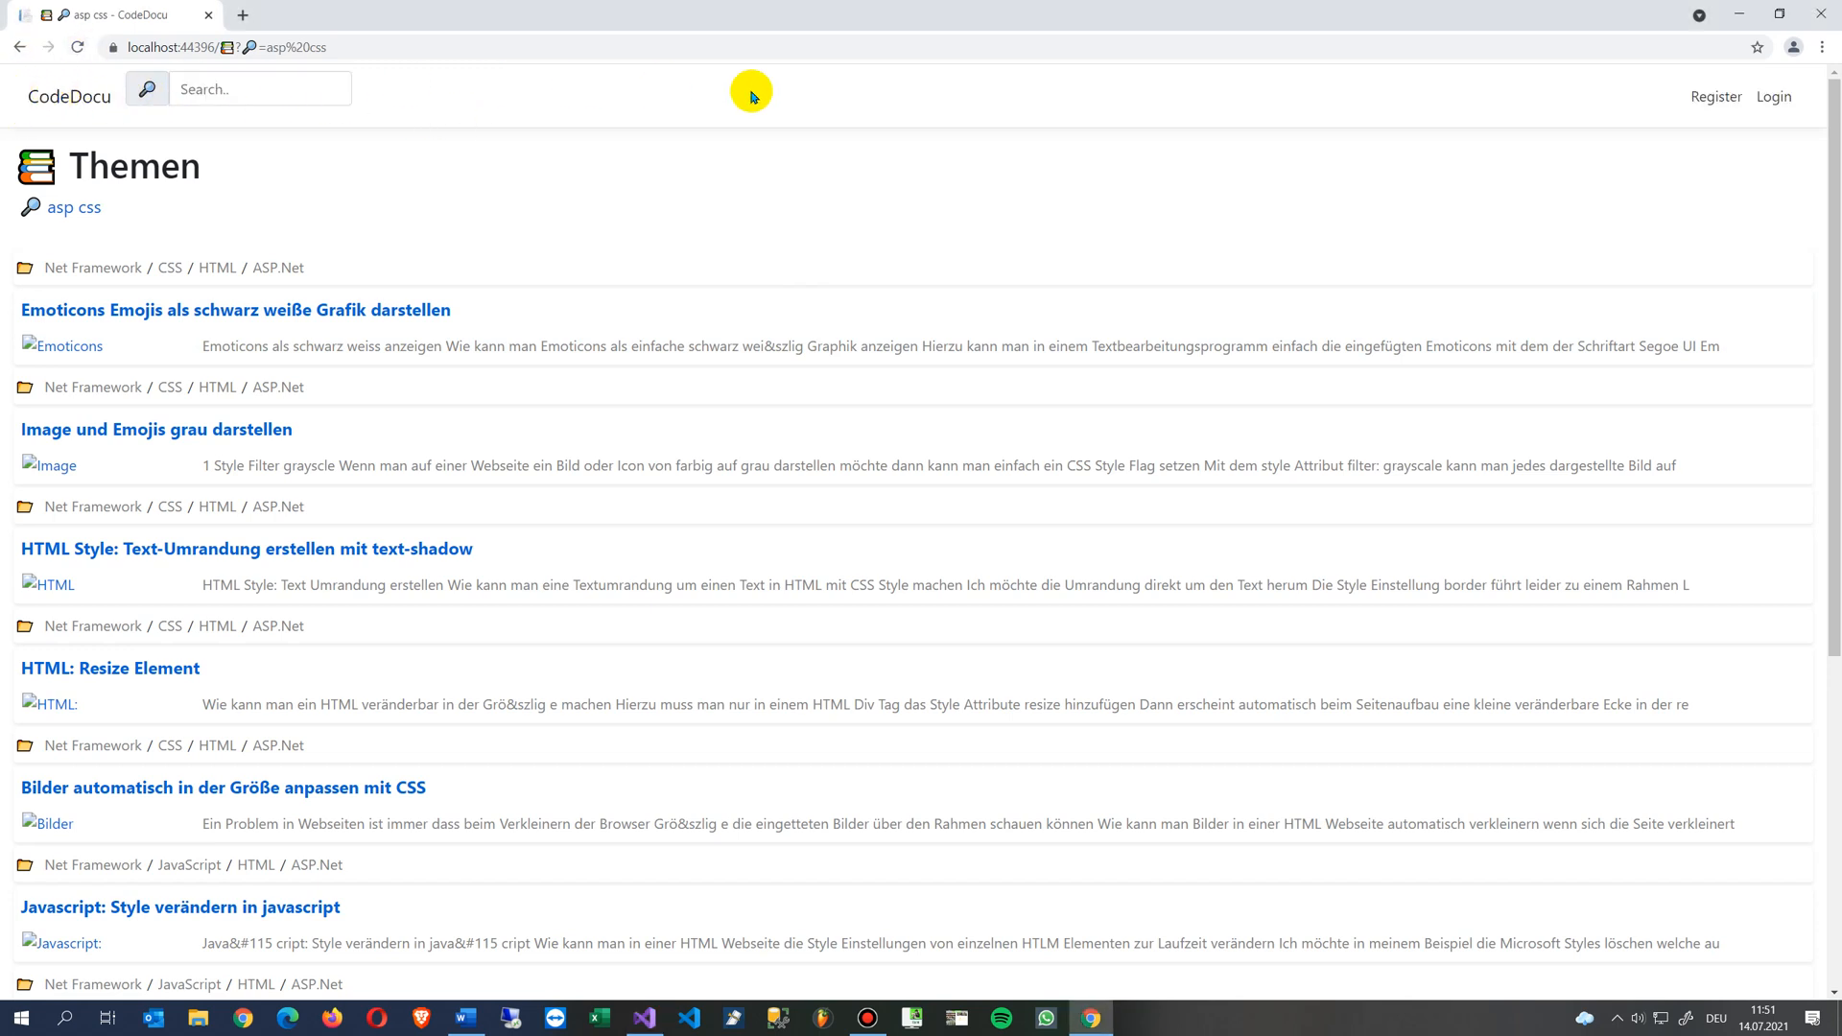
{"action": "mouse_move", "coordinate": [128, 123]}
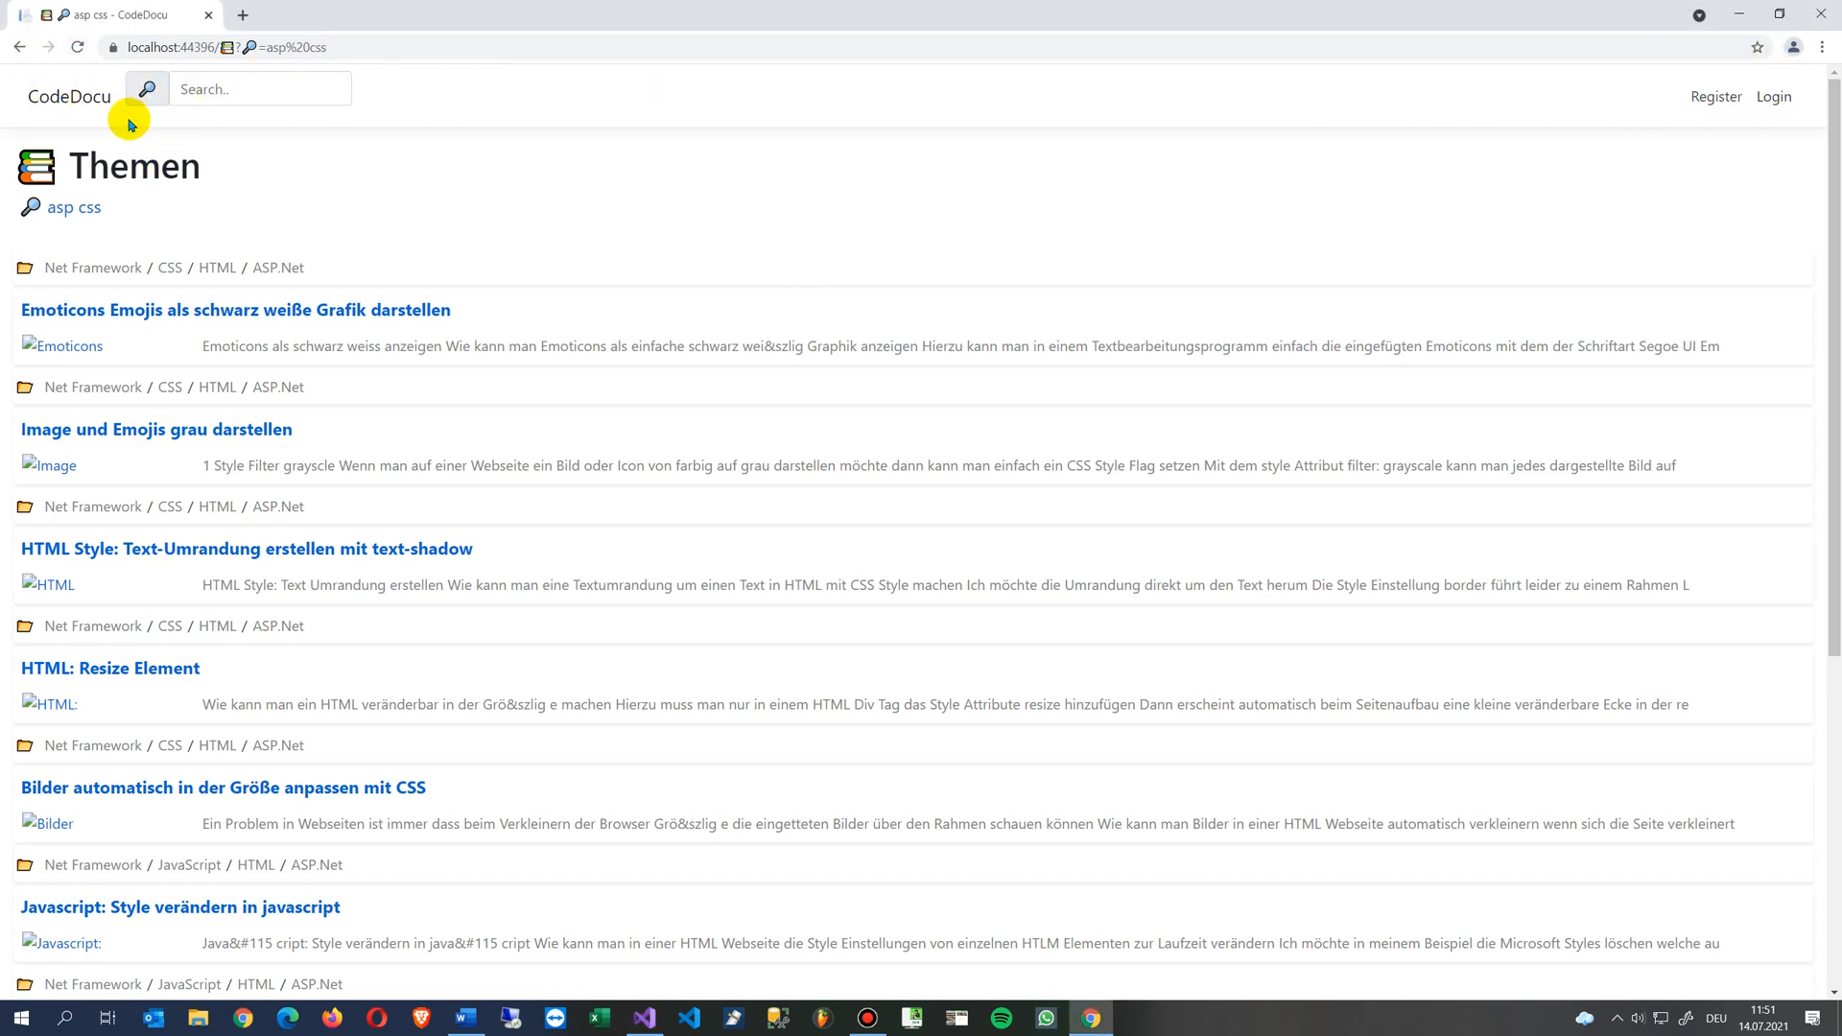
{"action": "mouse_move", "coordinate": [56, 115]}
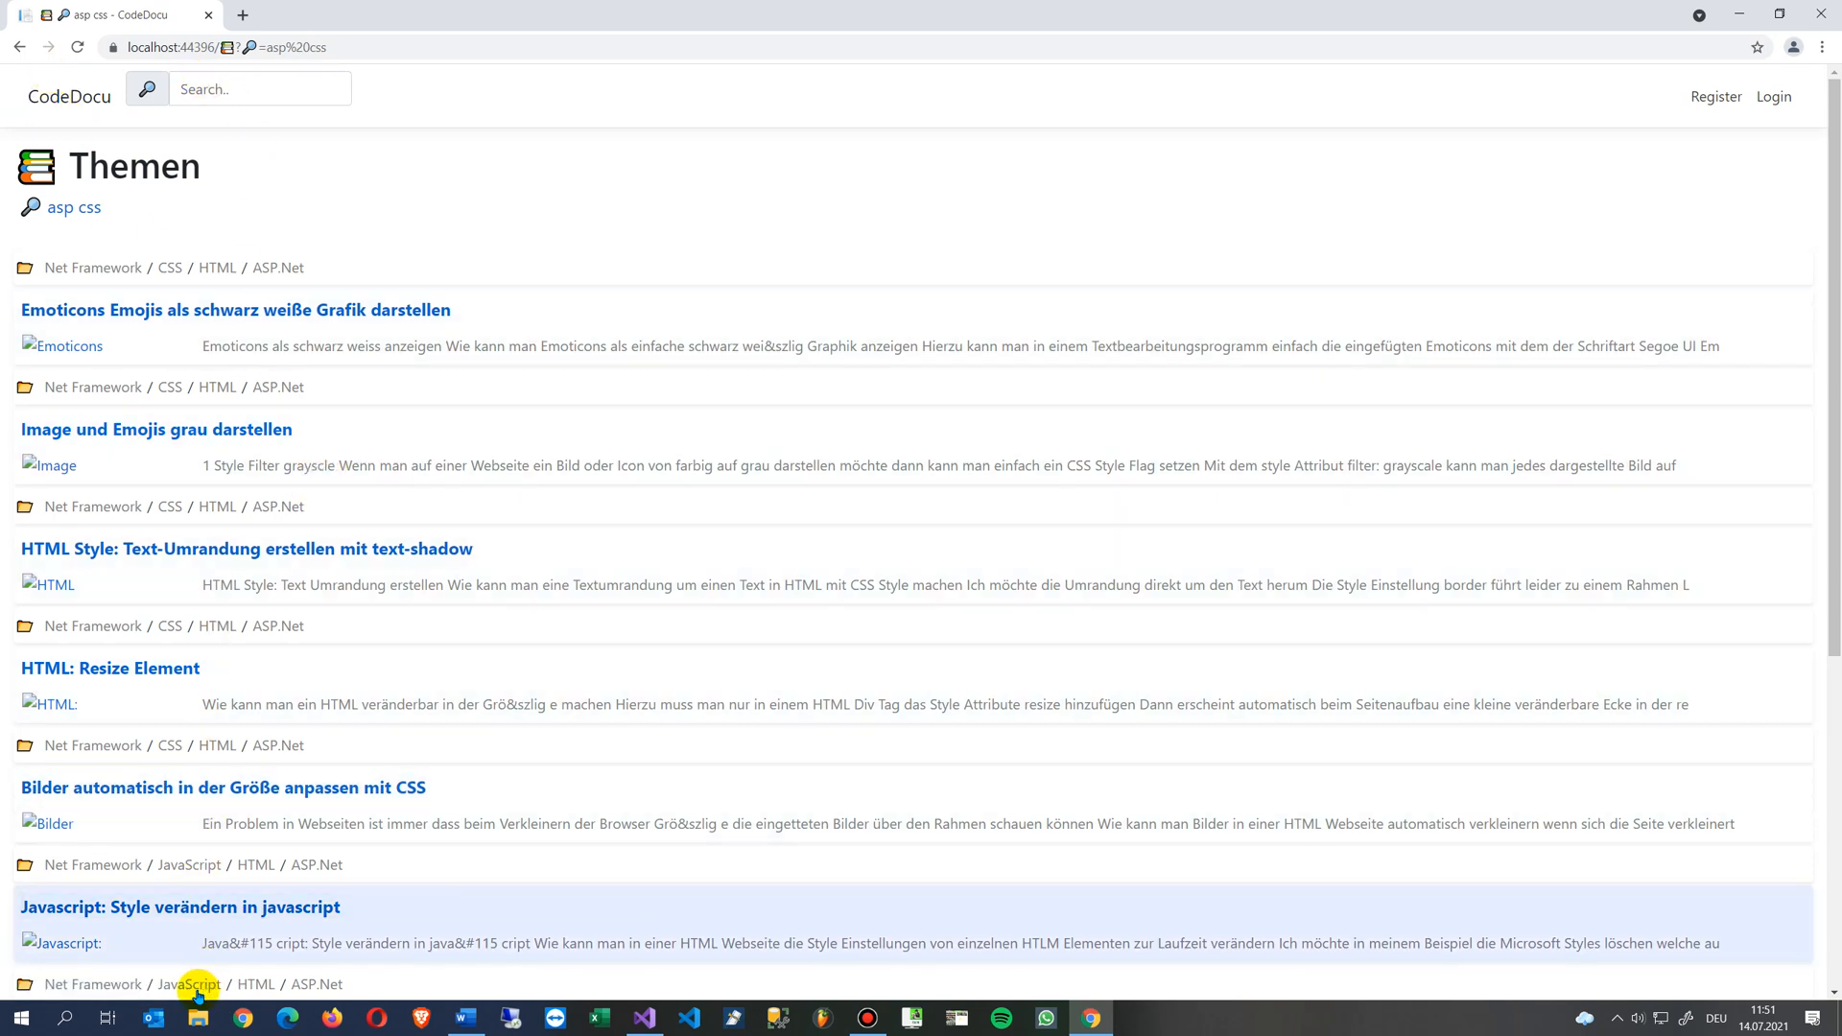
{"action": "mouse_move", "coordinate": [1594, 620]}
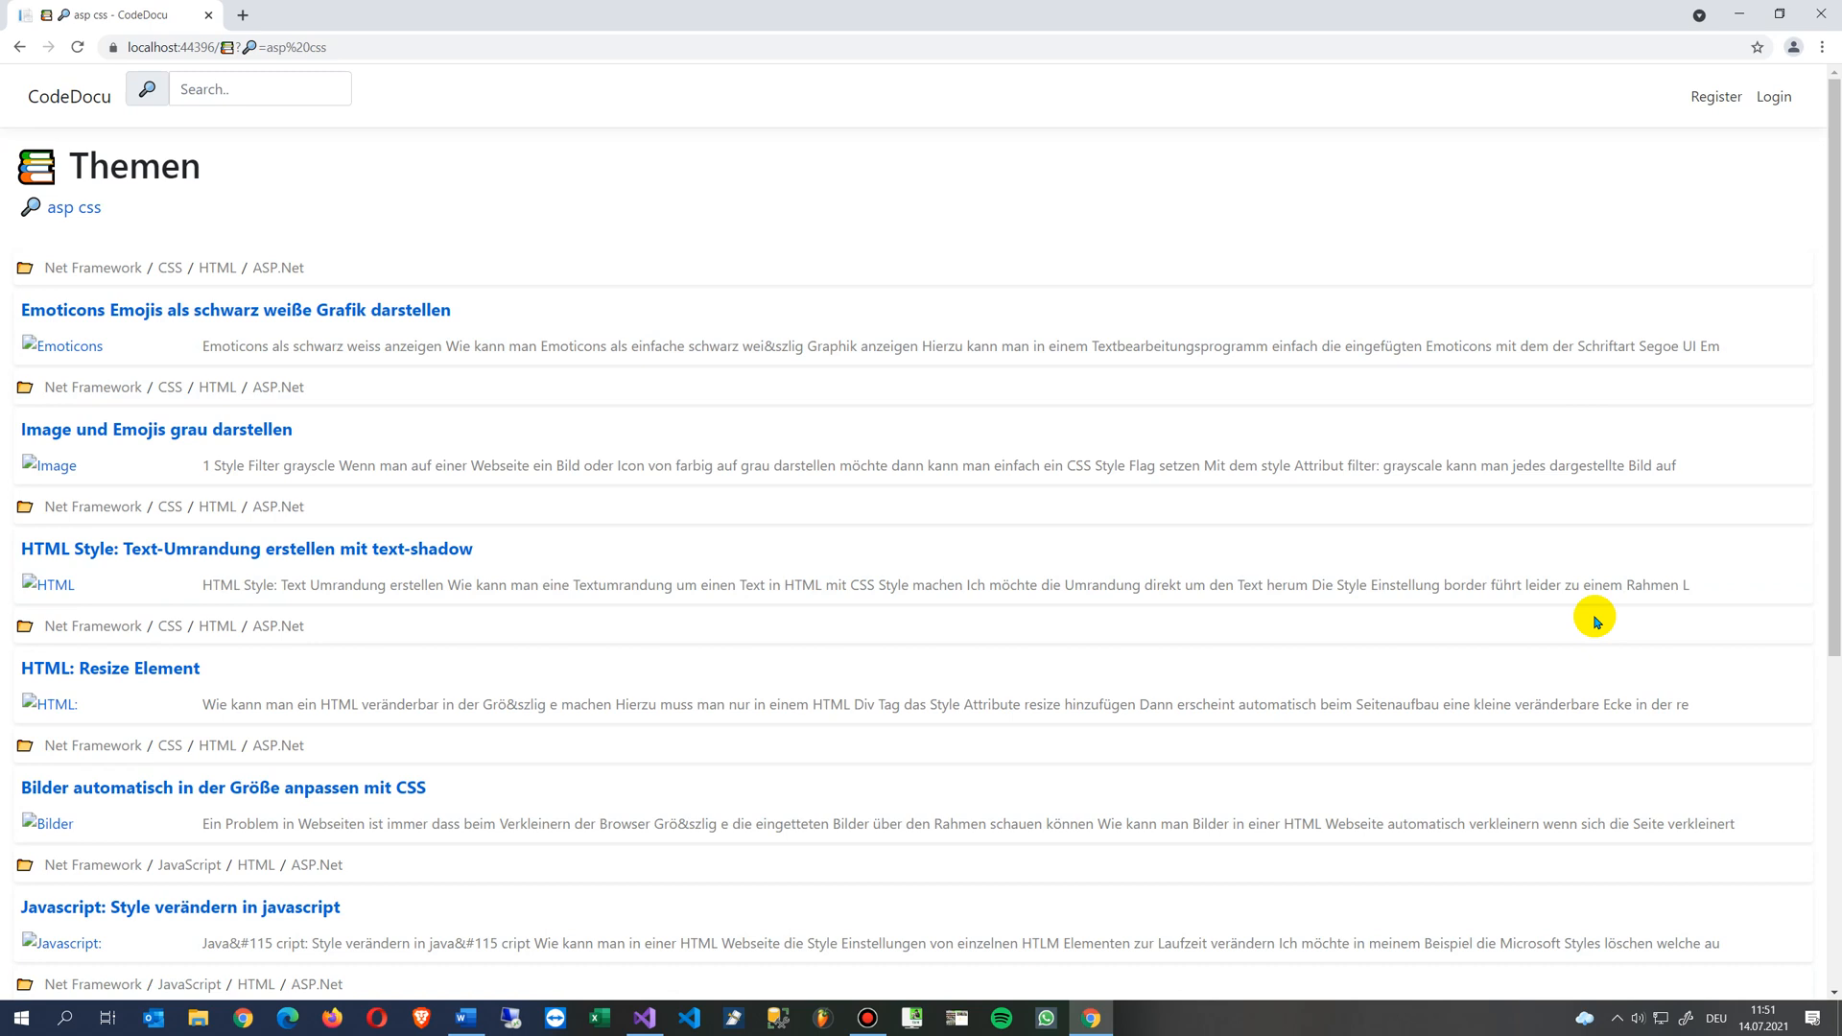
{"action": "mouse_move", "coordinate": [486, 347]}
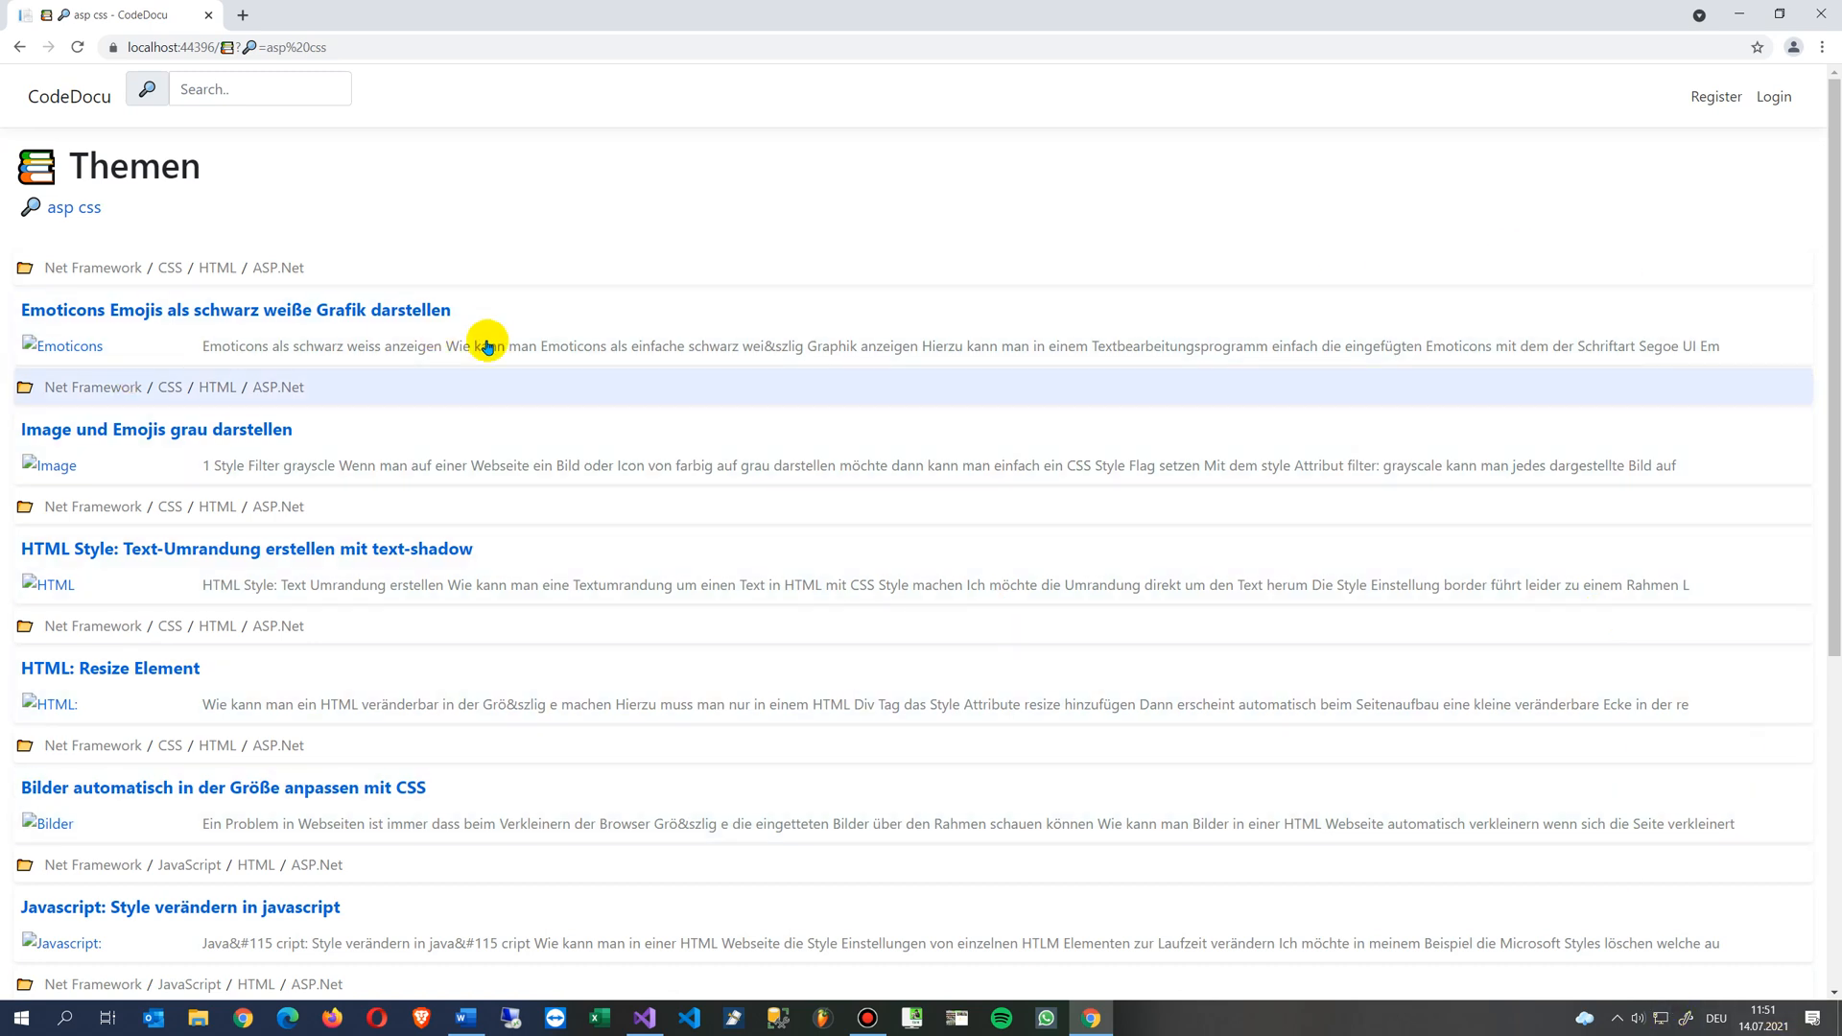
{"action": "mouse_move", "coordinate": [511, 249]}
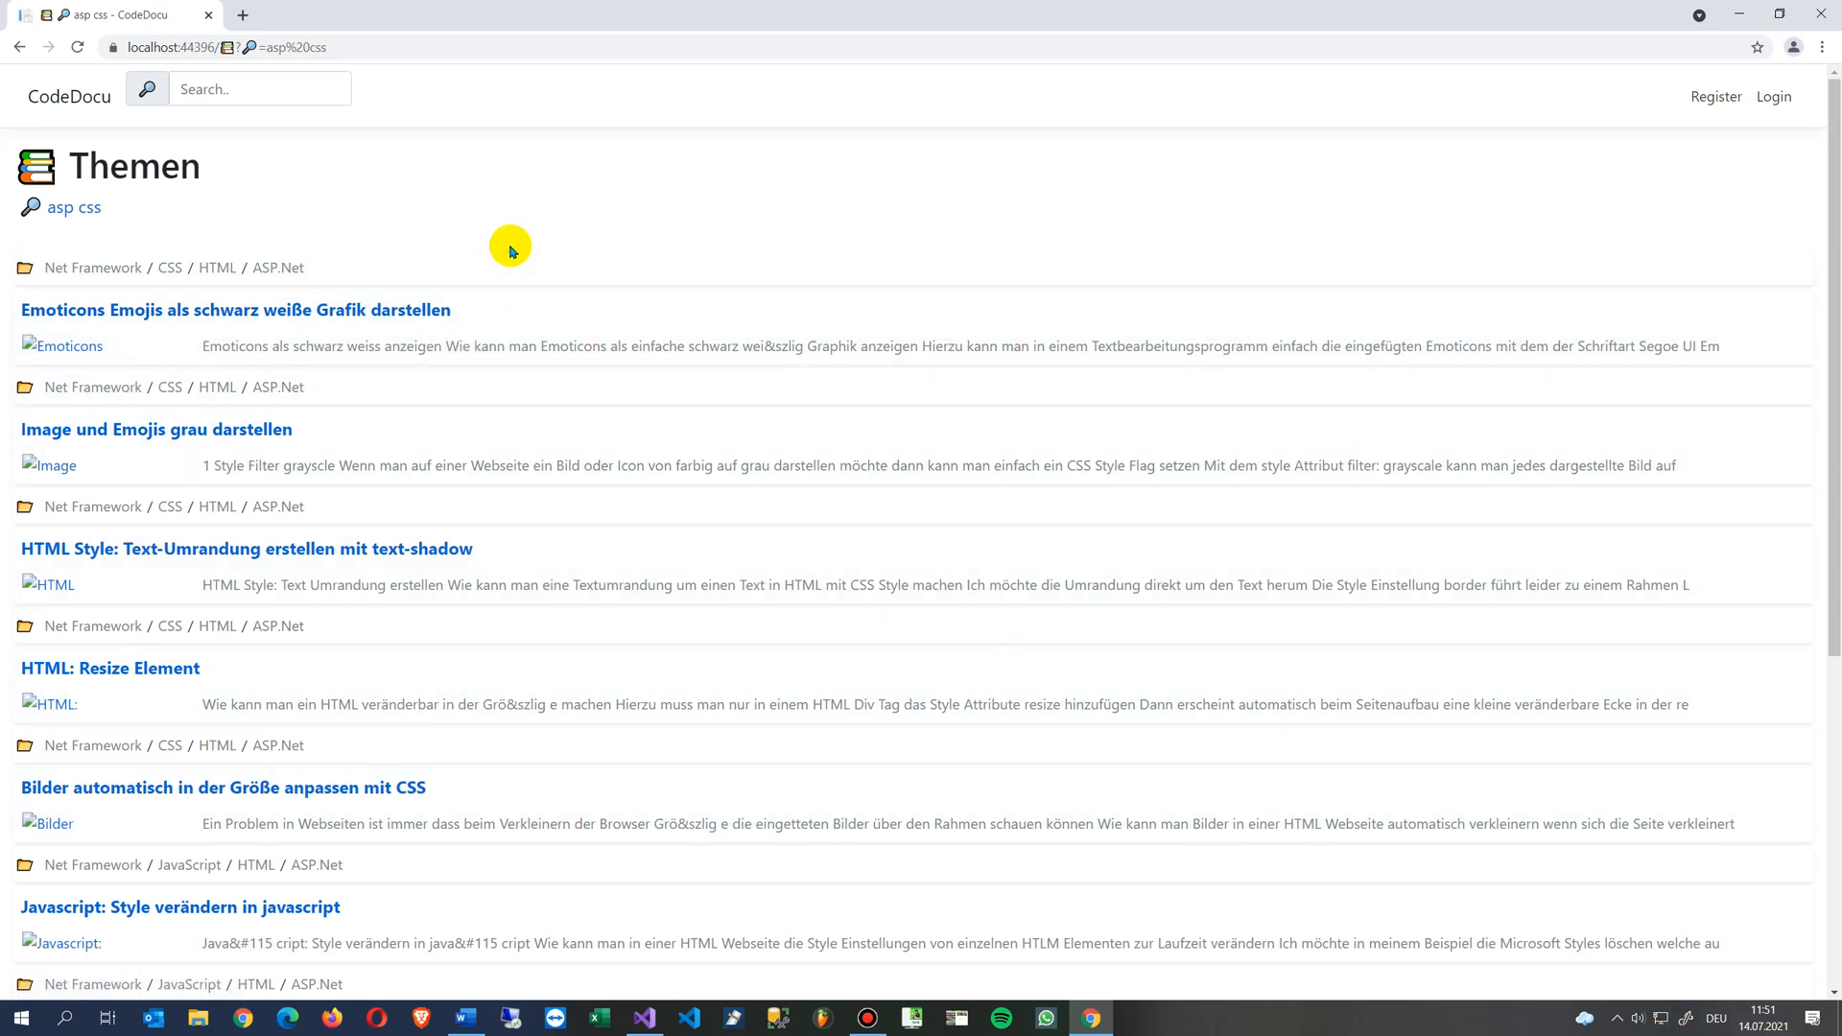
{"action": "mouse_move", "coordinate": [165, 359]}
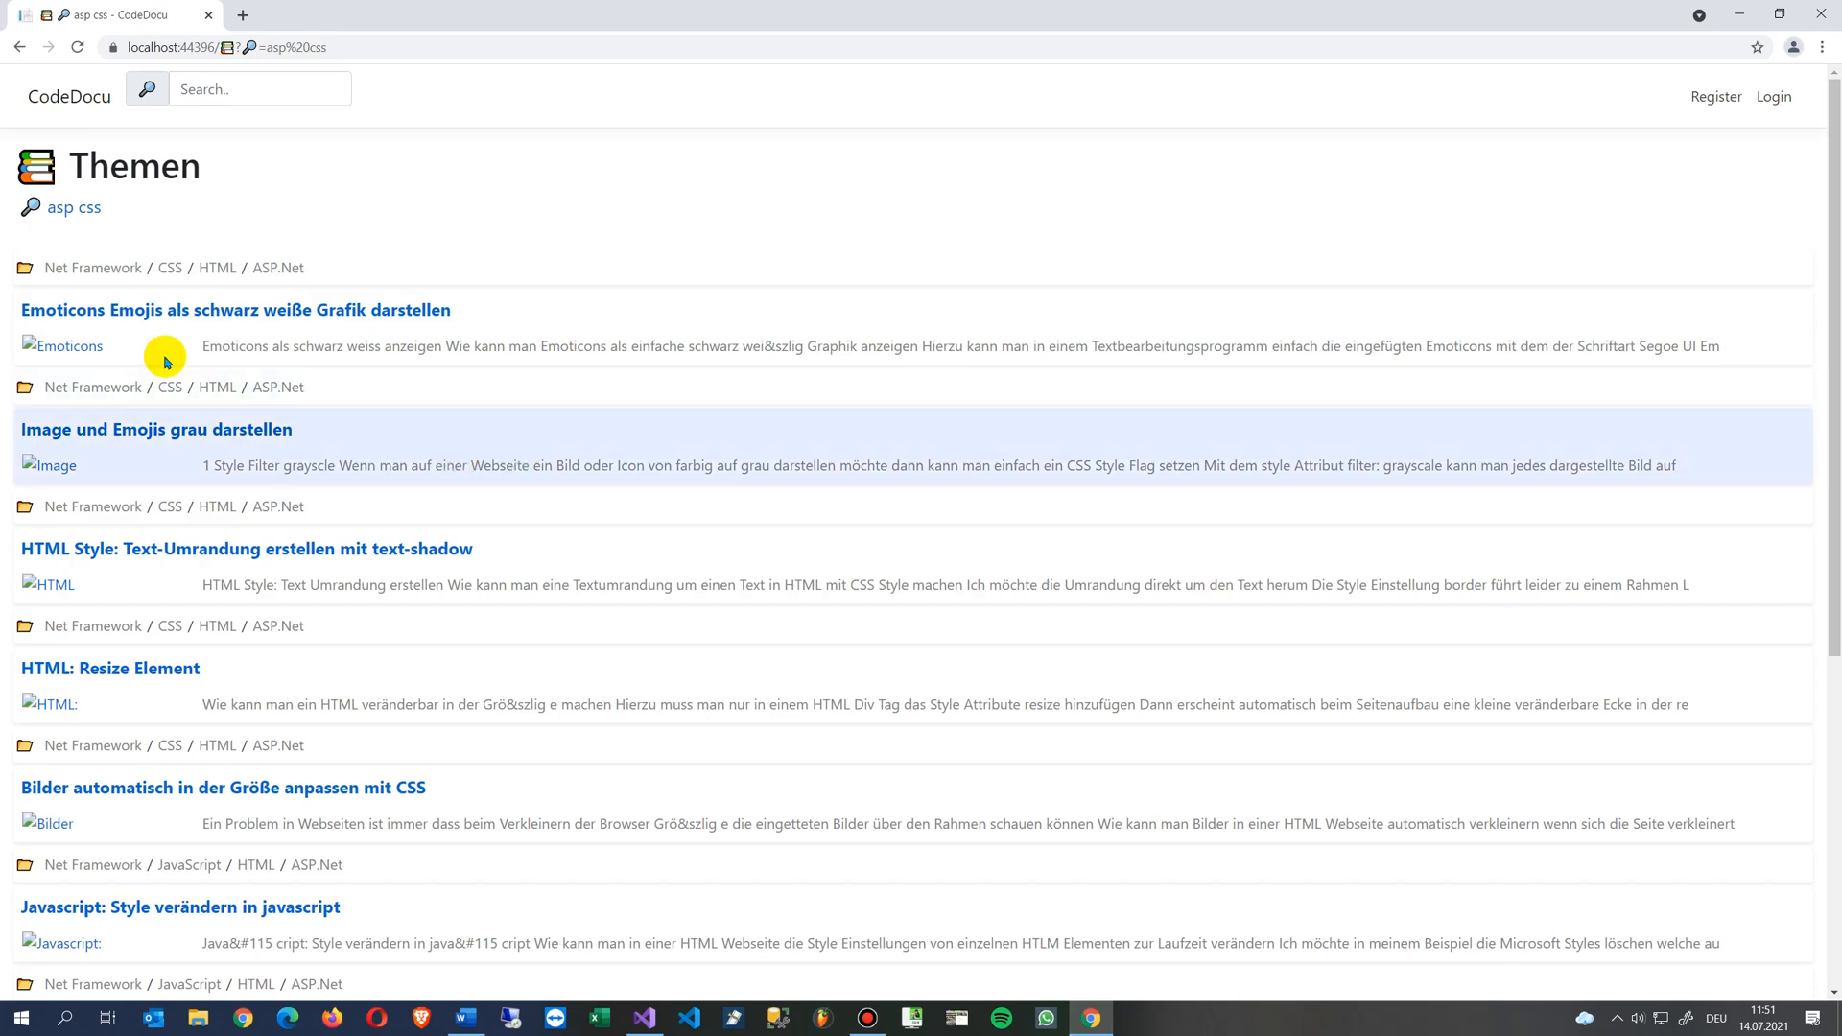